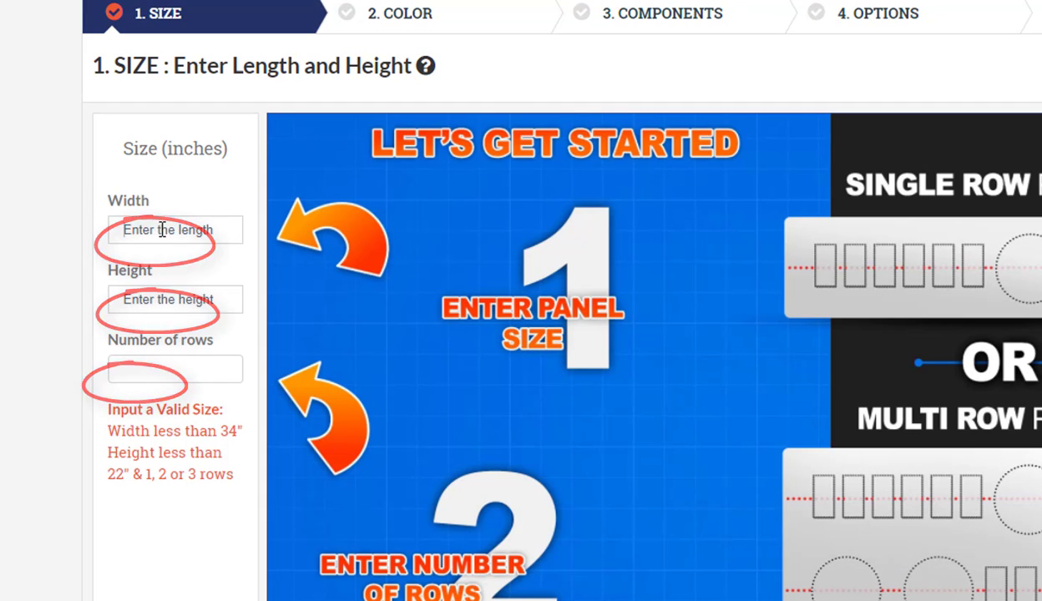
Step: Size the panel 10 inches wide by 14 high with 2 rows
type("10")
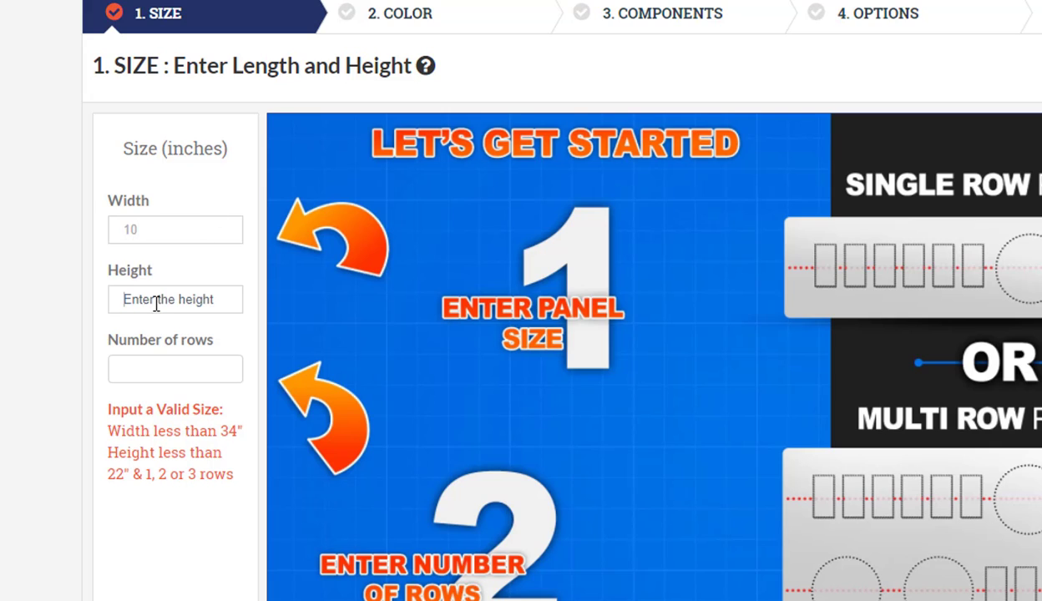
type("14")
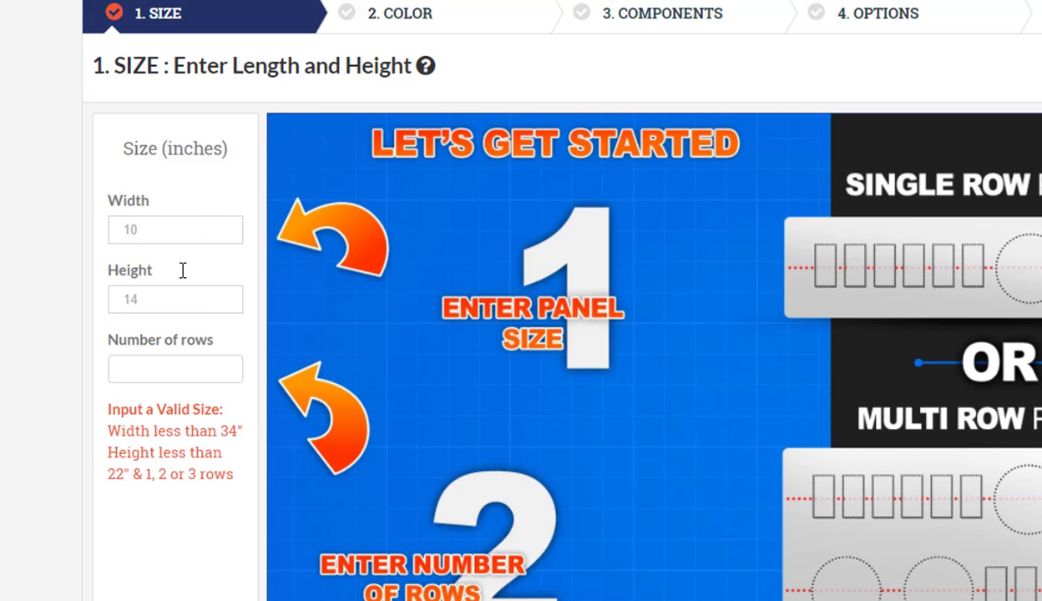
left_click(176, 369)
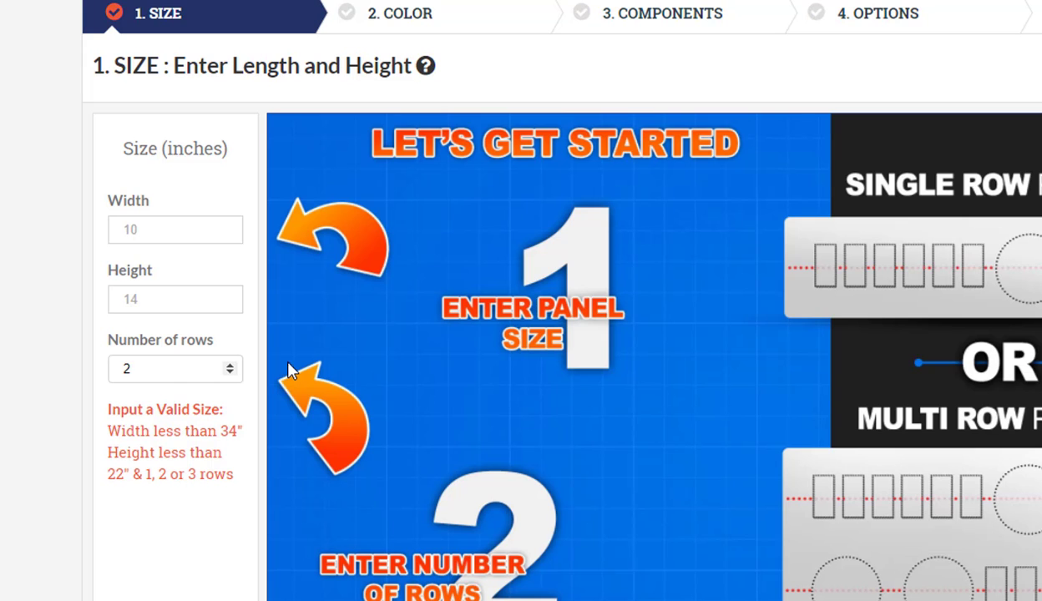
scroll("up", 3)
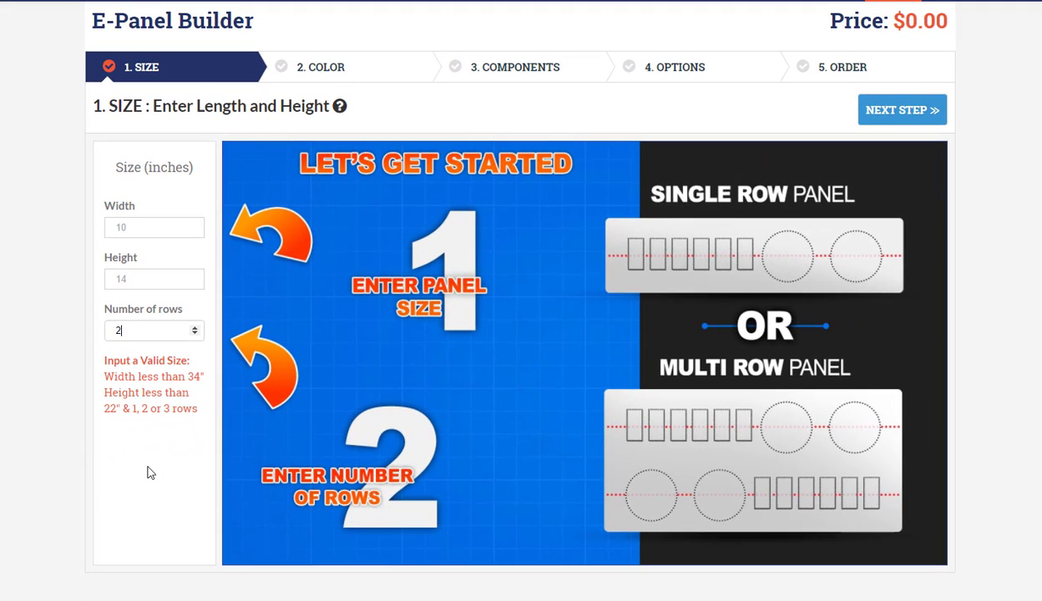
mouse_move(137, 471)
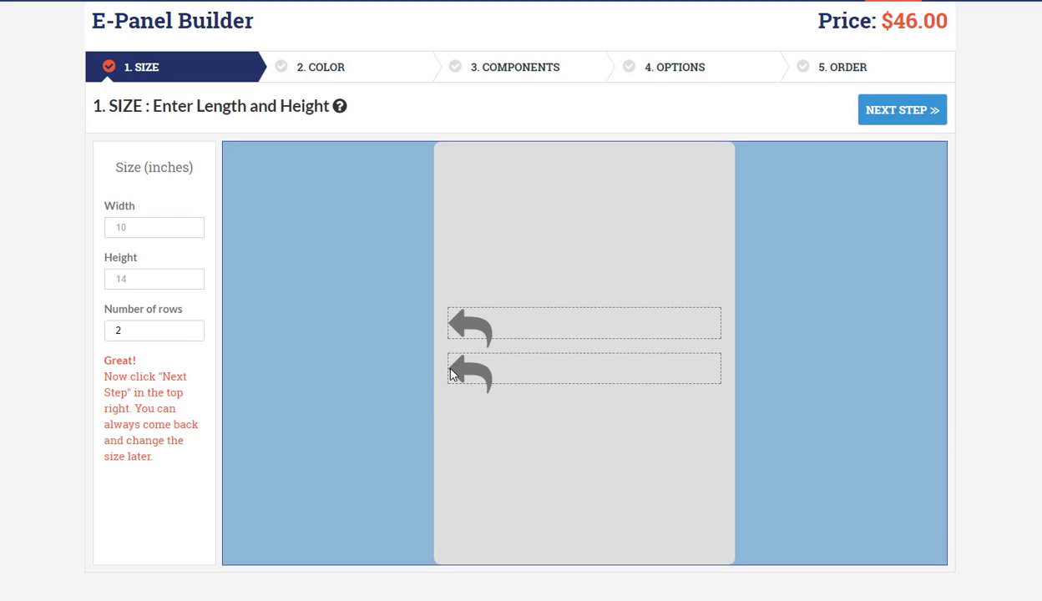
mouse_move(163, 261)
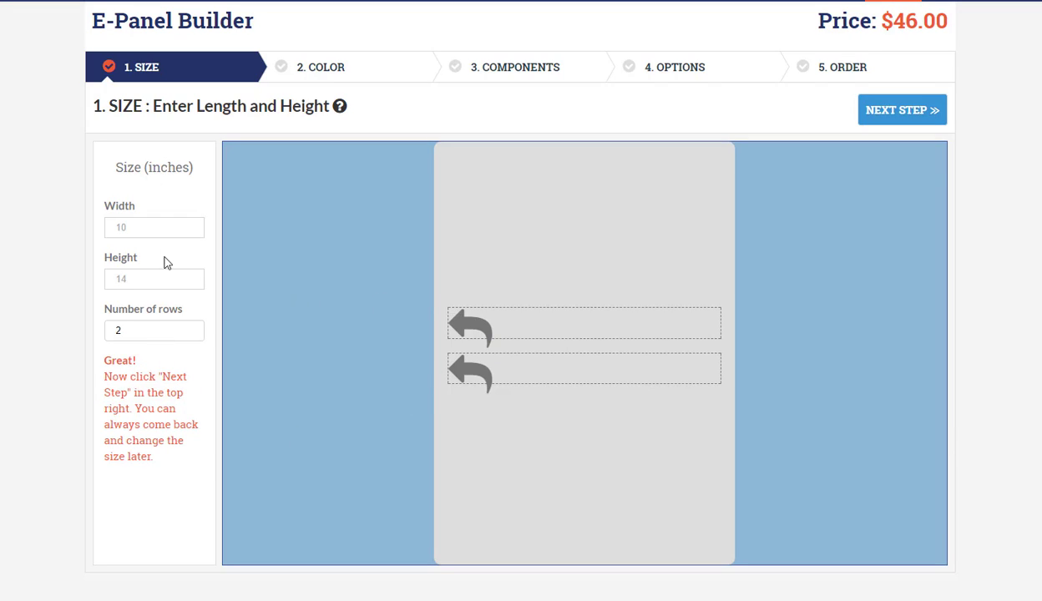
mouse_move(558, 464)
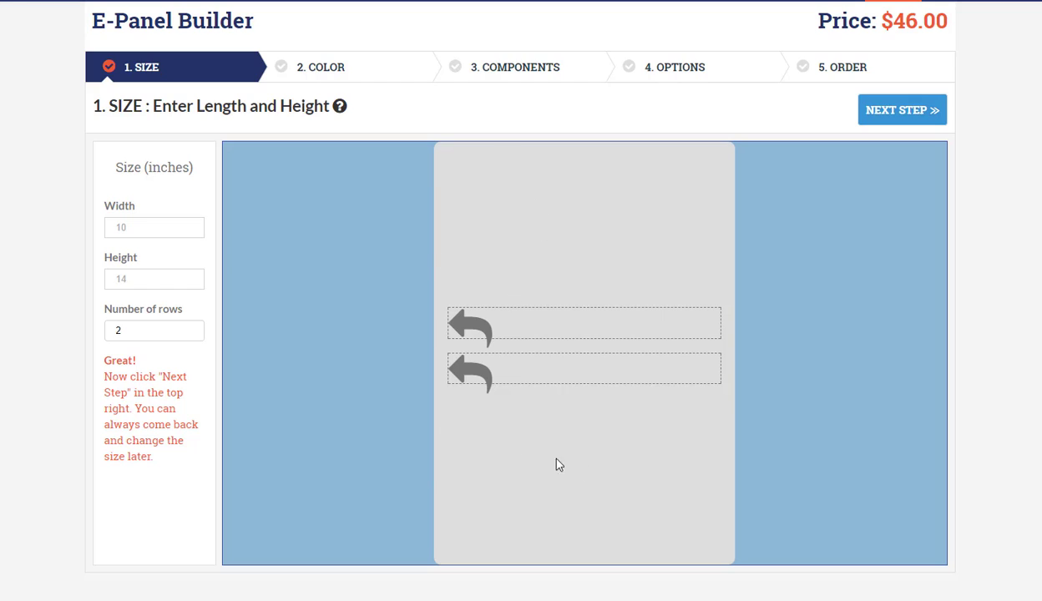
mouse_move(478, 307)
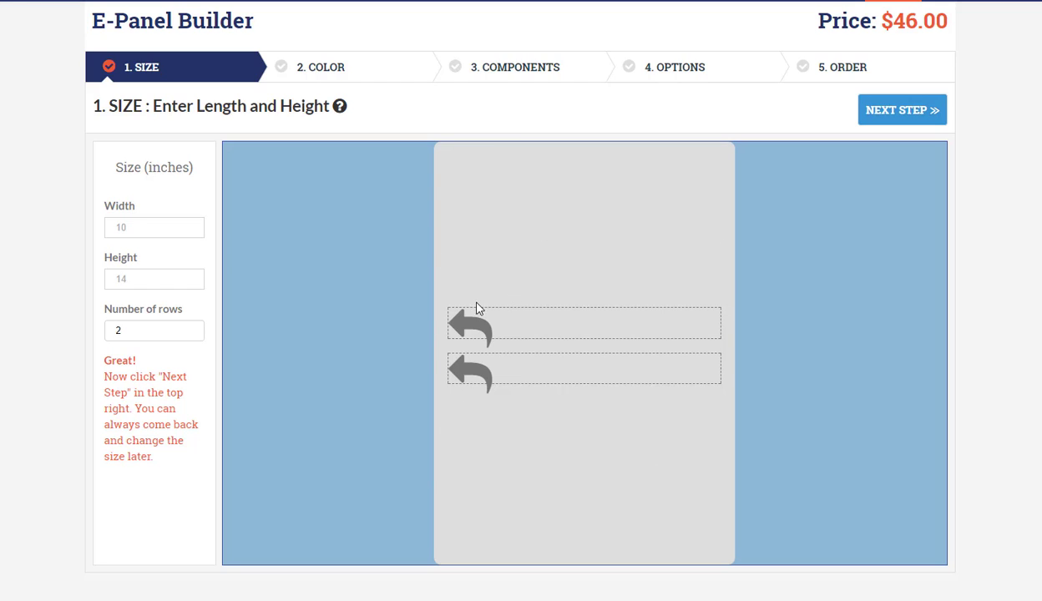
mouse_move(521, 334)
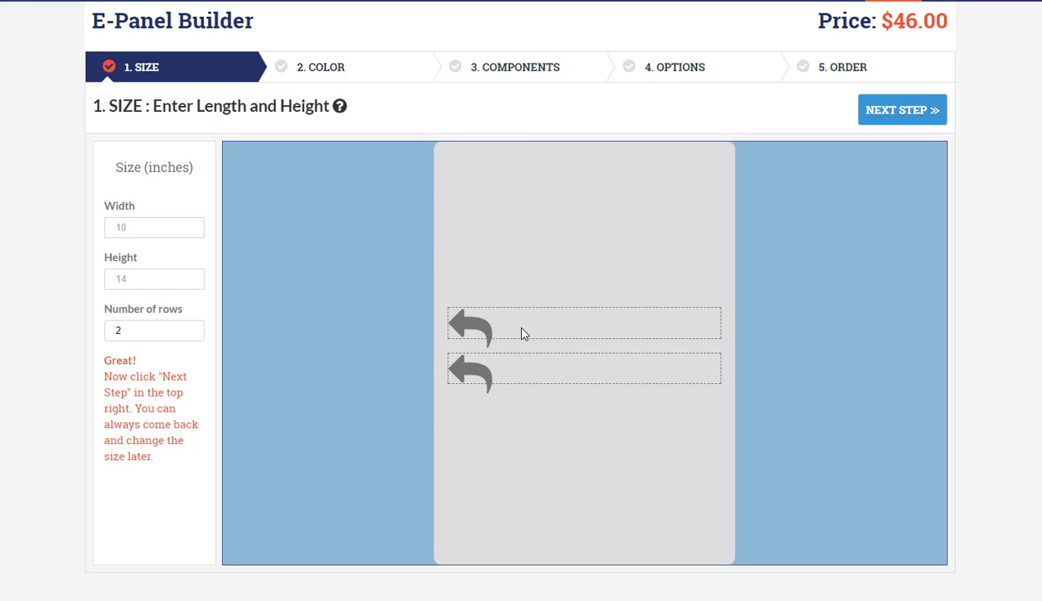
mouse_move(558, 340)
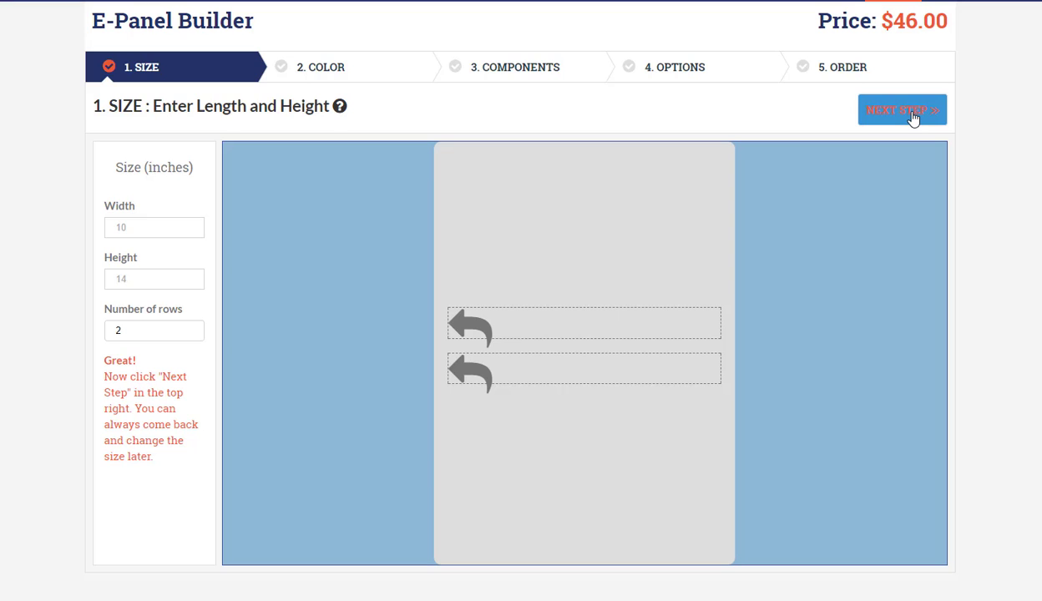
Step: Try White, White Carbon Fiber and Brushed Silver swatches, then settle on Matte Black
left_click(901, 111)
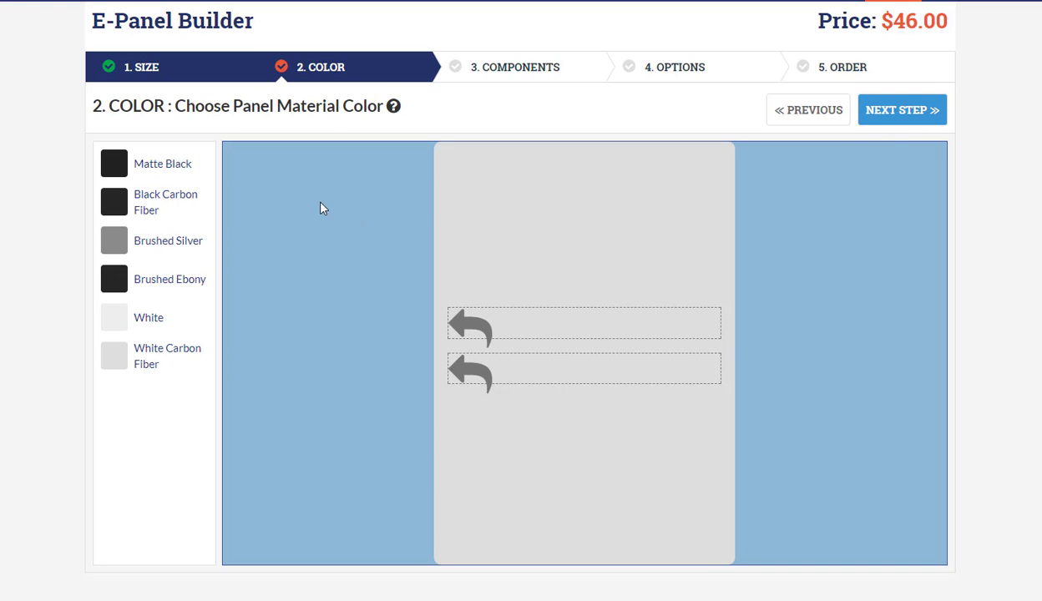
left_click(149, 317)
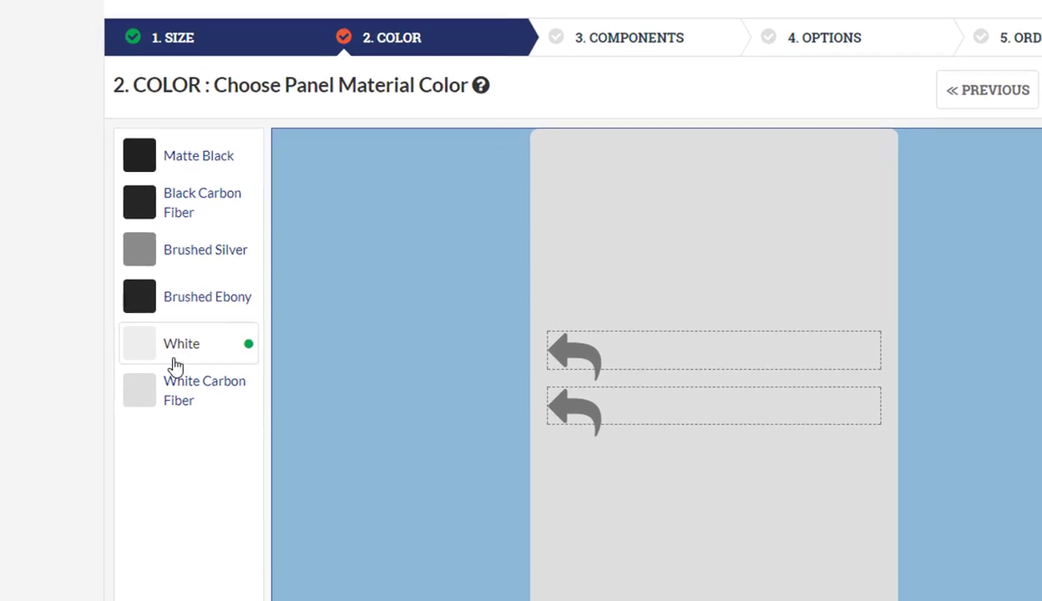
left_click(204, 391)
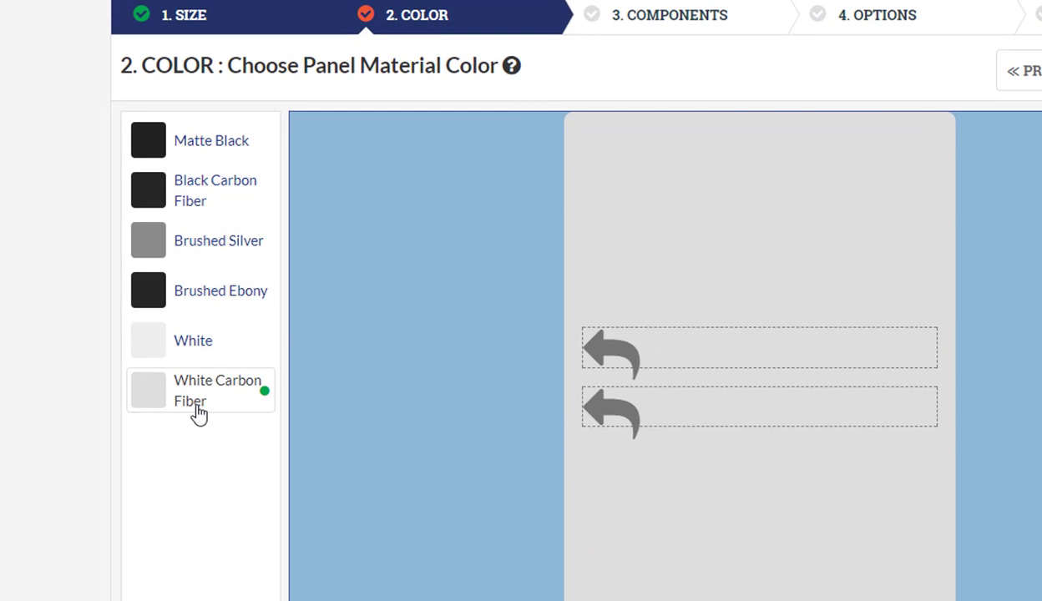
left_click(219, 240)
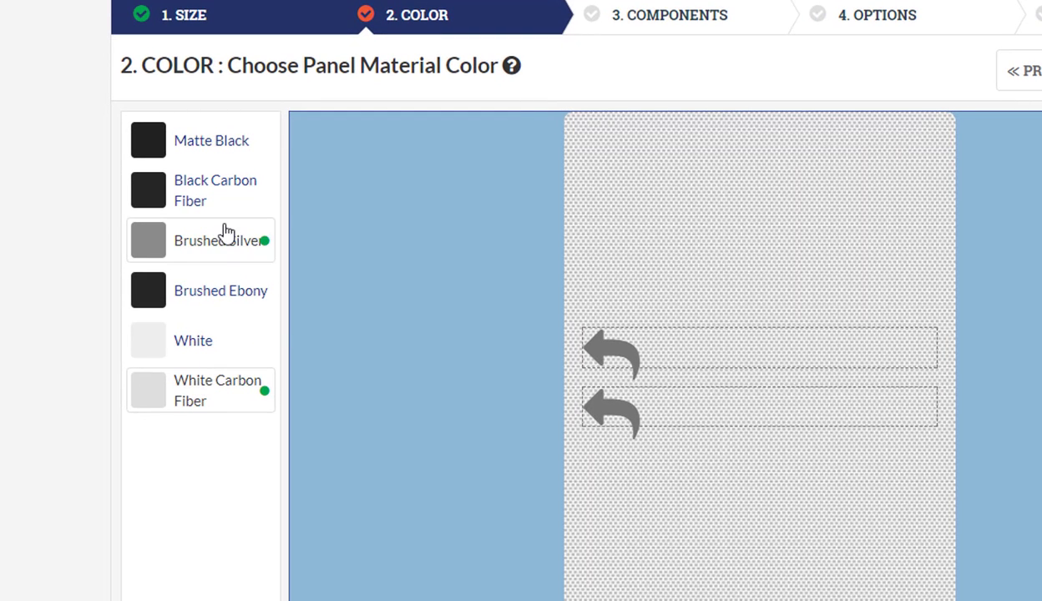
left_click(200, 191)
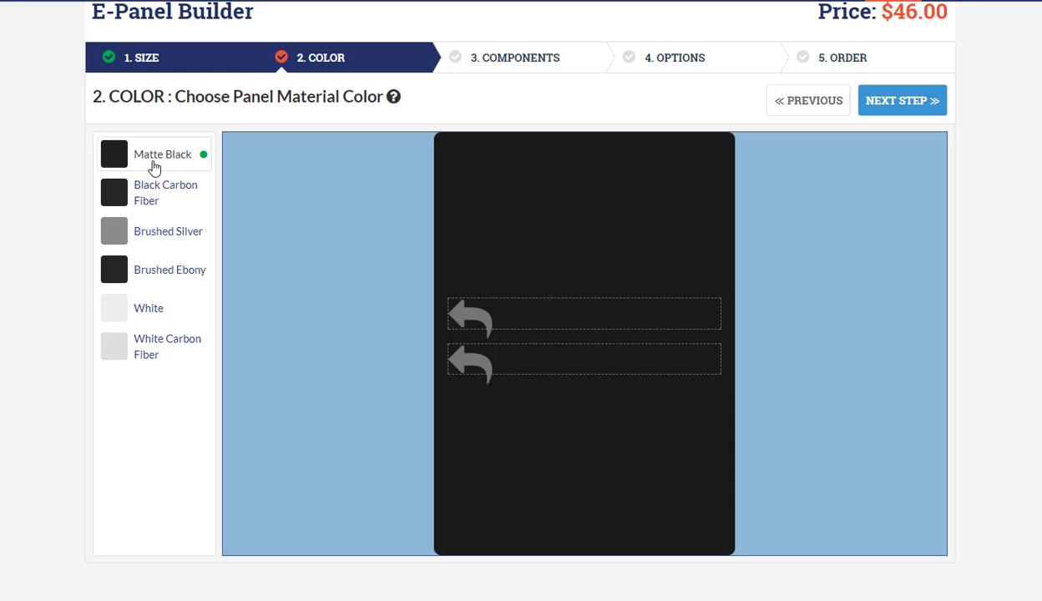
left_click(901, 100)
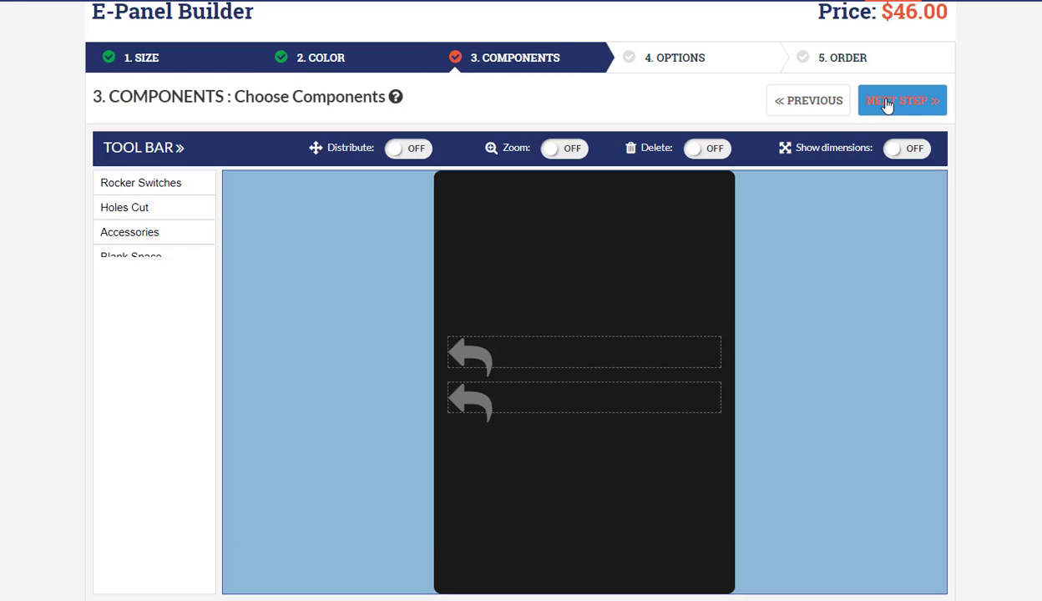
left_click(130, 257)
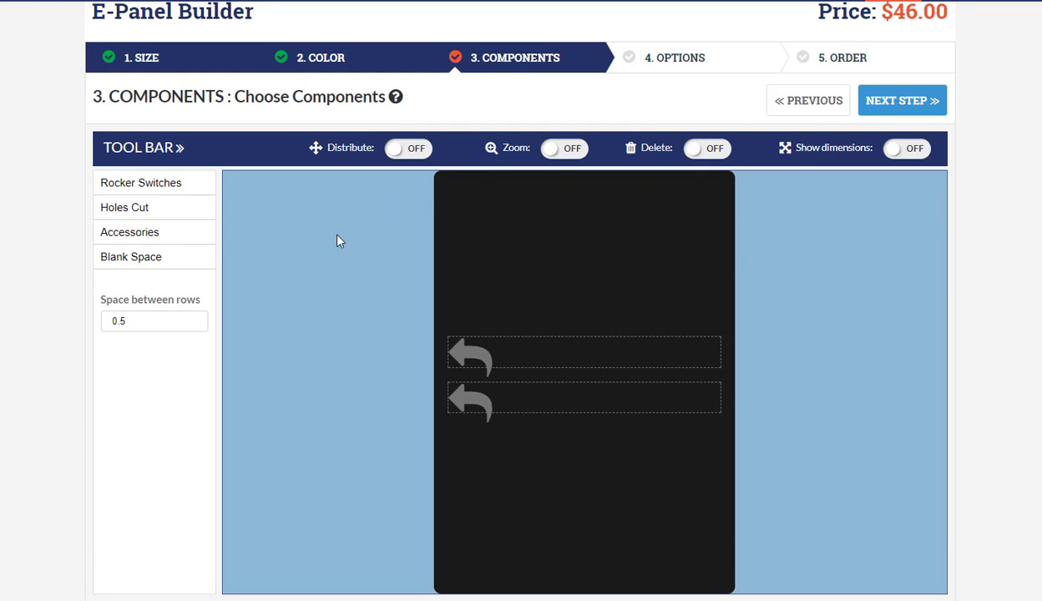
mouse_move(258, 247)
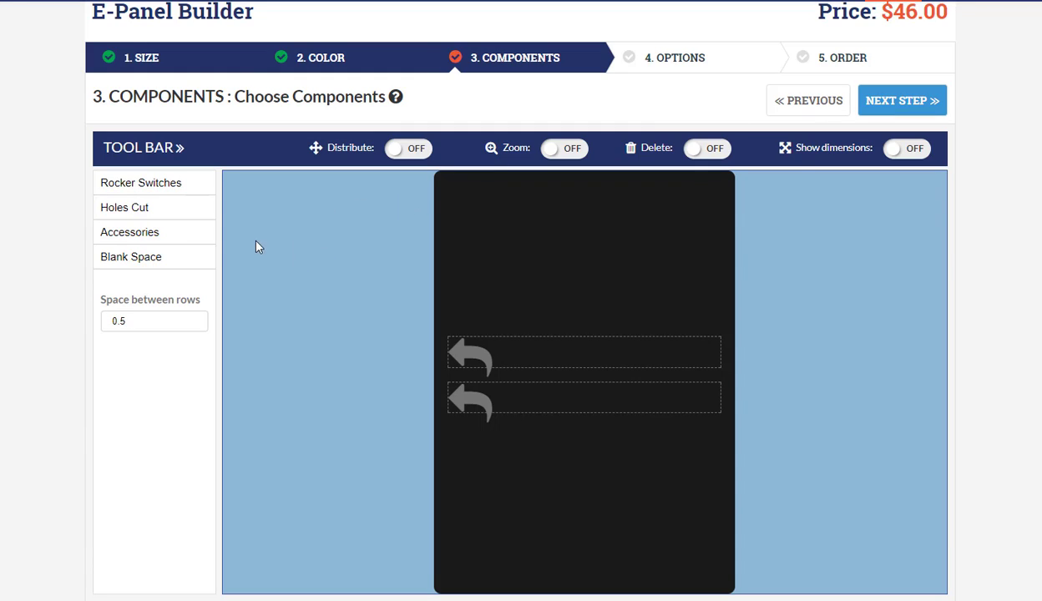
left_click(140, 182)
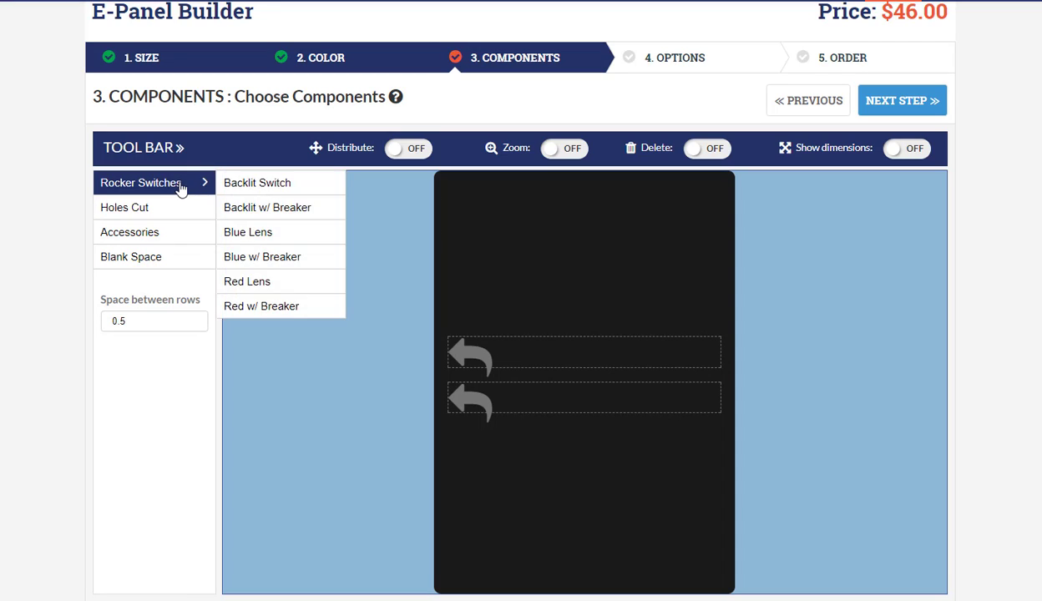
left_click(124, 208)
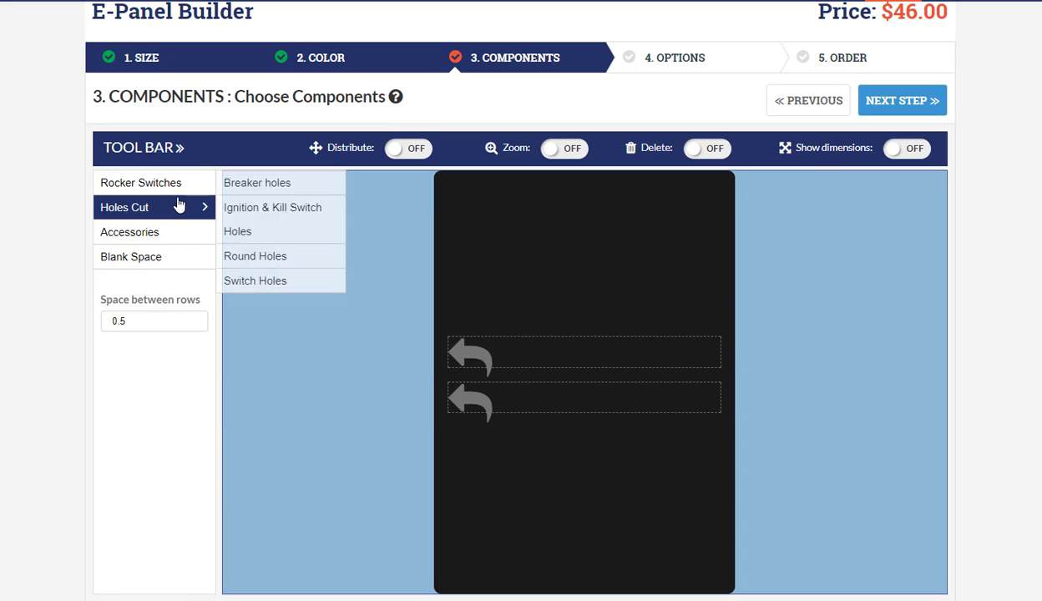
left_click(140, 182)
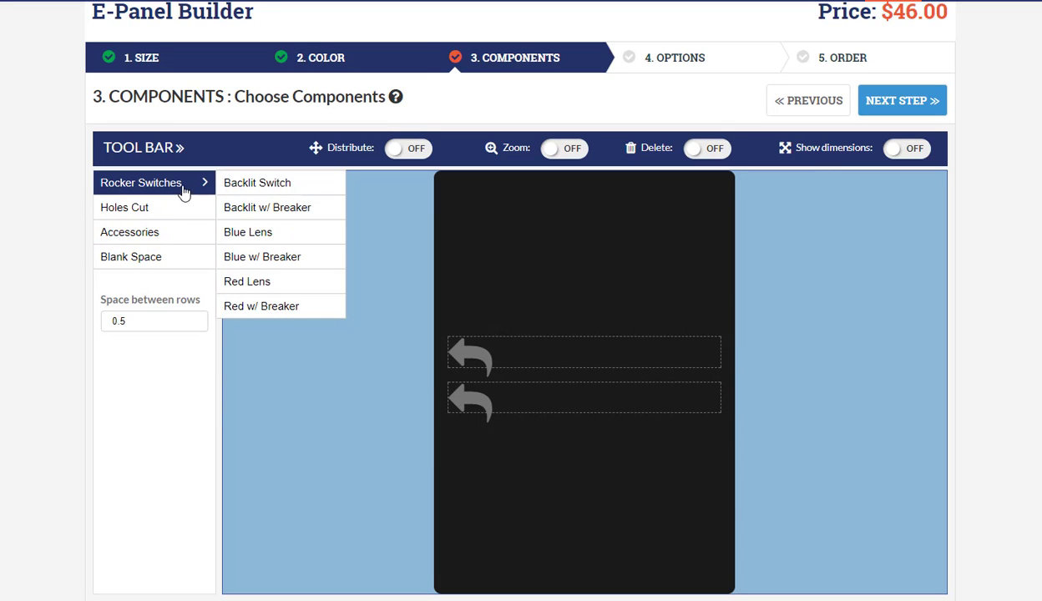
left_click(257, 182)
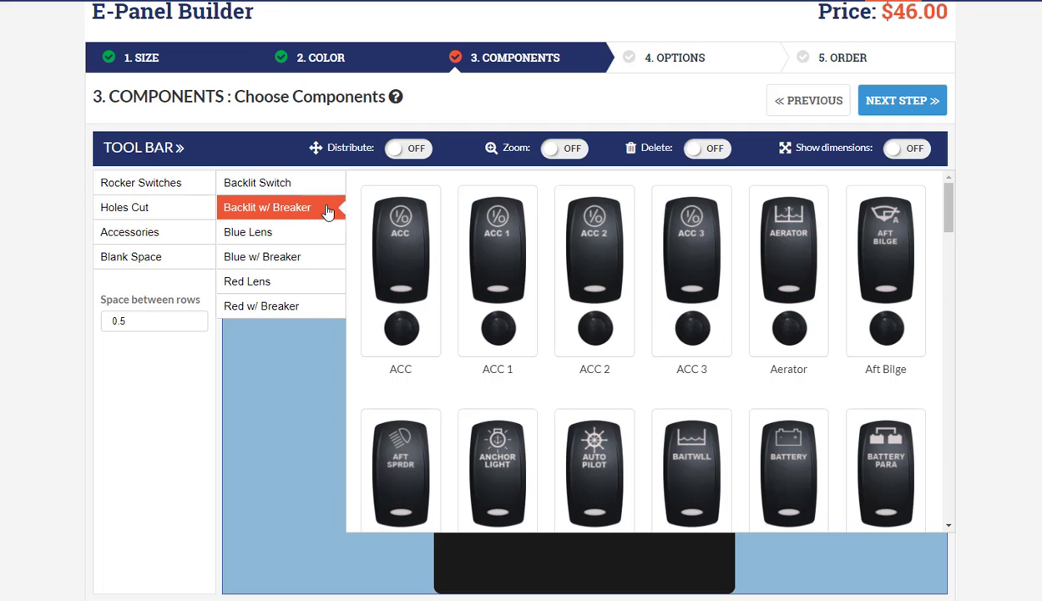
left_click(267, 207)
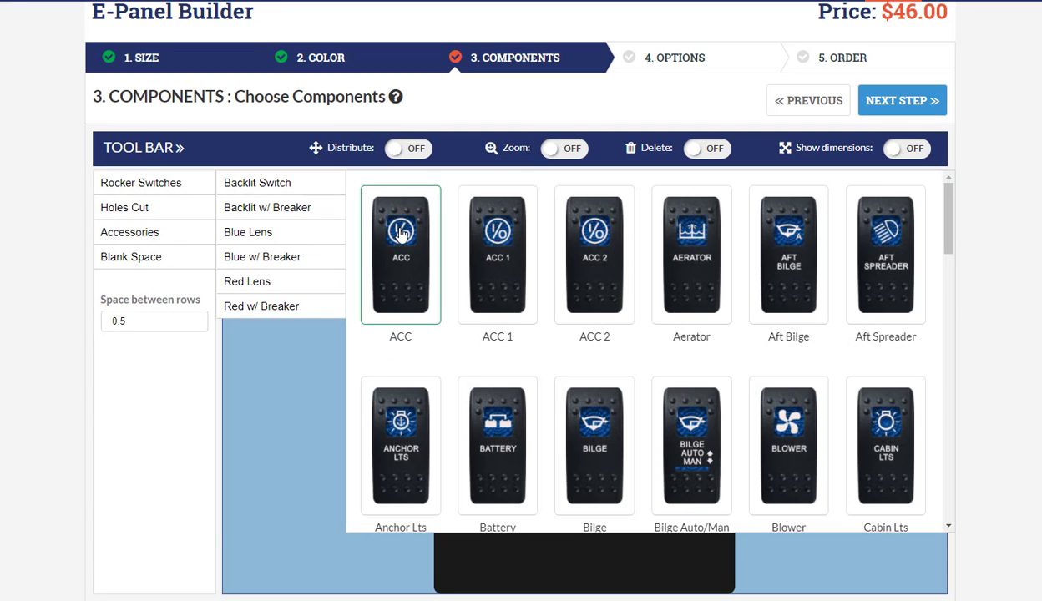
left_click(262, 257)
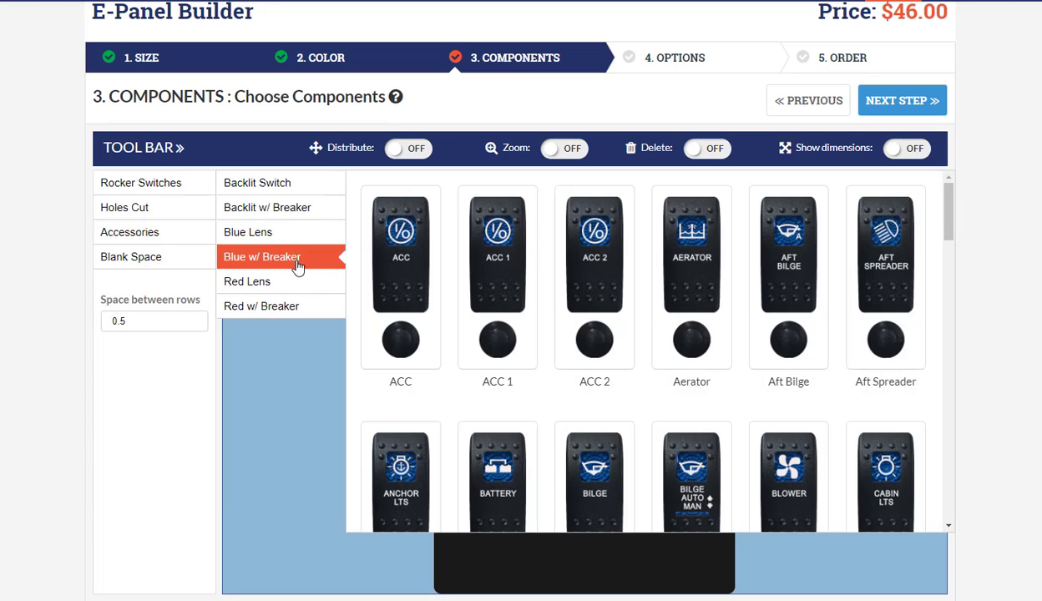
left_click(282, 305)
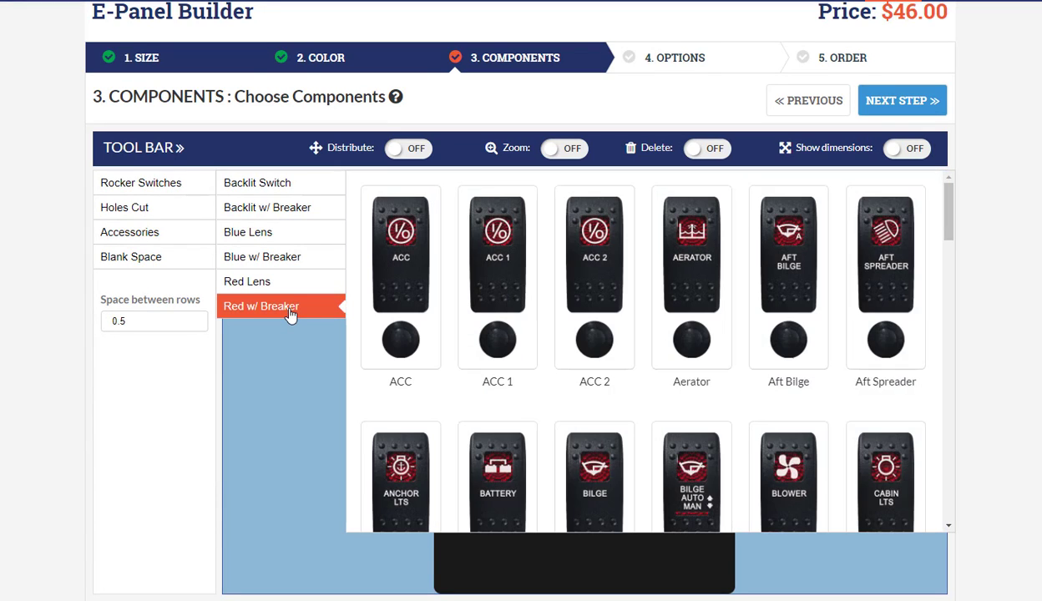
left_click(124, 207)
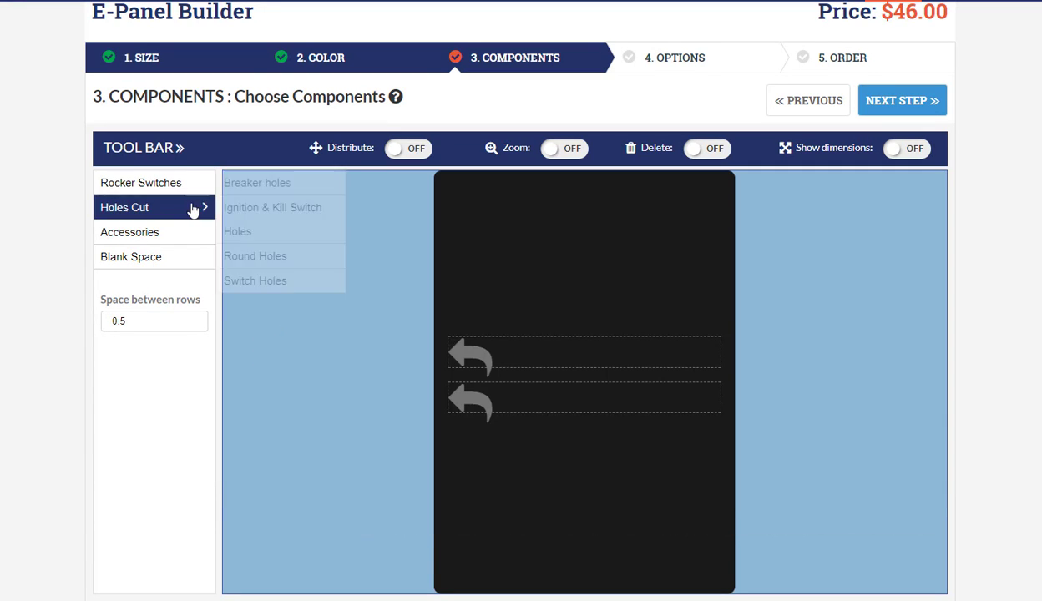
Step: Browse switch holes, round holes and the accessory components without adding any
left_click(273, 214)
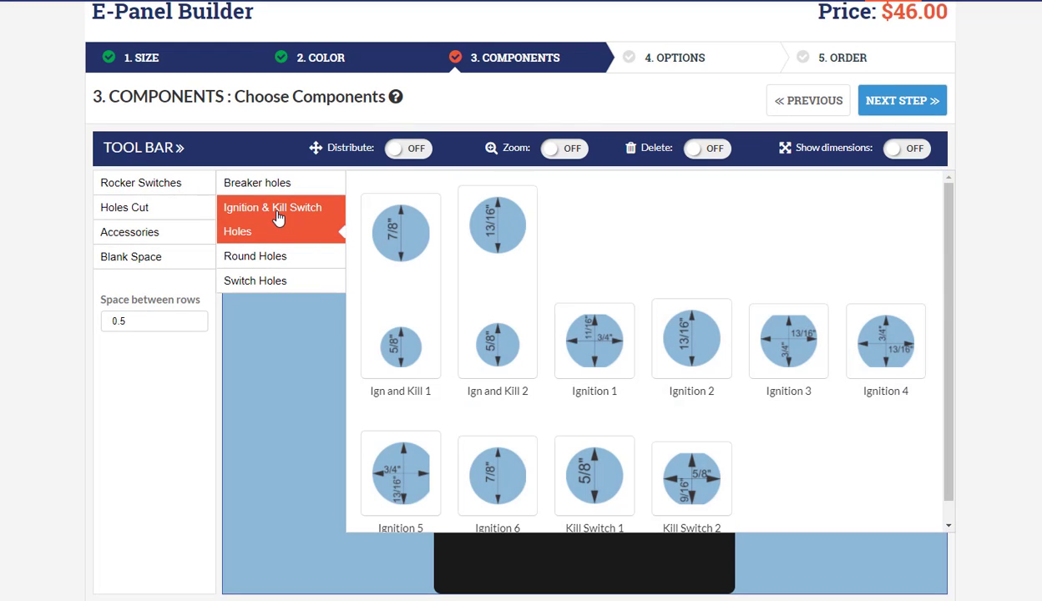
mouse_move(294, 230)
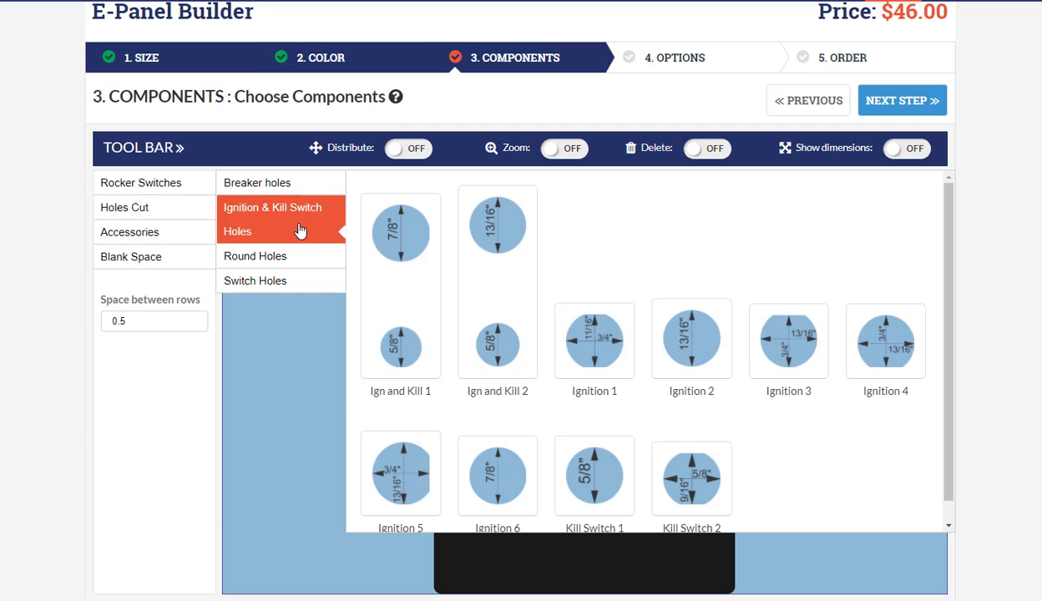
left_click(253, 280)
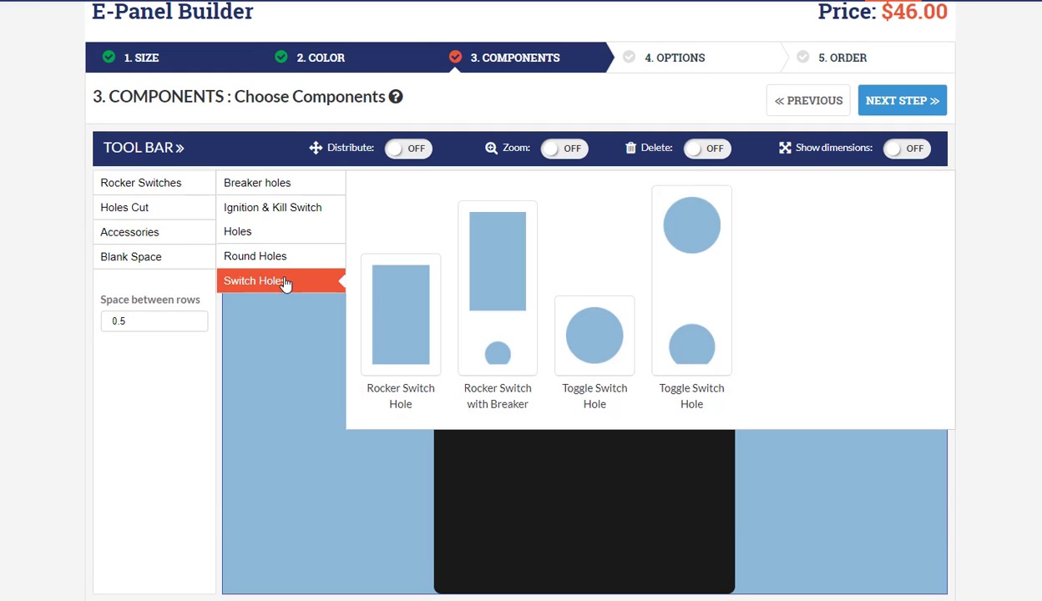
left_click(254, 255)
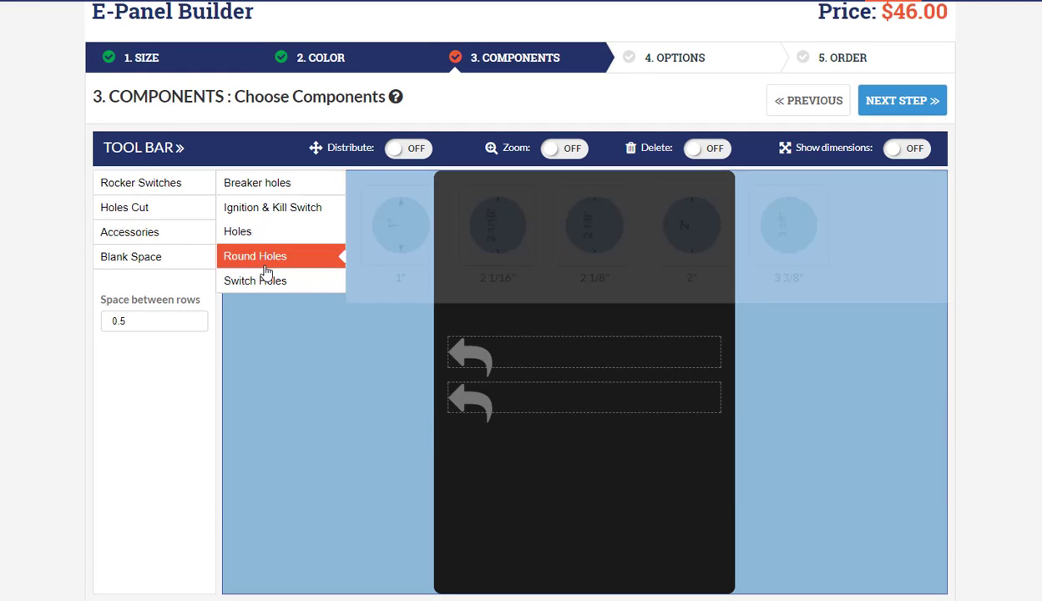
left_click(130, 233)
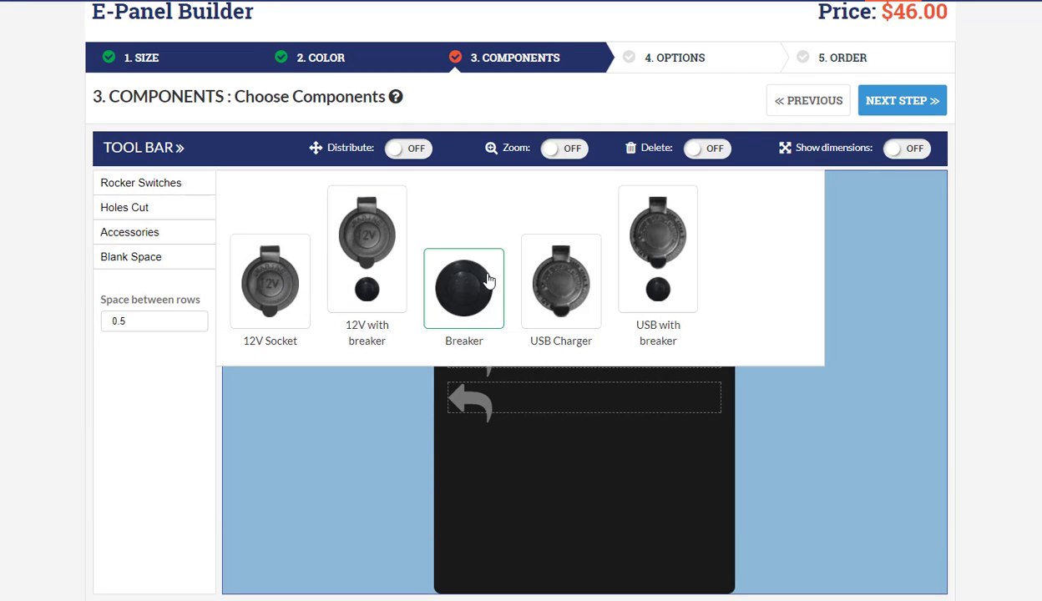
left_click(367, 247)
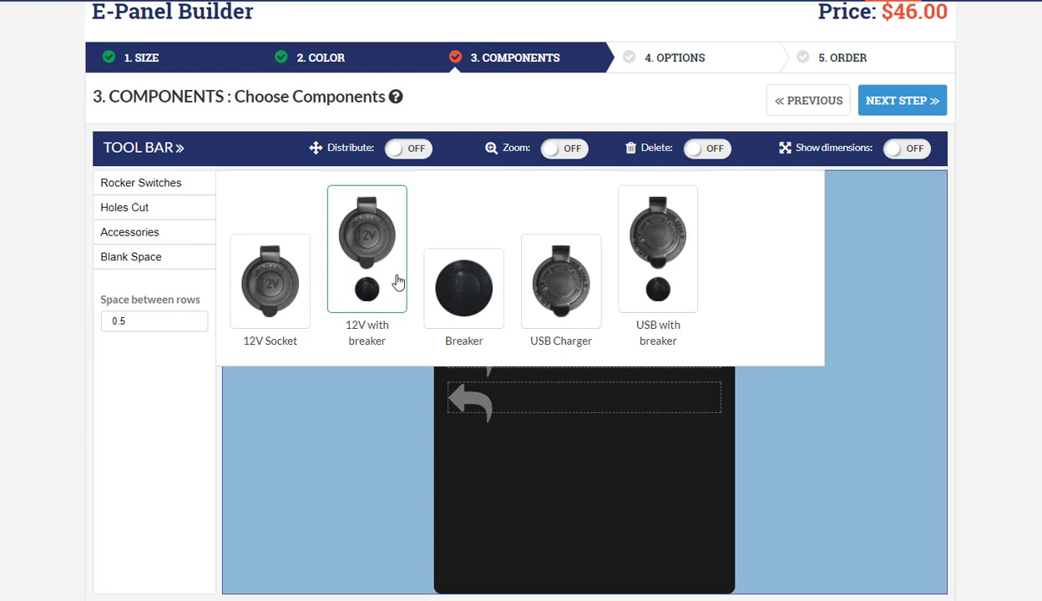
left_click(271, 280)
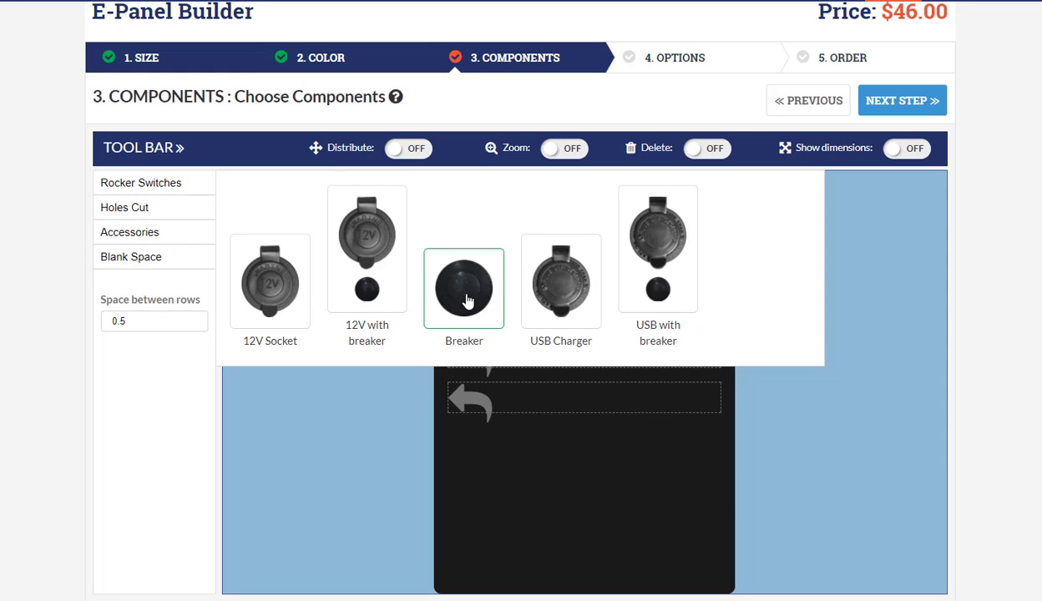
Step: Browse cut hole sizes, then show the Backlit w/ Breaker rocker switch catalogue
left_click(131, 257)
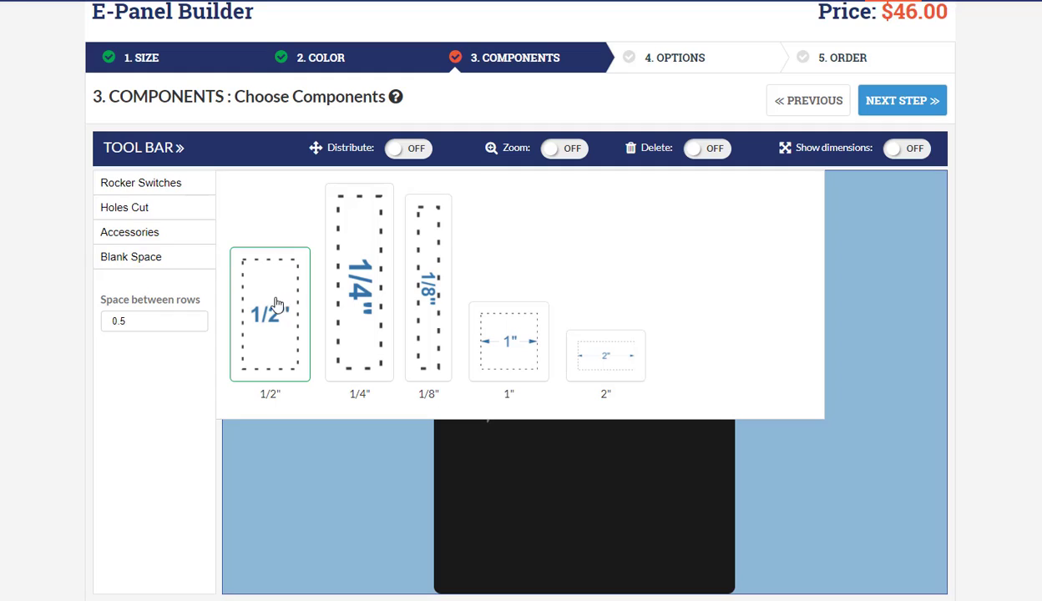
mouse_move(287, 316)
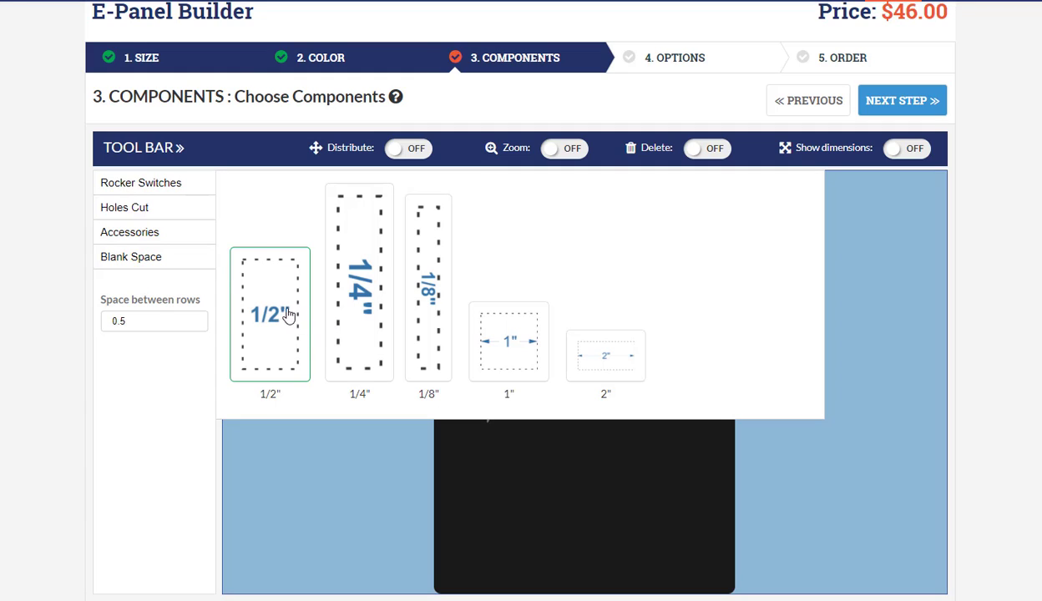
left_click(359, 284)
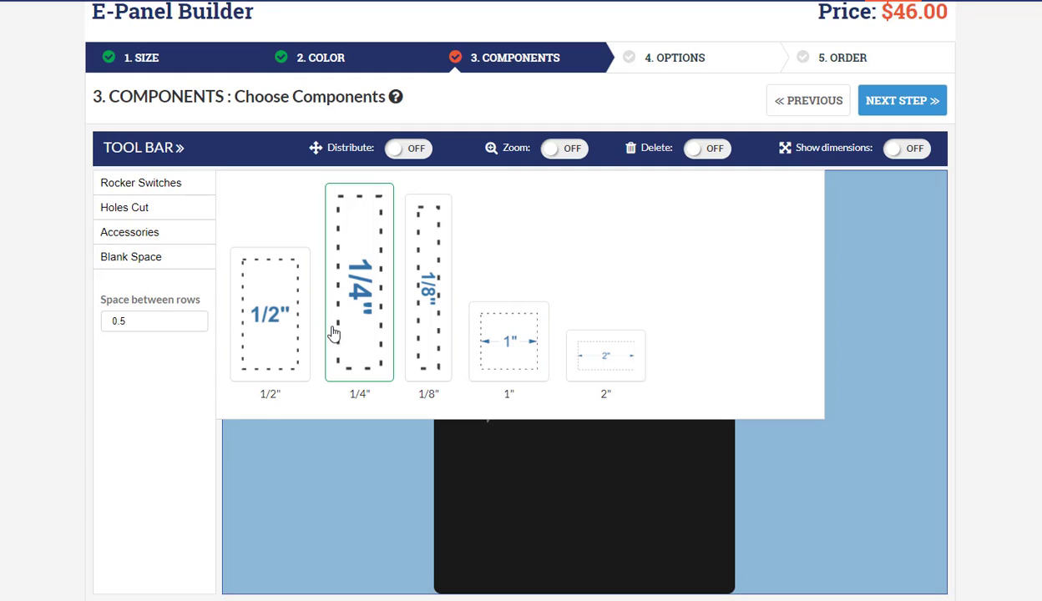
left_click(142, 182)
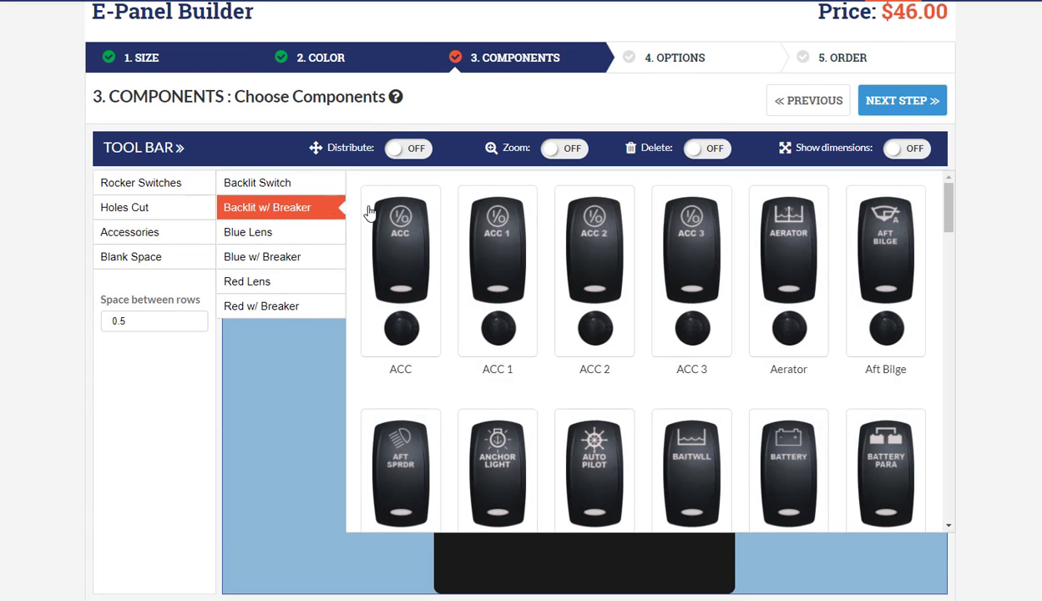
Step: Add the ACC 3 and further backlit breaker rocker switches, filling the first row and starting the second
left_click(691, 271)
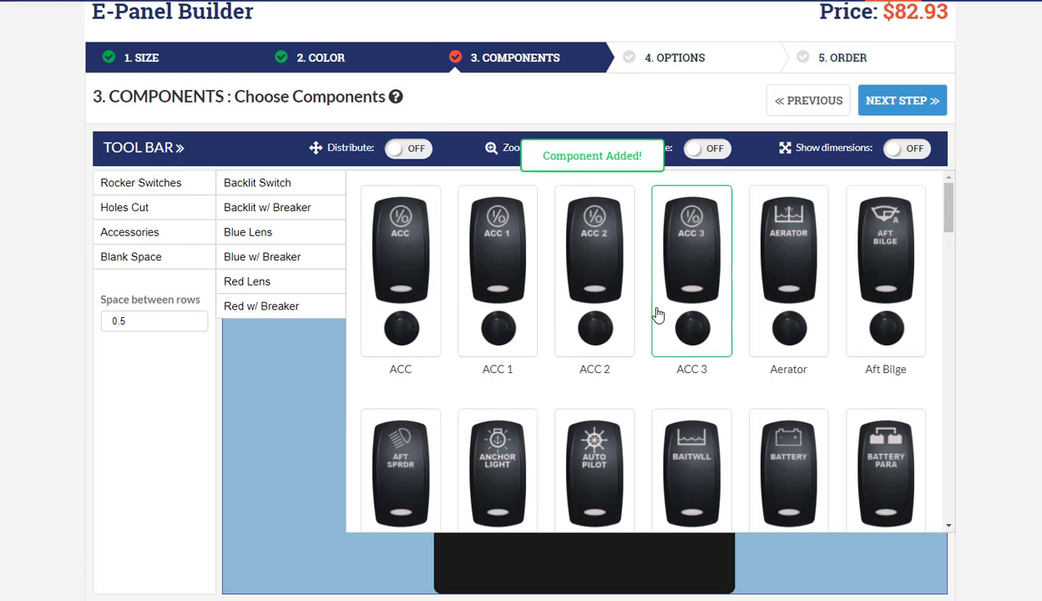
scroll("down", 3)
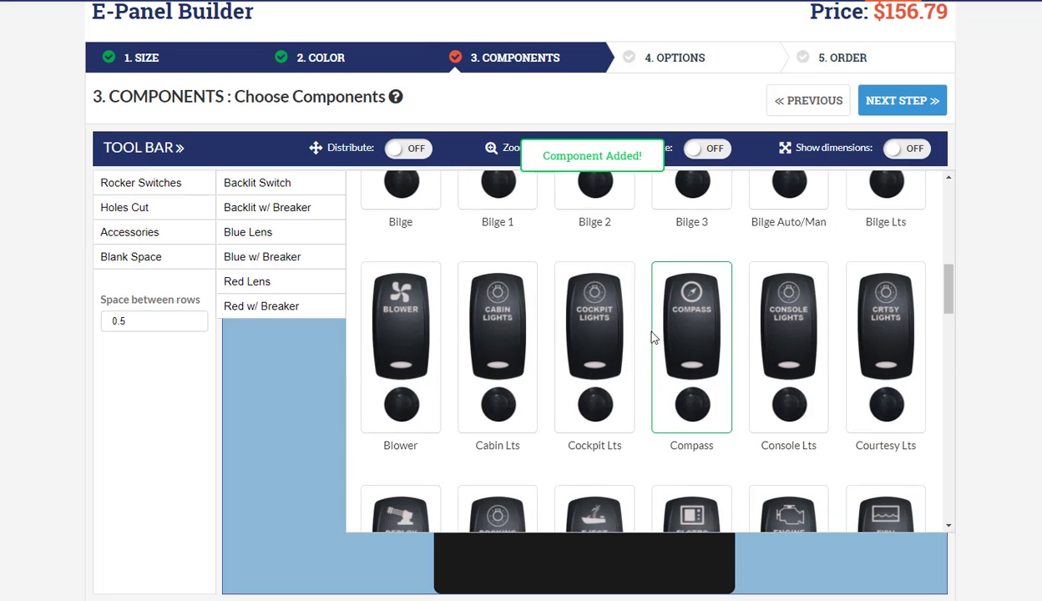
scroll("down", 3)
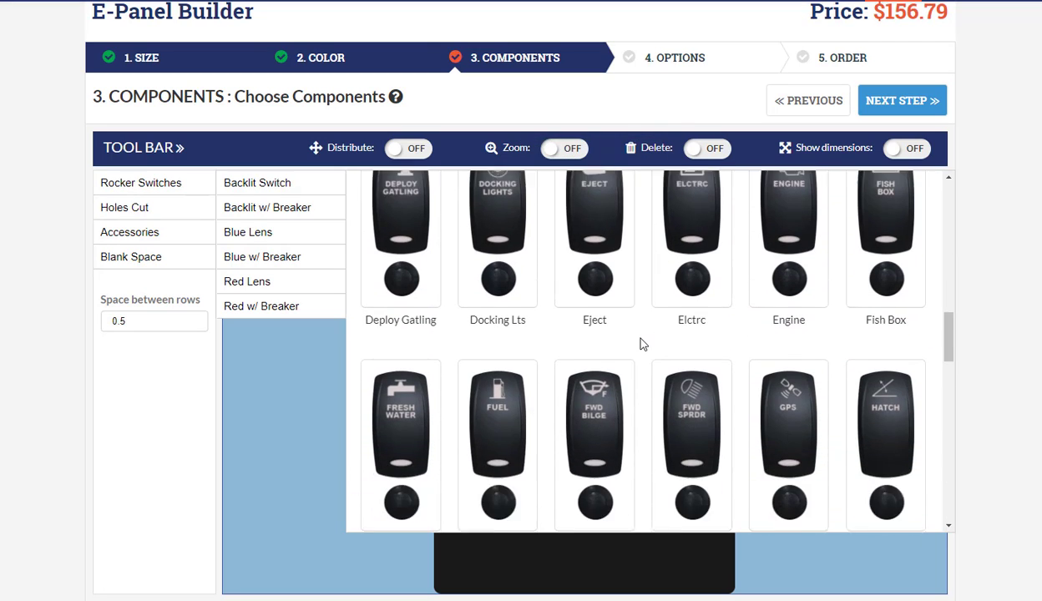
scroll("down", 3)
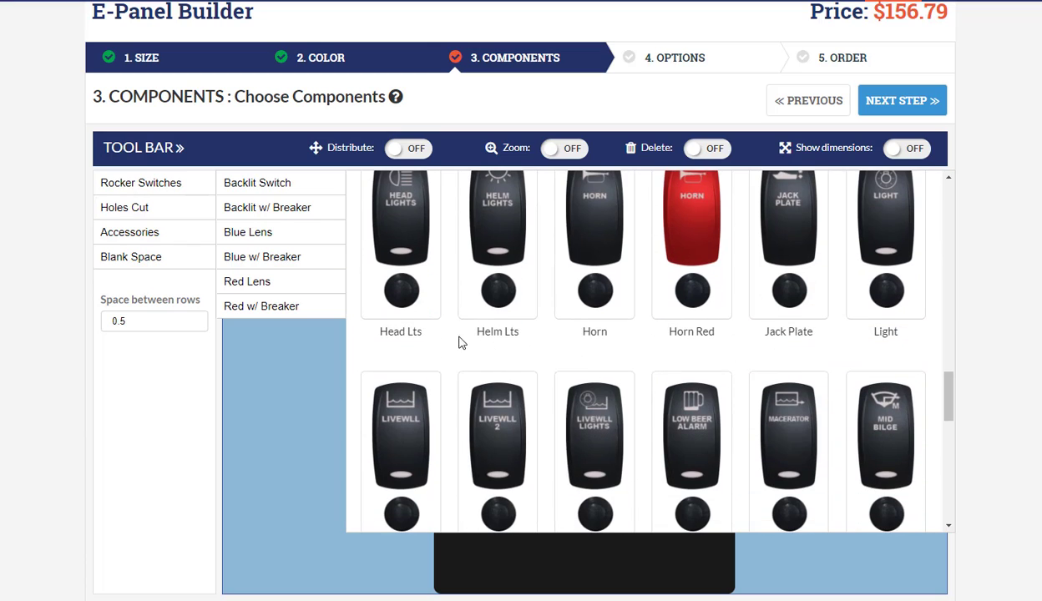
left_click(594, 451)
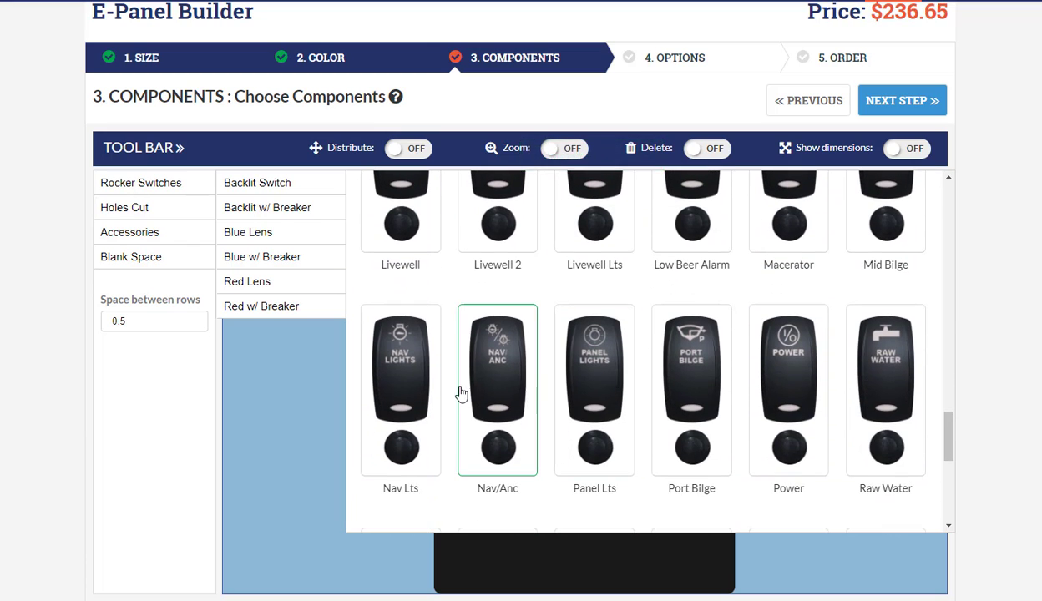
mouse_move(464, 307)
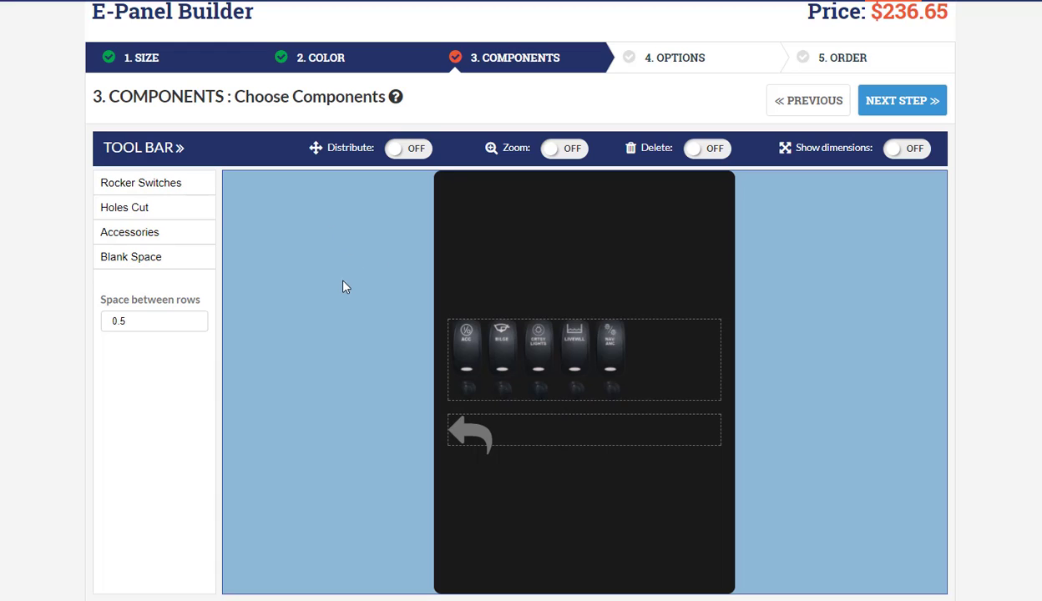
left_click(141, 182)
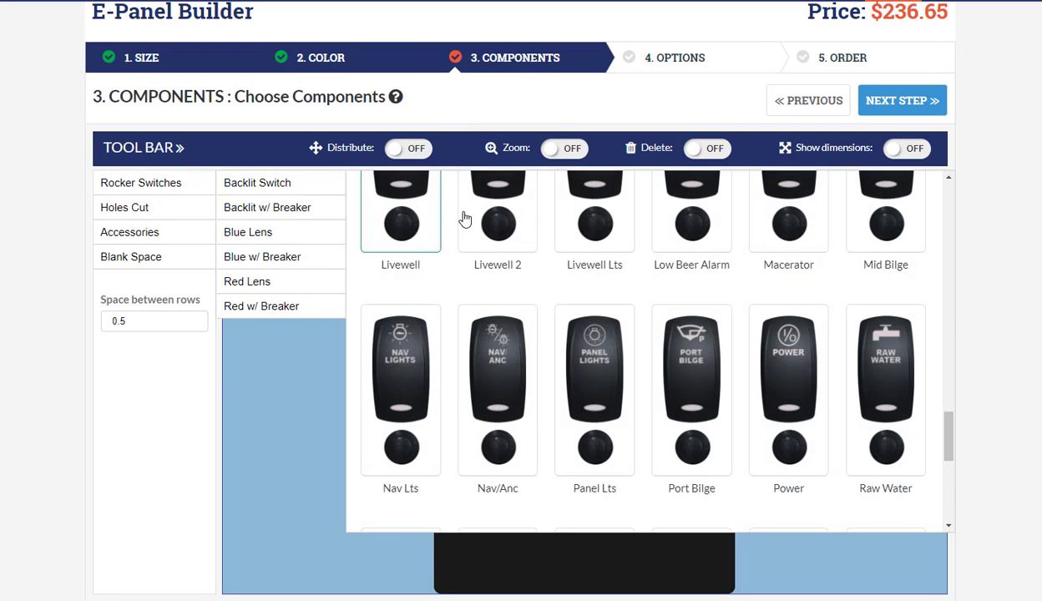
scroll("down", 3)
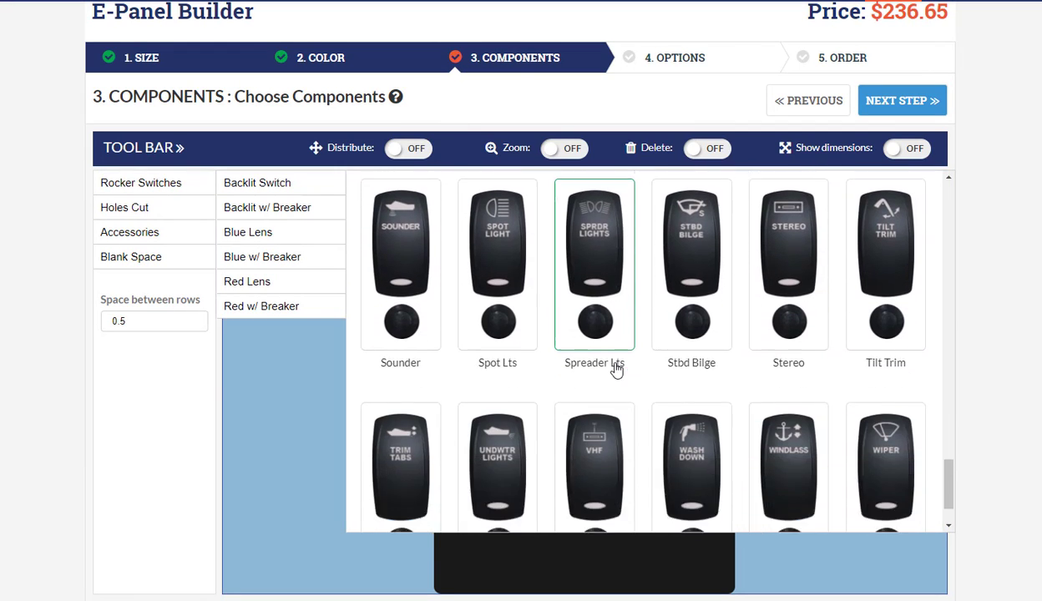
scroll("down", 3)
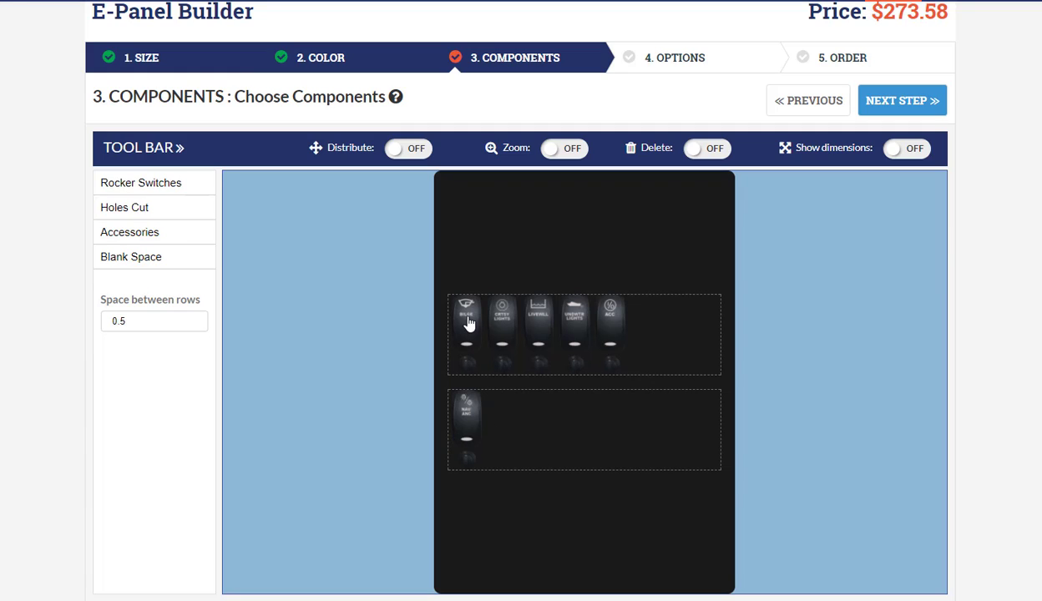
Step: Drag all six rocker switches into the lower row, leaving the upper row empty
left_click_drag(467, 325, 501, 409)
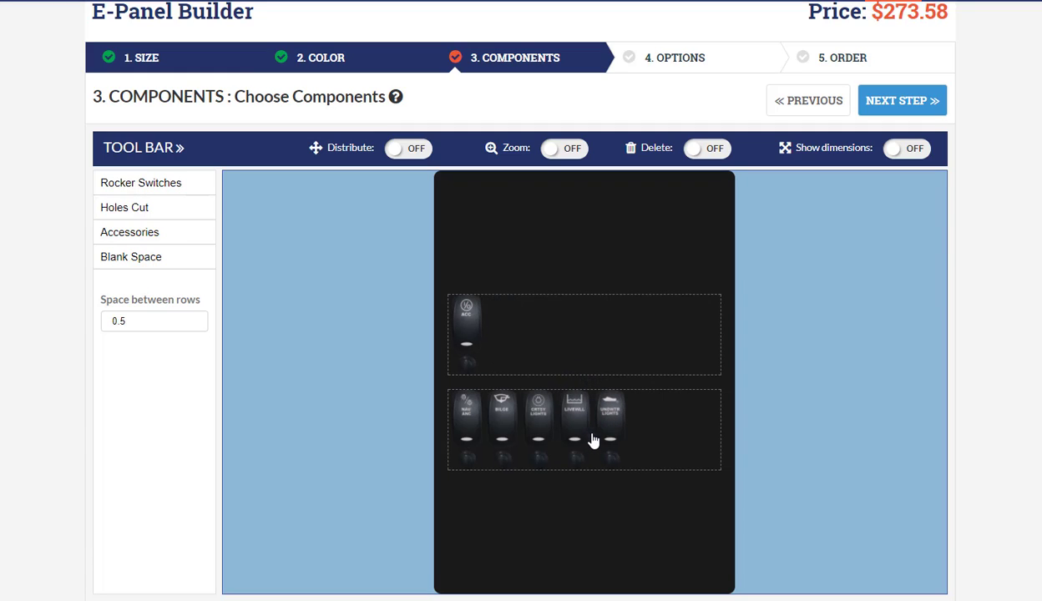
left_click_drag(468, 325, 650, 418)
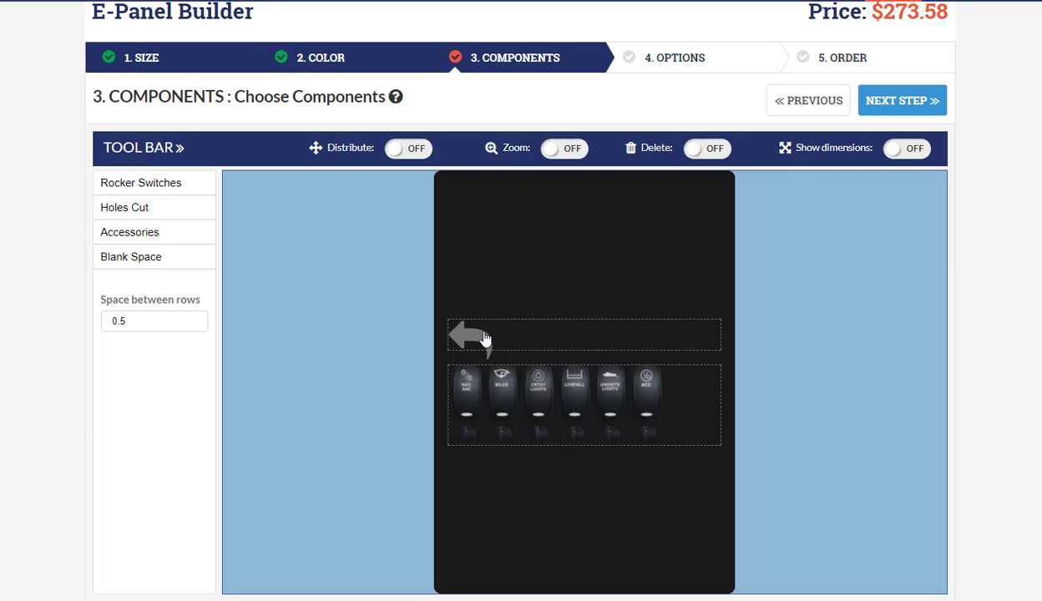
mouse_move(501, 325)
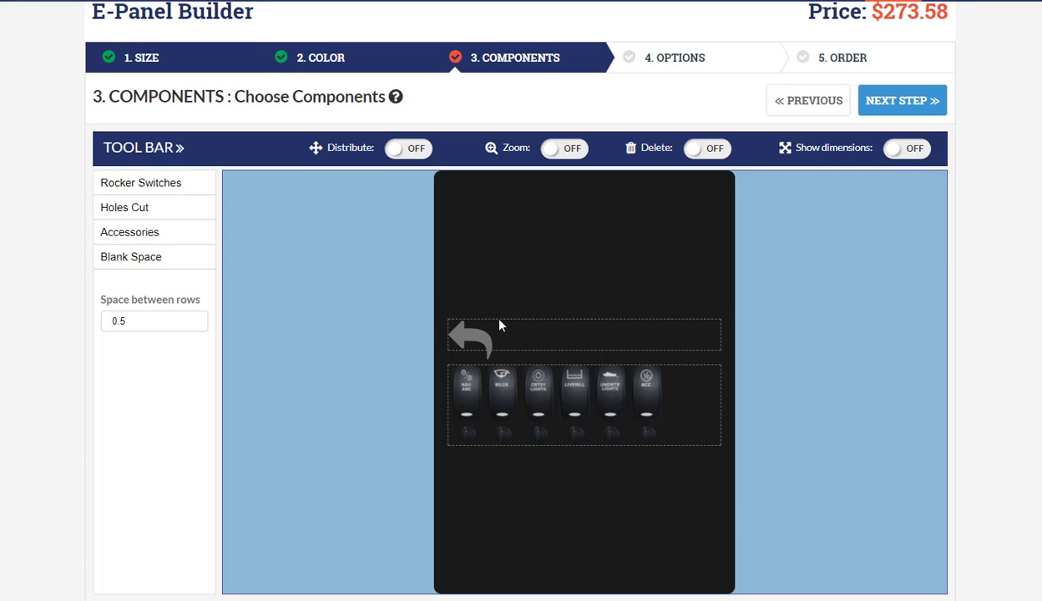
mouse_move(511, 344)
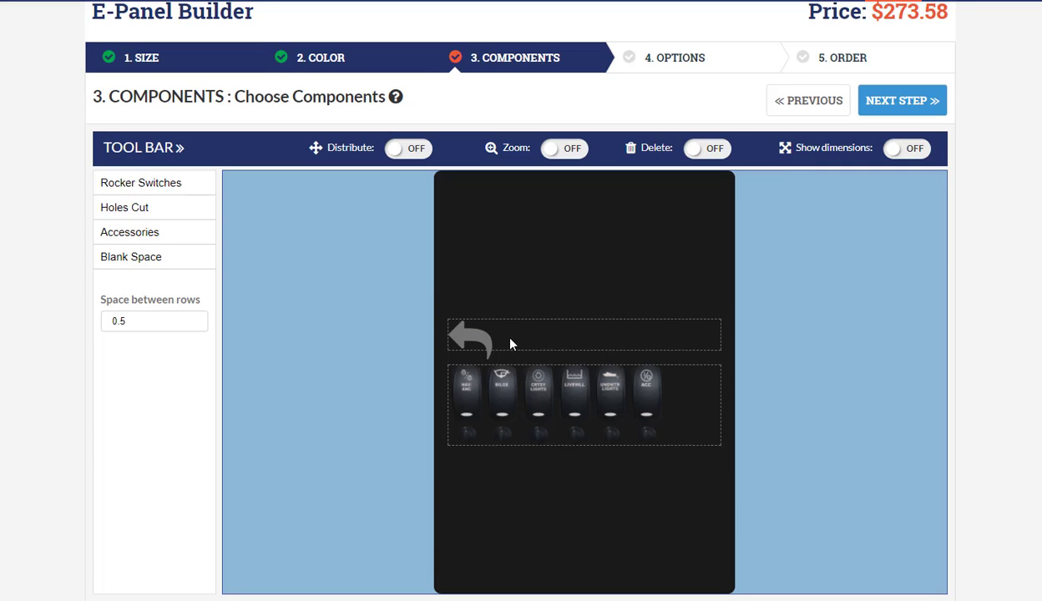
mouse_move(464, 337)
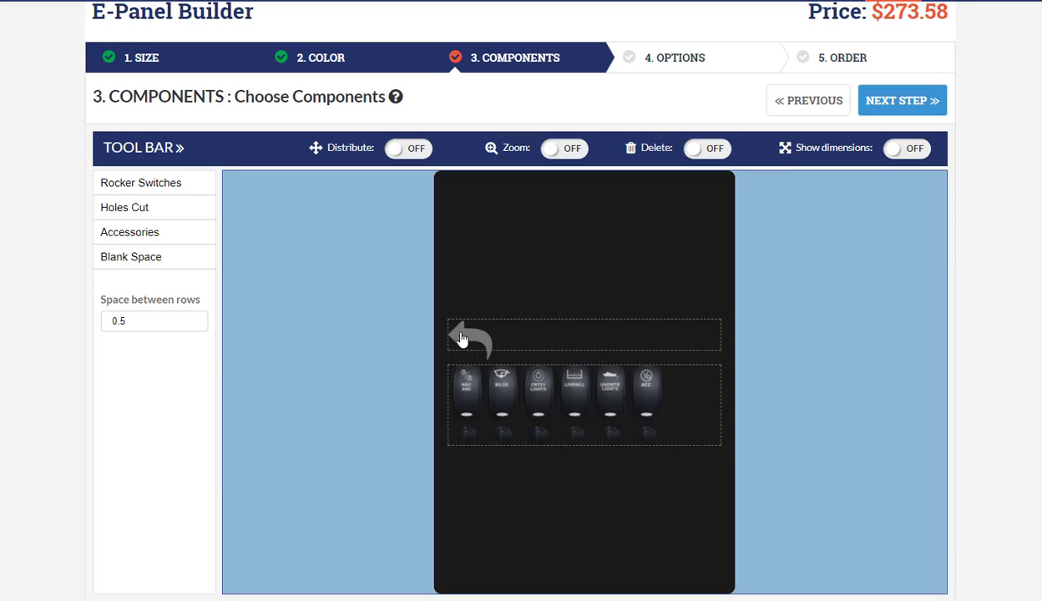
mouse_move(260, 239)
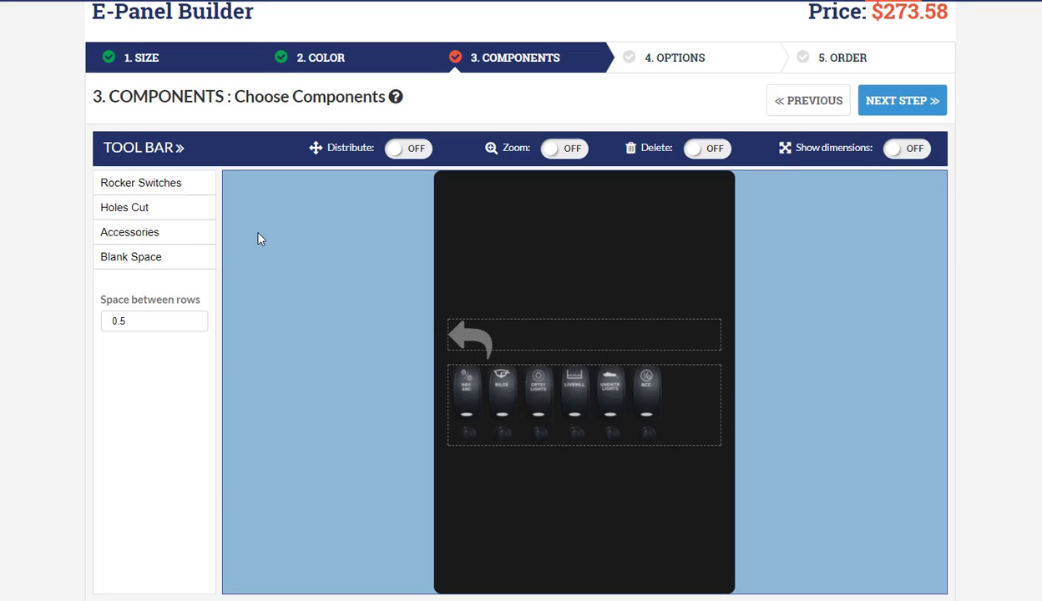
Step: Add two 3 3/8" round holes to the empty upper row, price $275.52
left_click(124, 207)
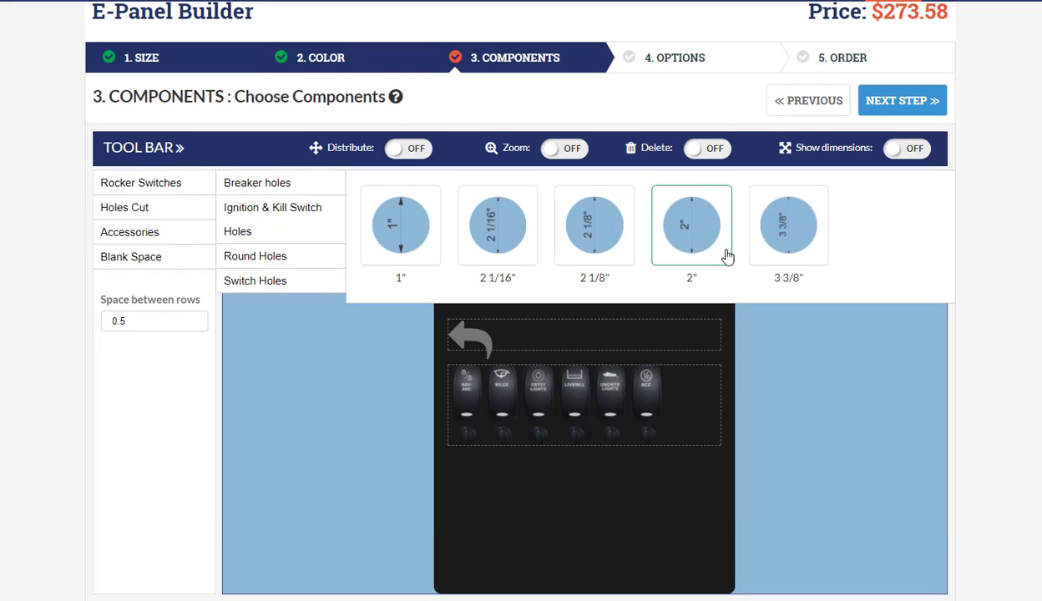
left_click(788, 224)
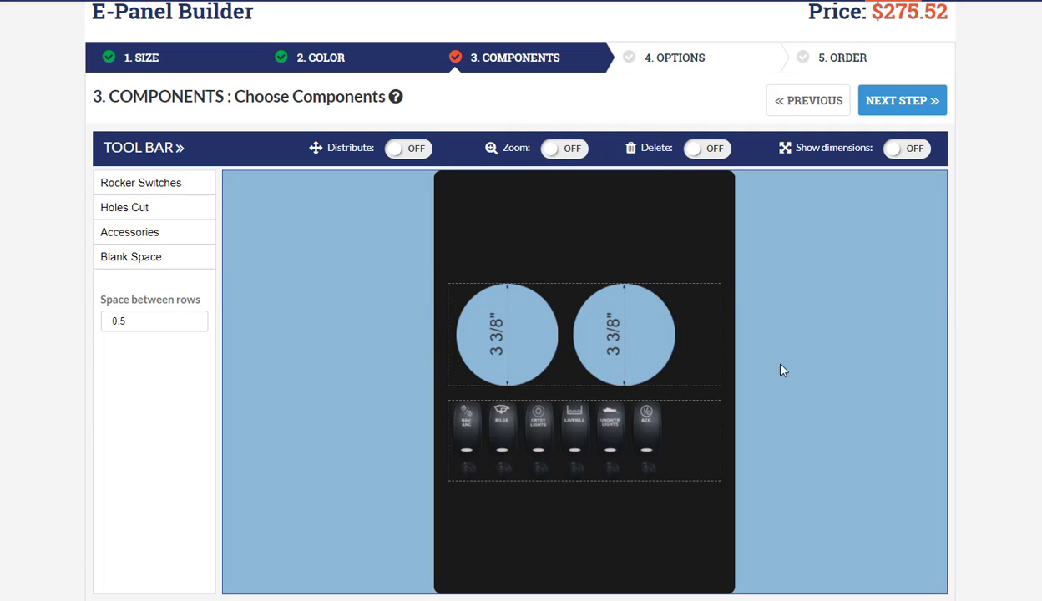
mouse_move(430, 324)
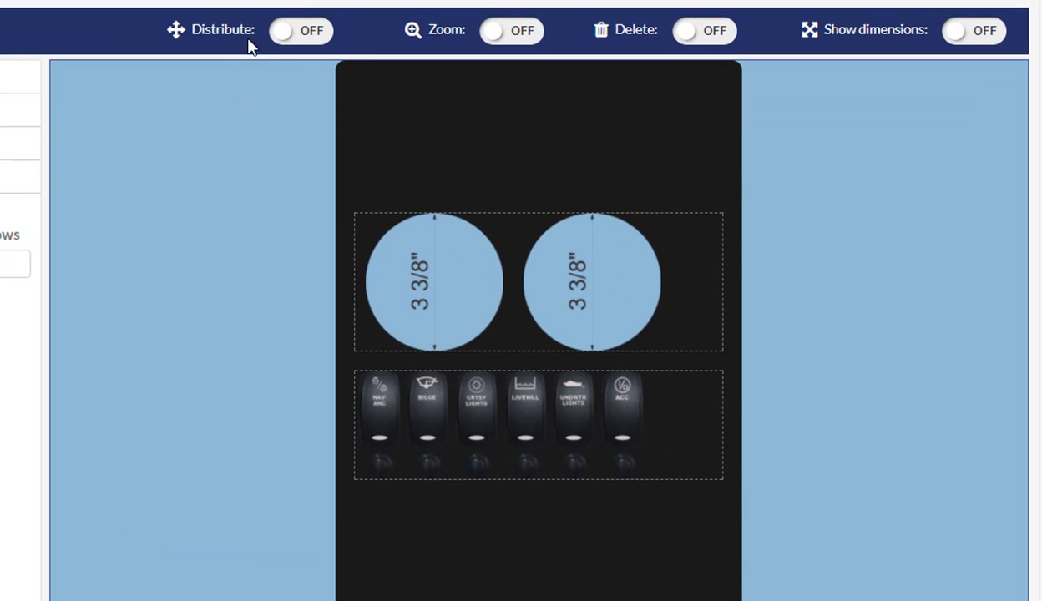
mouse_move(381, 46)
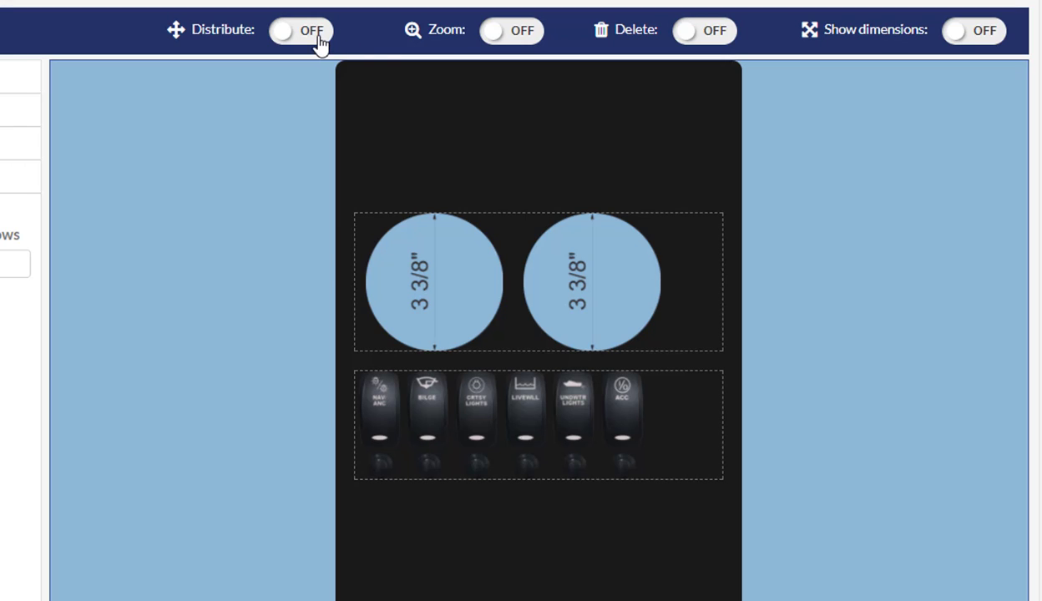
Step: Toggle Distribute spacing and Zoom on and off to test the panel view
left_click(300, 31)
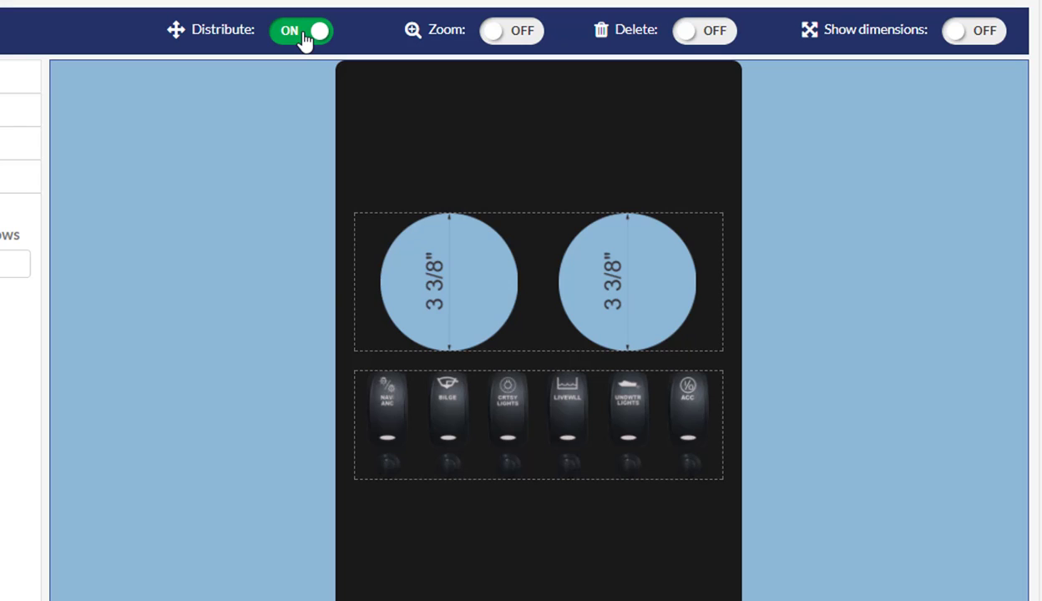
mouse_move(421, 207)
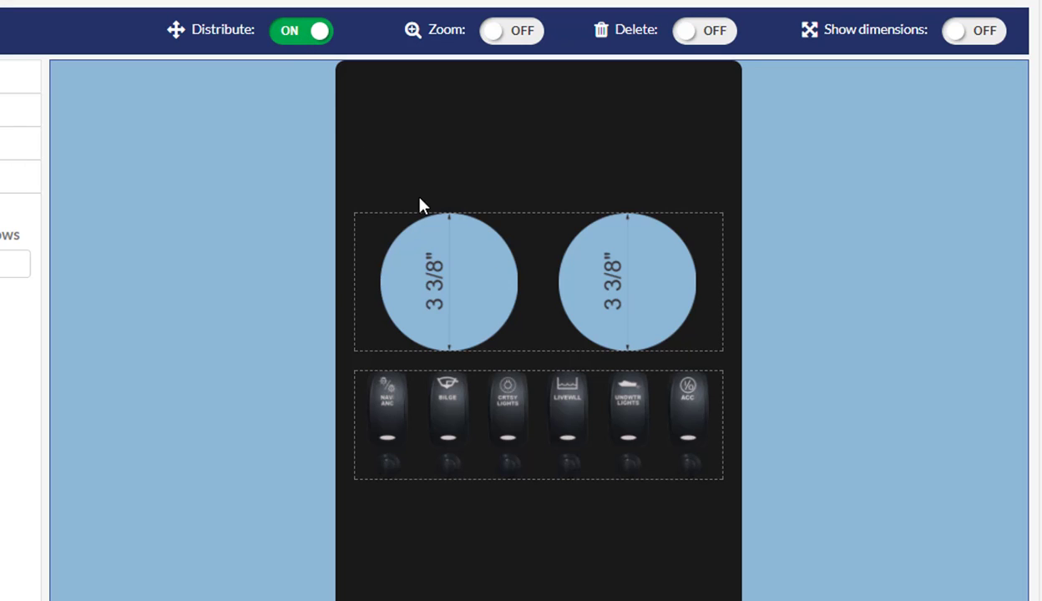
left_click(300, 30)
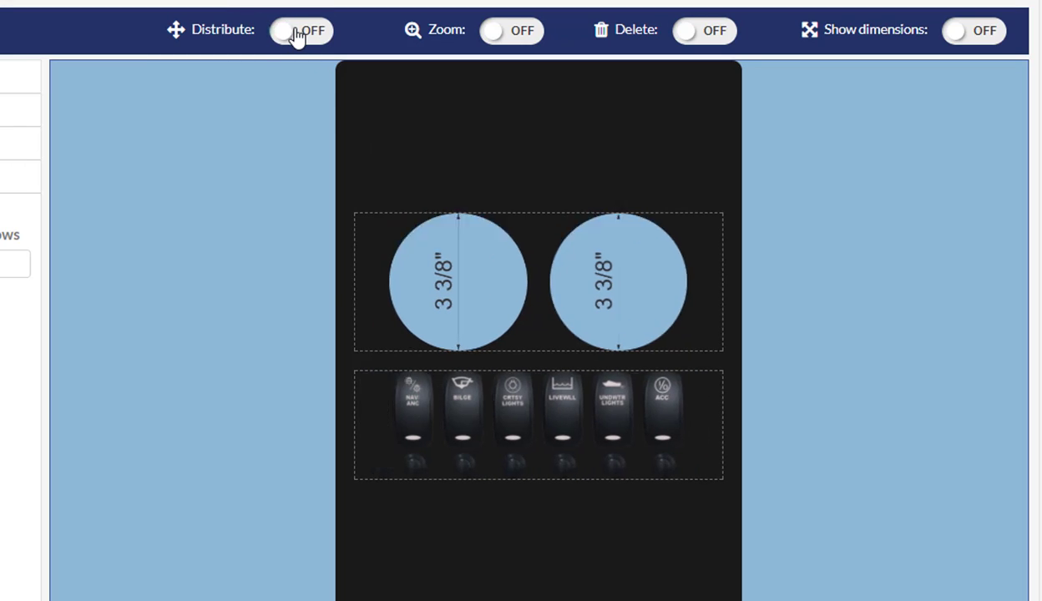
left_click(300, 30)
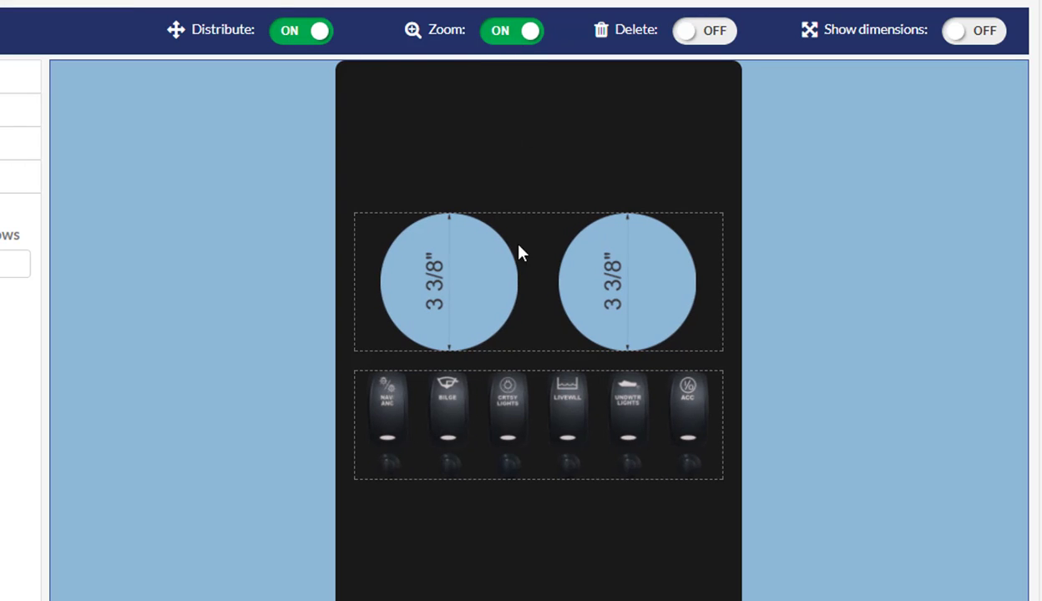
mouse_move(565, 398)
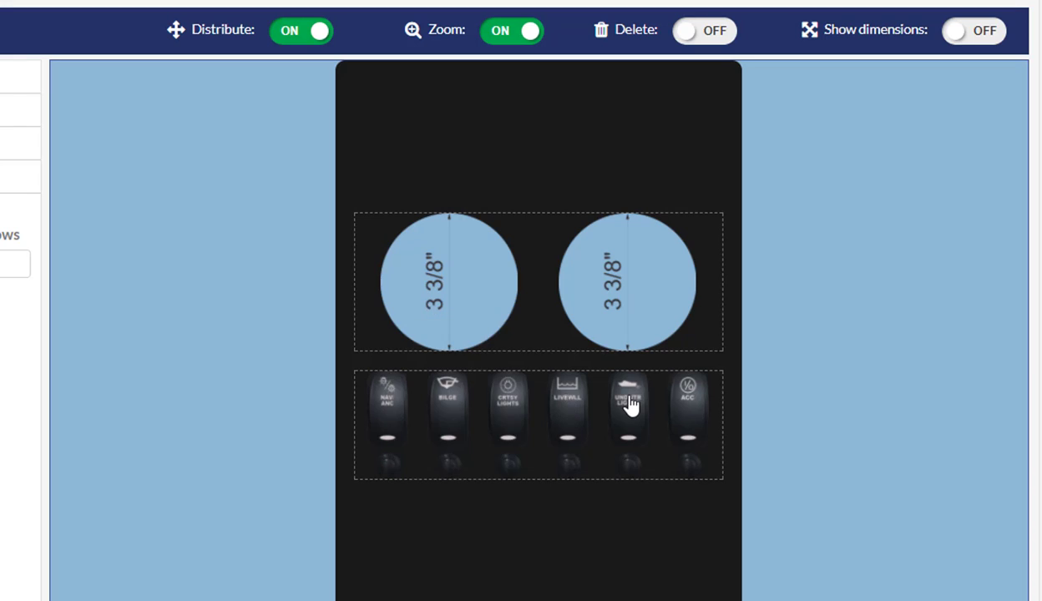
left_click(511, 30)
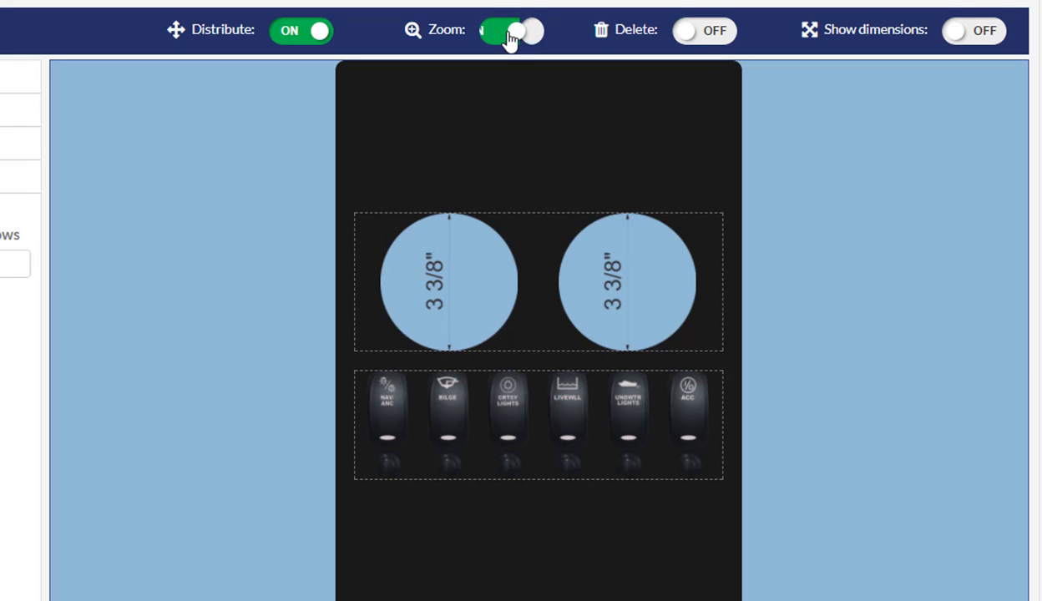
left_click(509, 30)
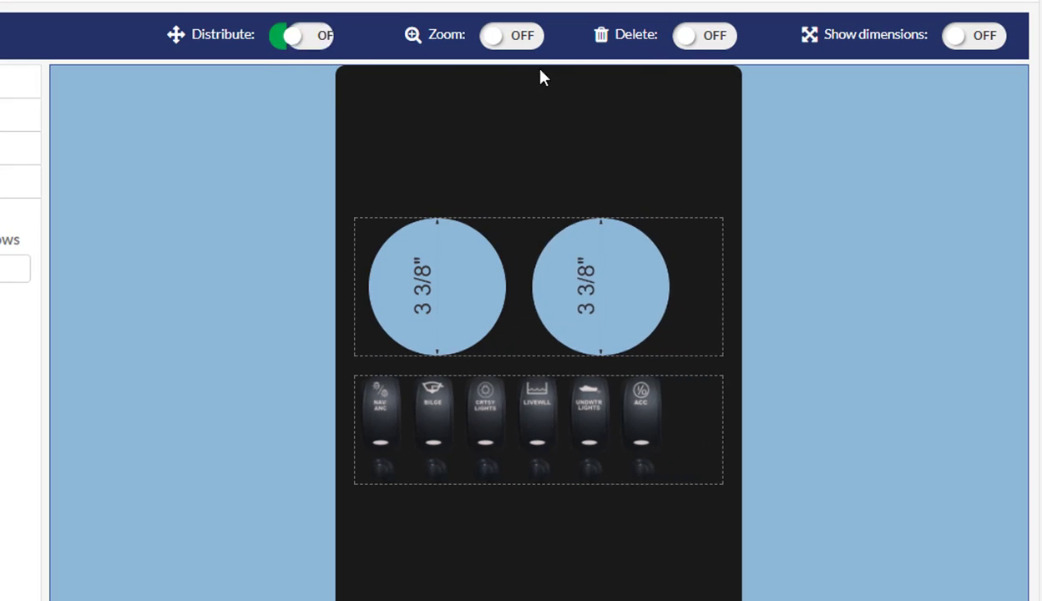
Step: Enable Delete and remove the ACC rocker switch from the panel
left_click(705, 35)
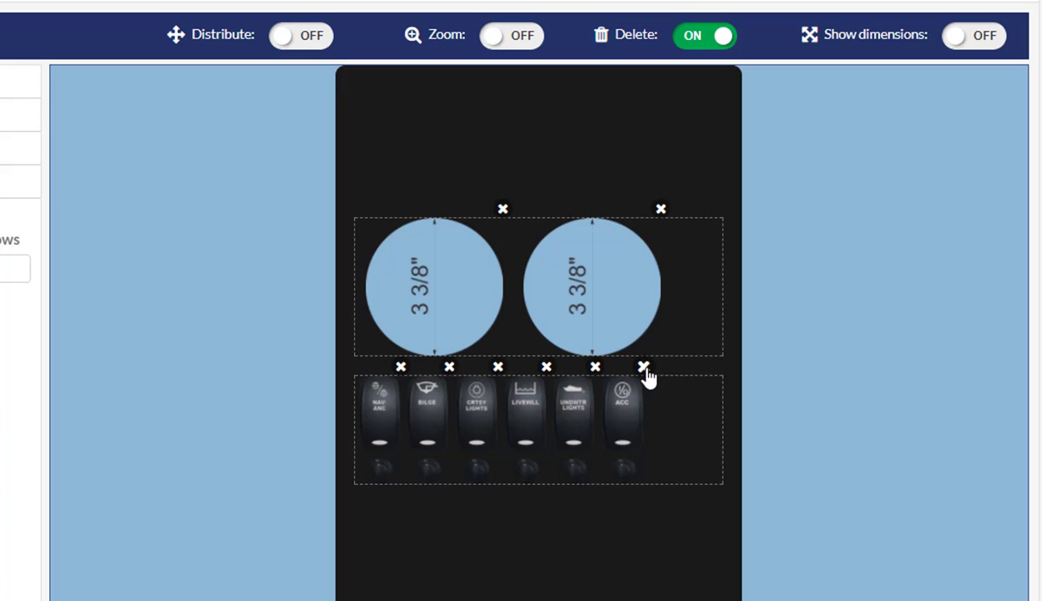
left_click(643, 367)
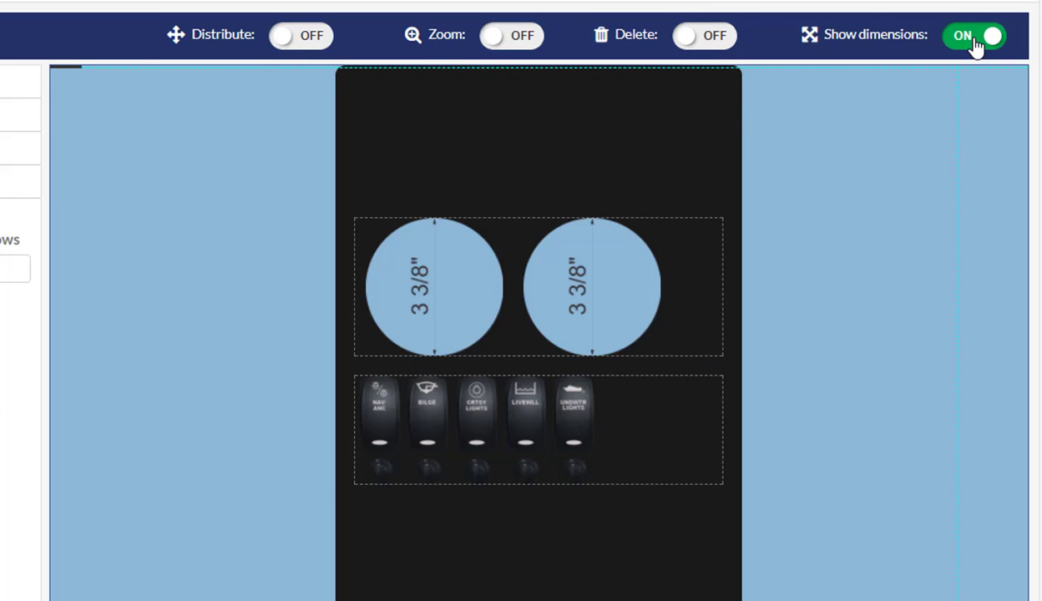
mouse_move(463, 192)
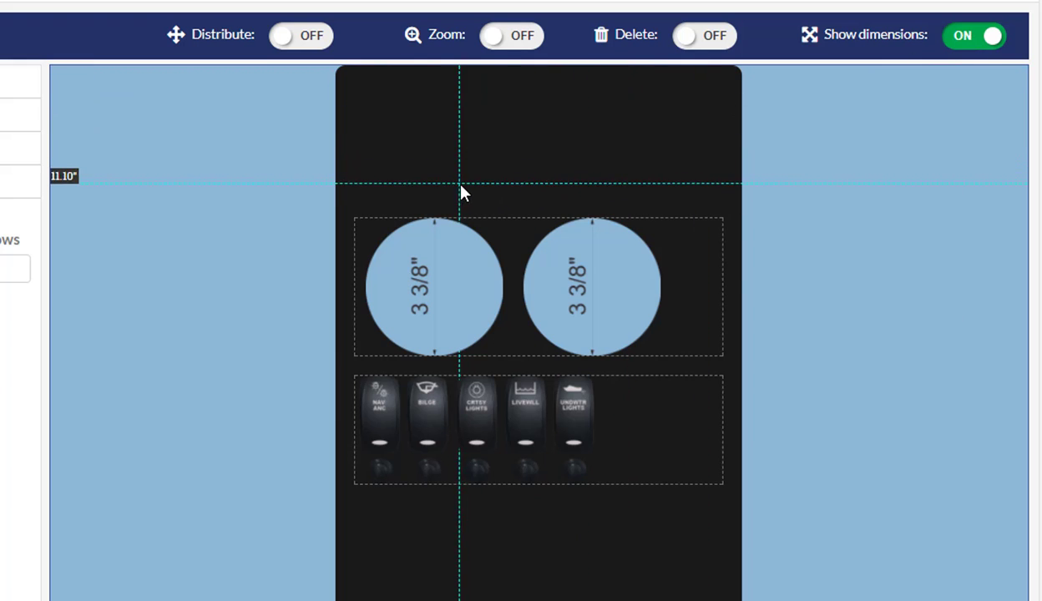
mouse_move(381, 344)
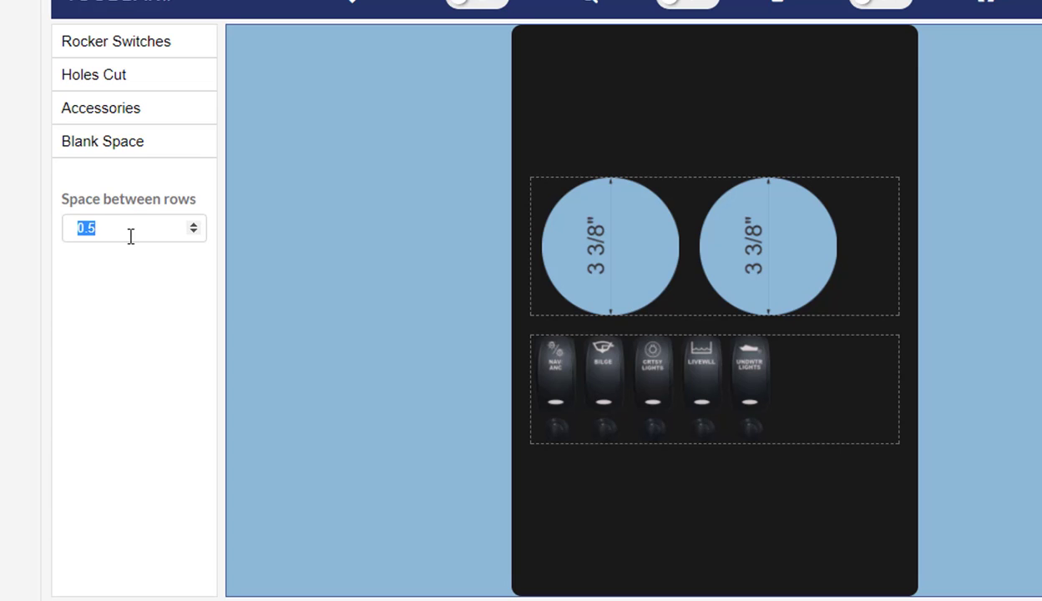
Step: Try row spacing 1.5, toggle Distribute, then set the space between rows to .5
type("1.5")
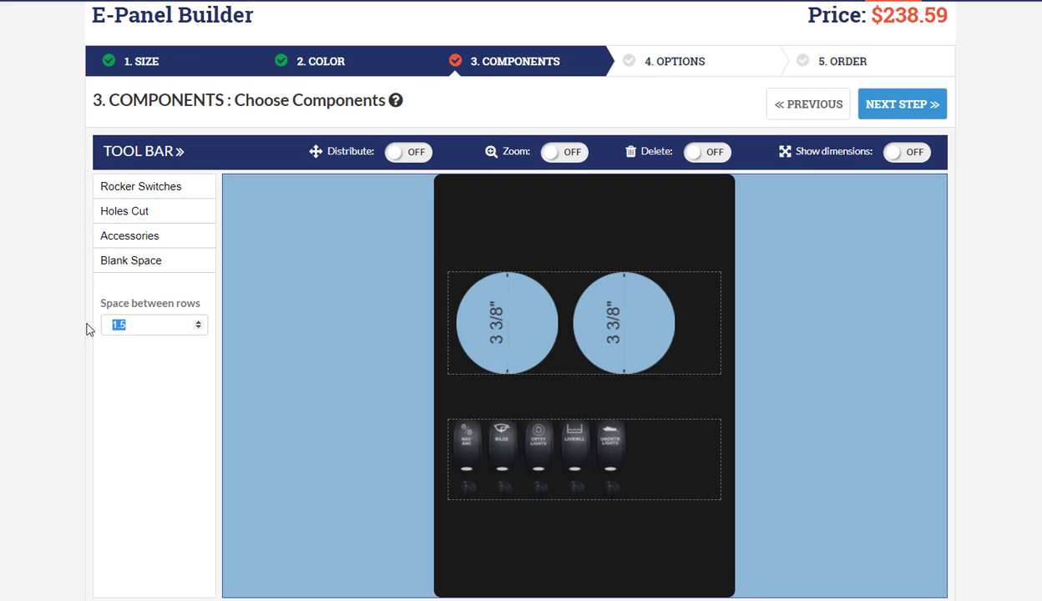
left_click(199, 321)
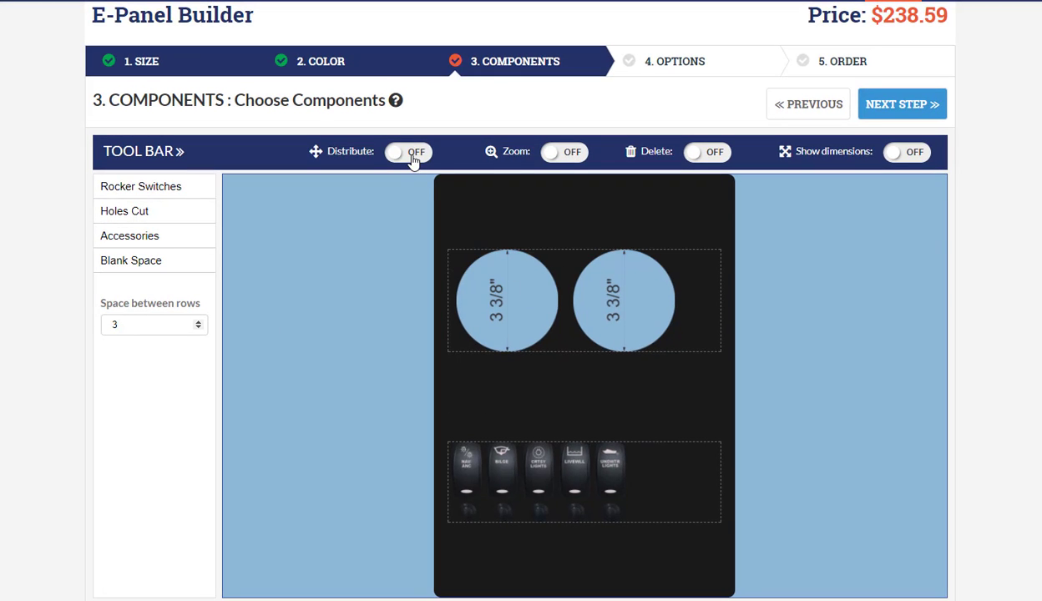
left_click(408, 152)
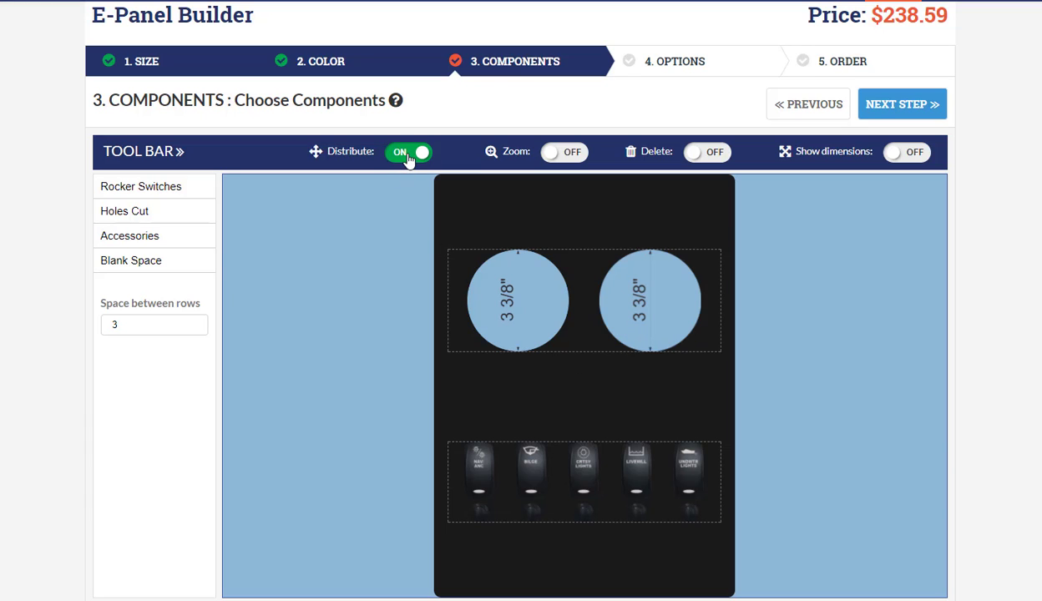
left_click(407, 151)
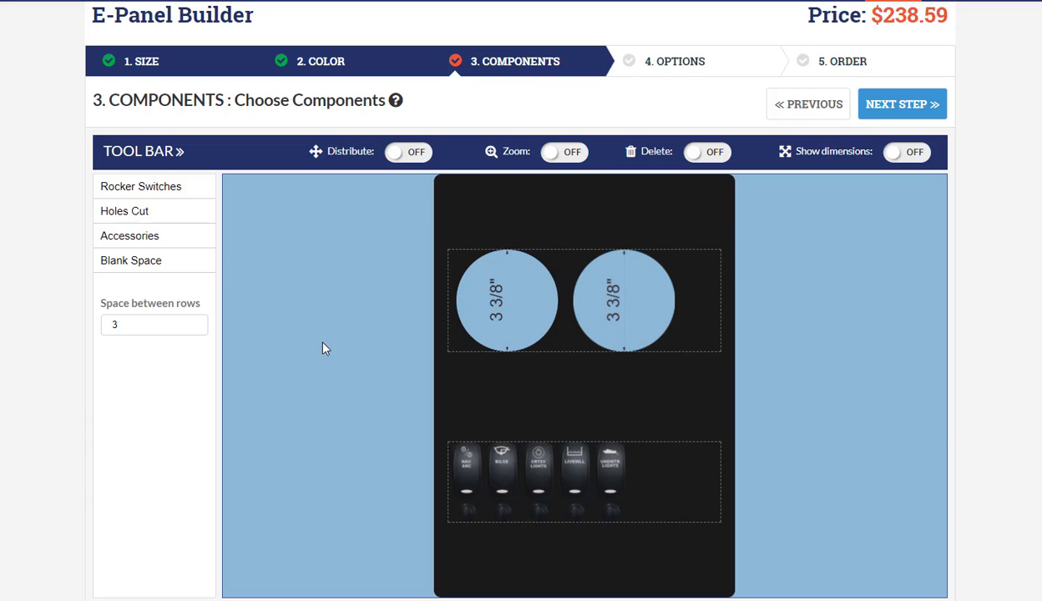
left_click(154, 324)
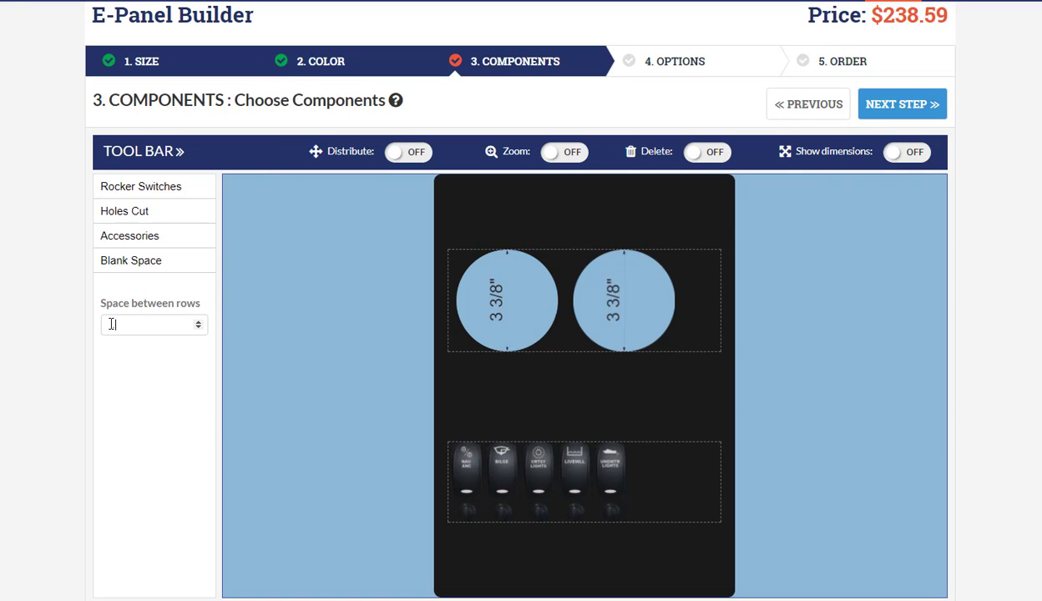
type(".5")
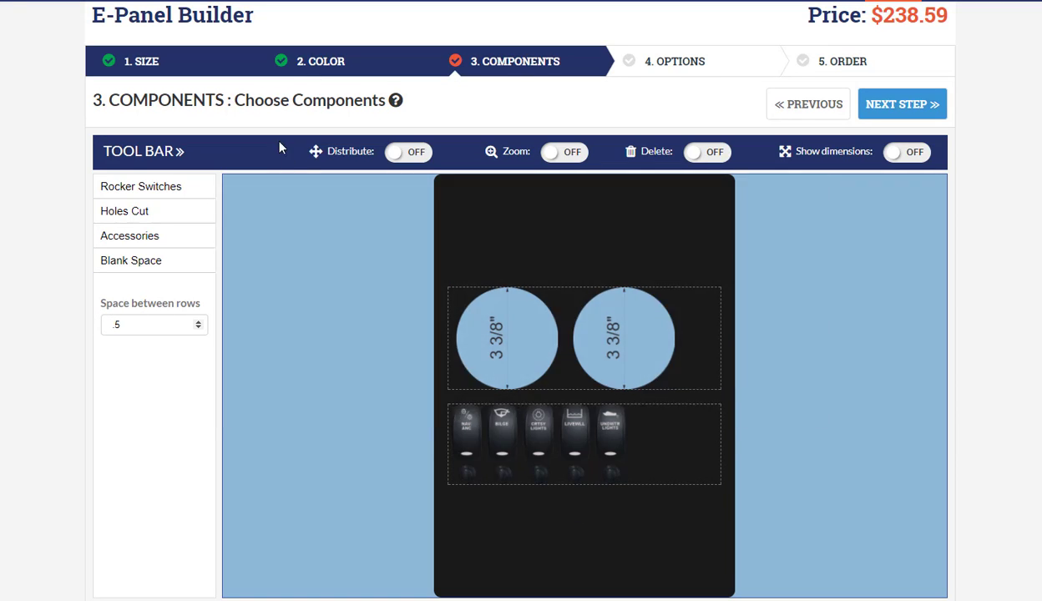
Step: Return to the size step showing the 10 by 14 panel in two rows
left_click(140, 60)
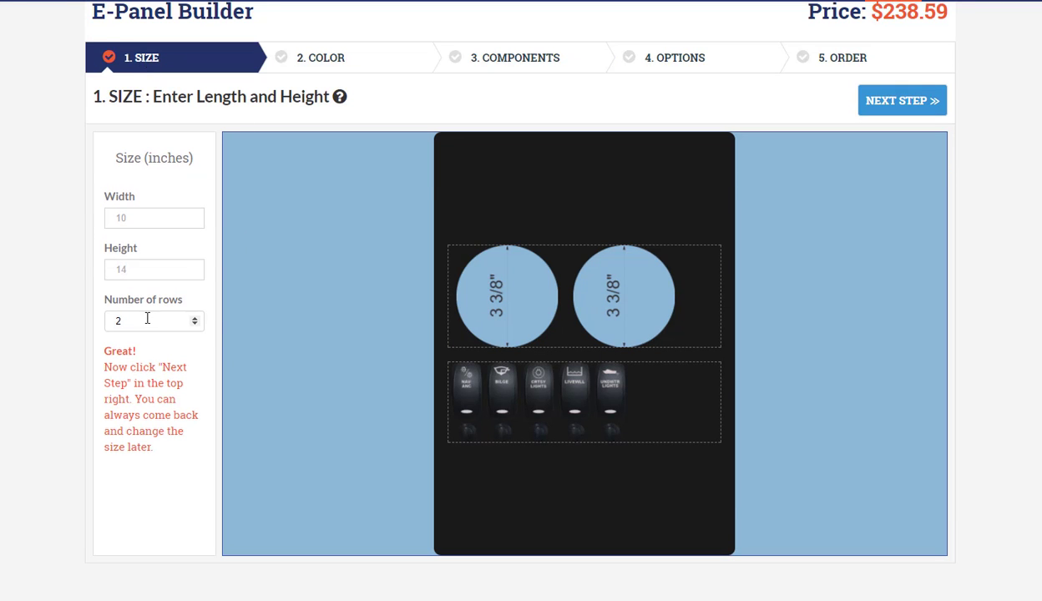
mouse_move(561, 265)
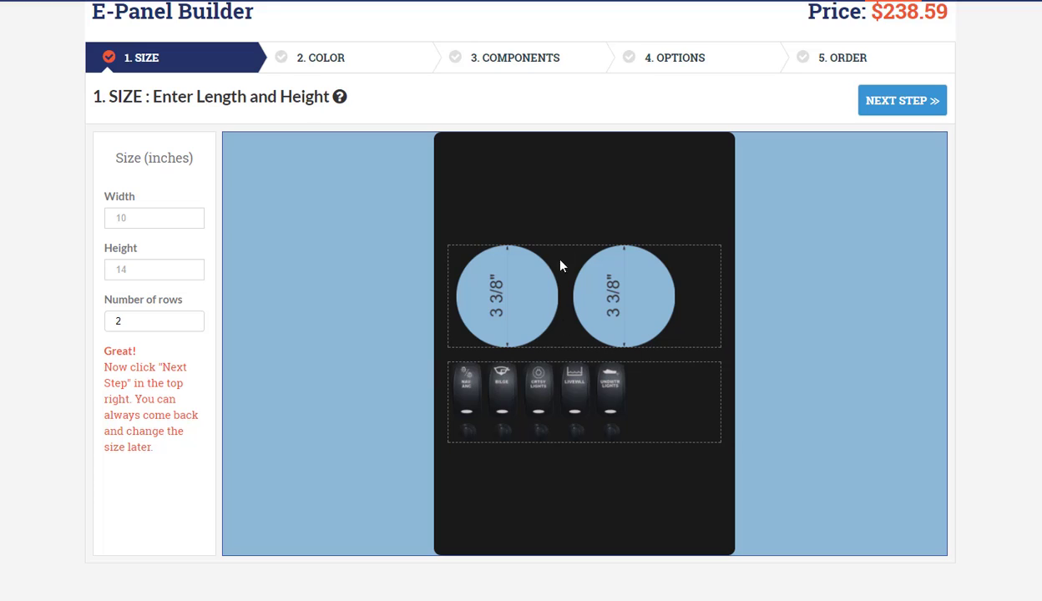
mouse_move(572, 349)
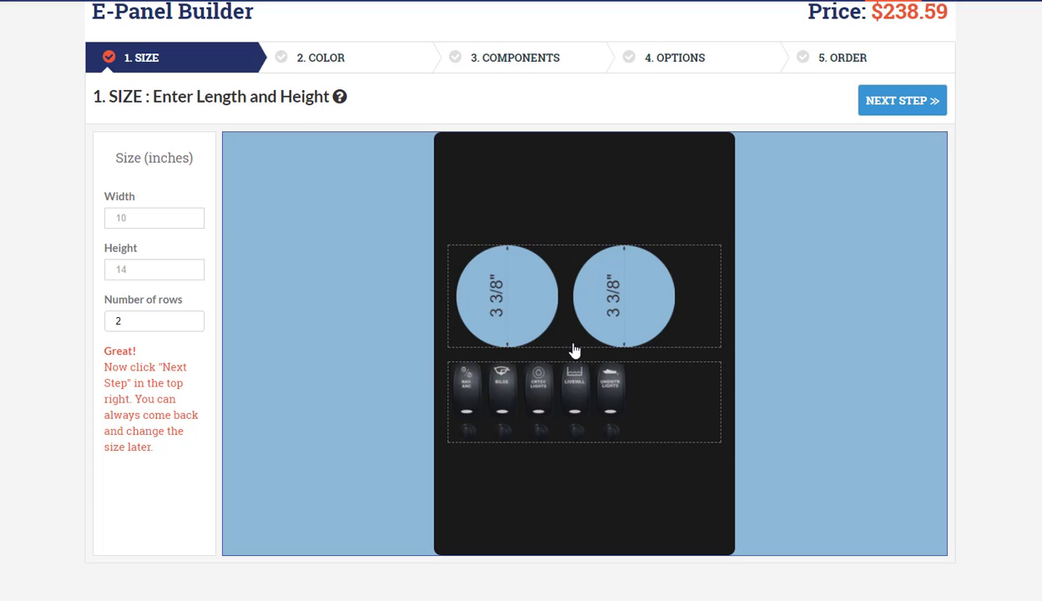
mouse_move(535, 274)
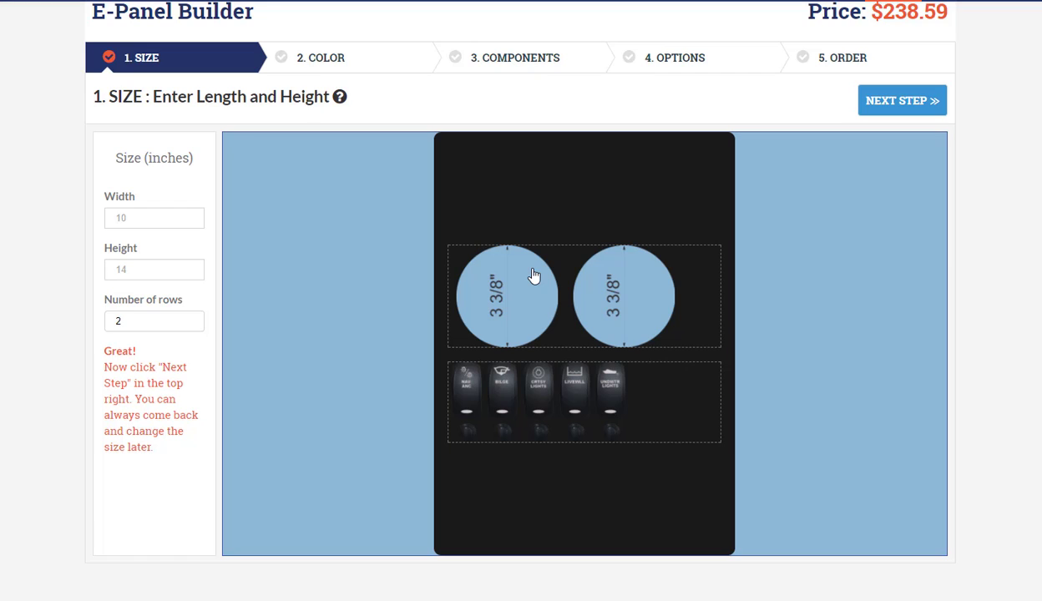
left_click(153, 321)
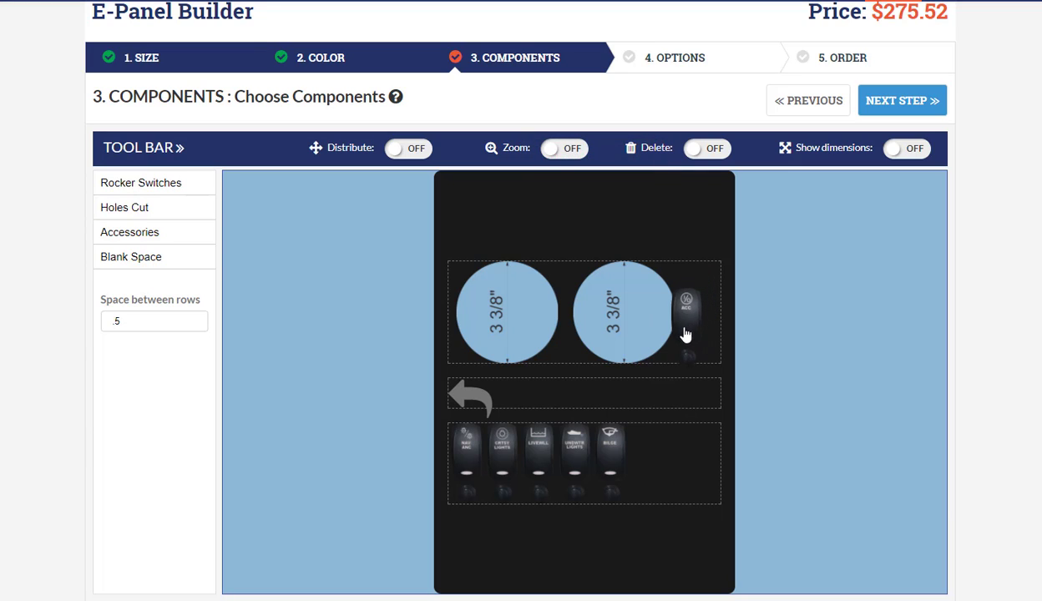
Step: Drag the restored ACC rocker switch down into the bottom switch row
left_click_drag(688, 309, 599, 459)
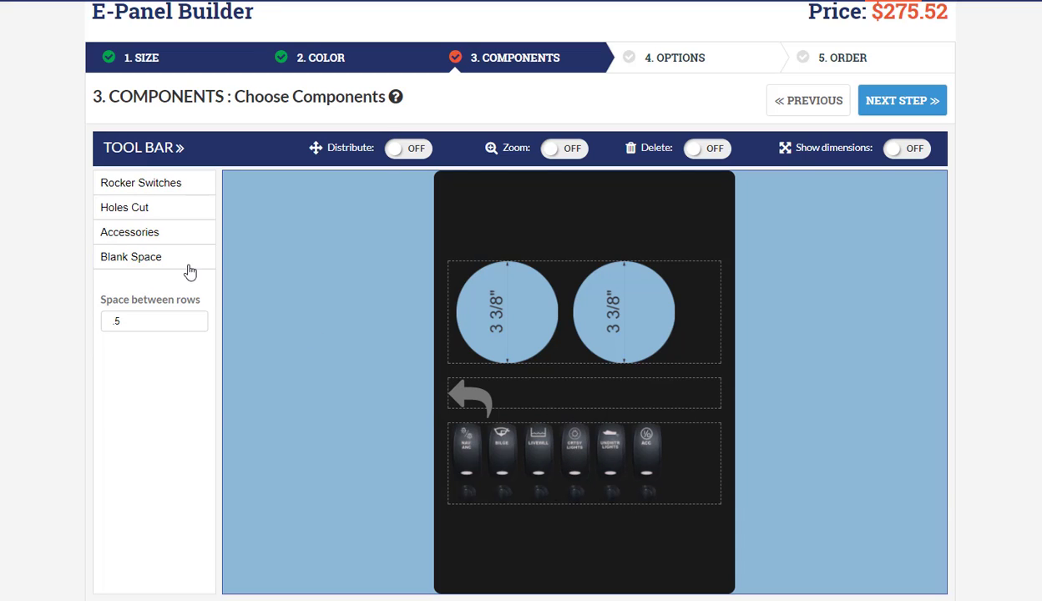
Step: Add a 12V socket with breaker from Accessories, distribute evenly, and set row spacing to 1
left_click(130, 232)
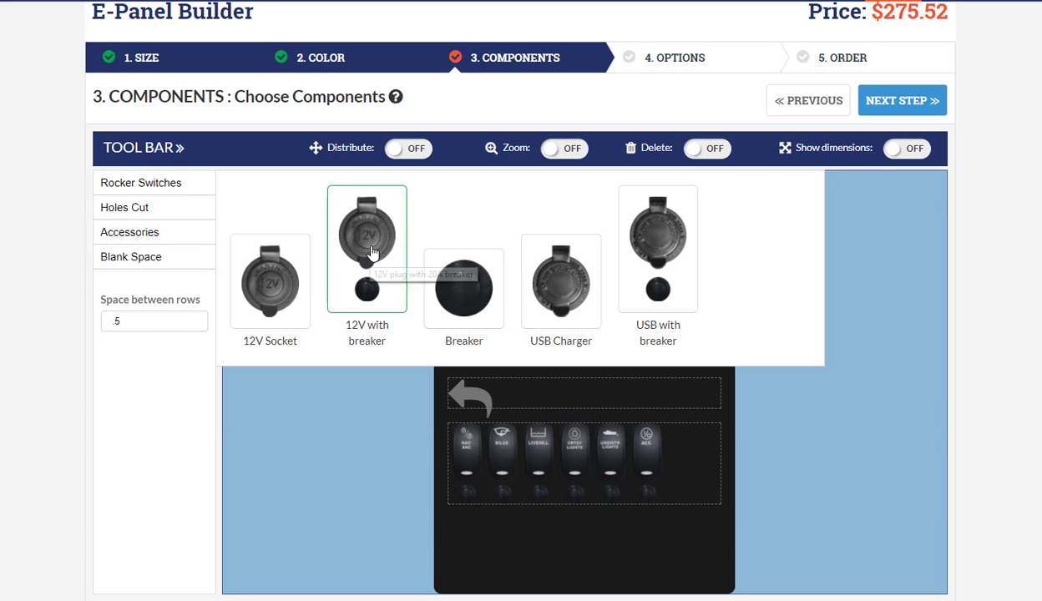
mouse_move(372, 250)
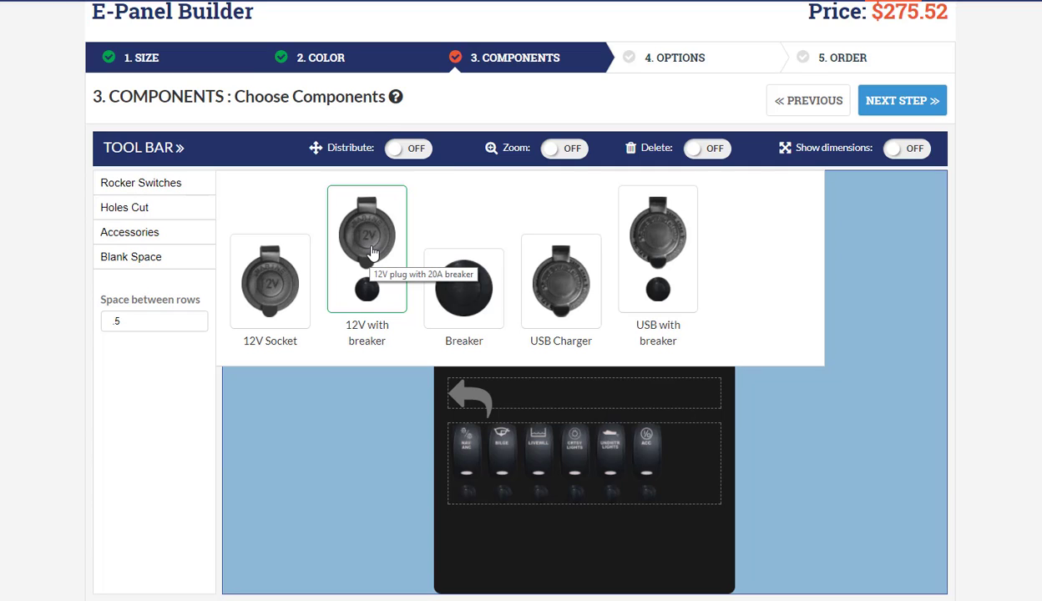
left_click(367, 242)
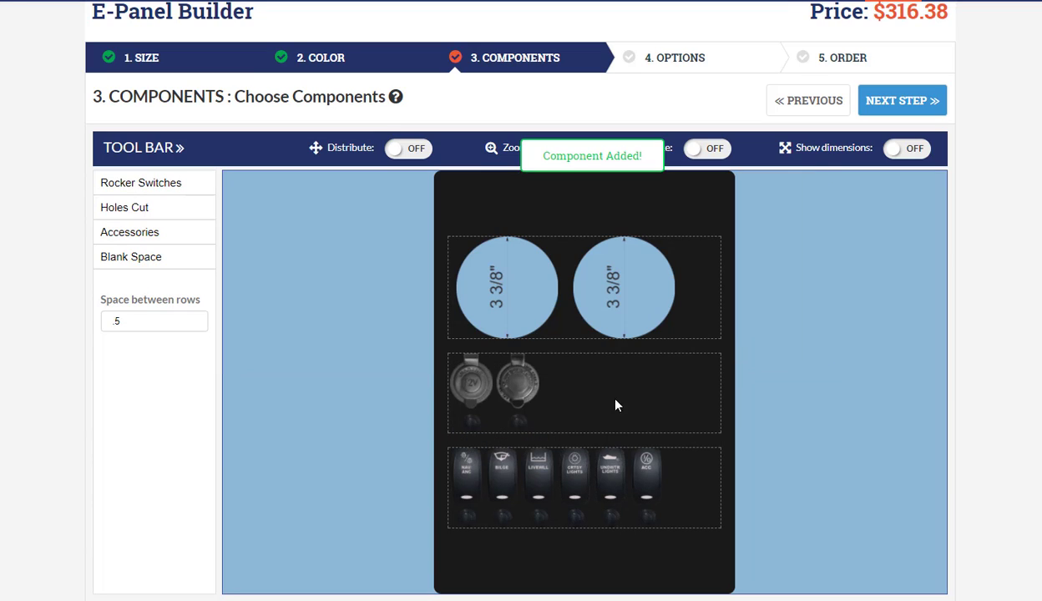
left_click(407, 147)
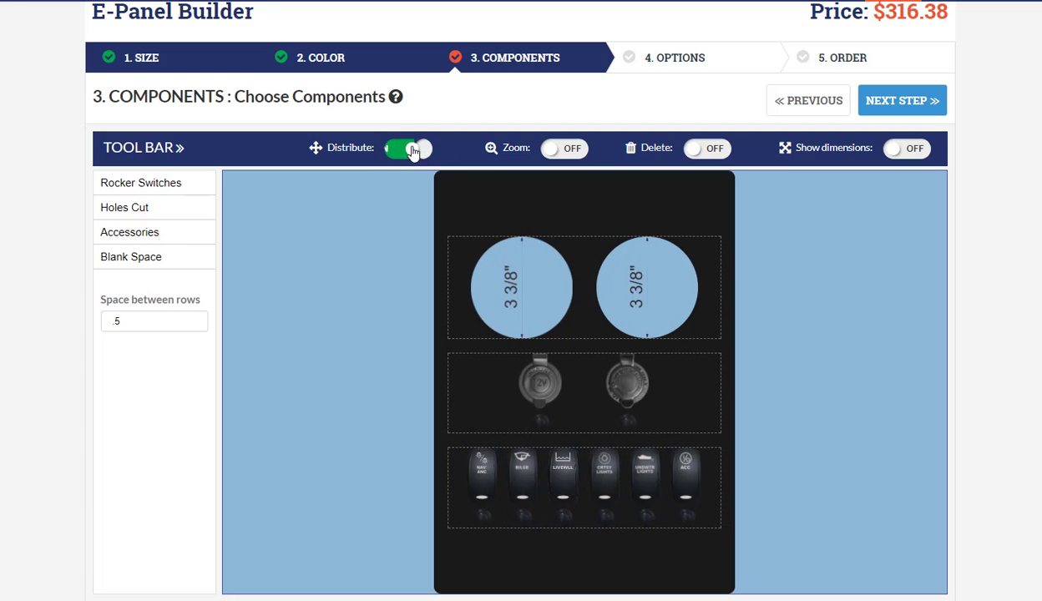
left_click(408, 147)
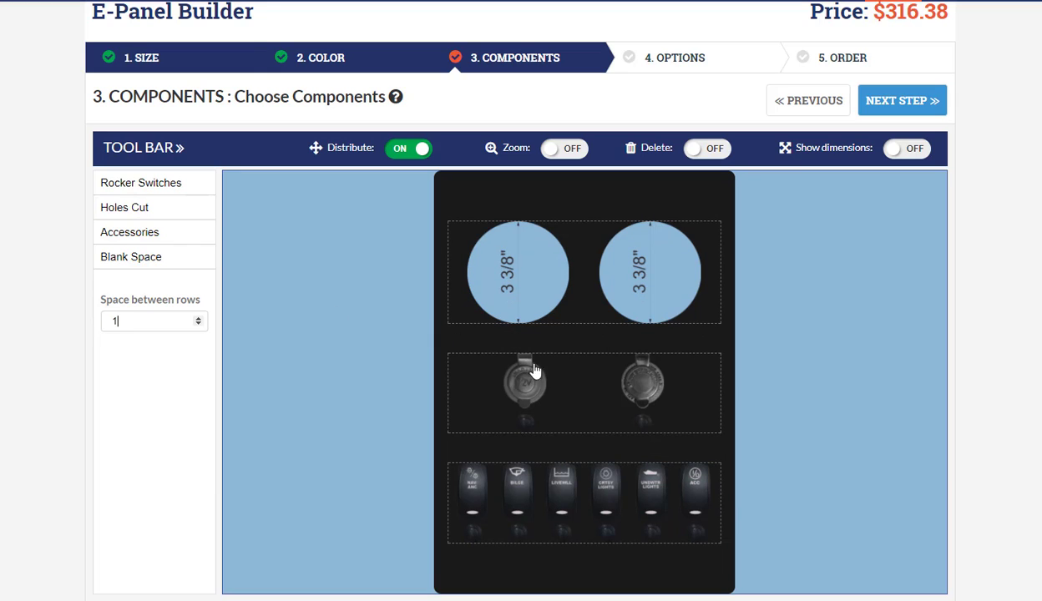
mouse_move(518, 346)
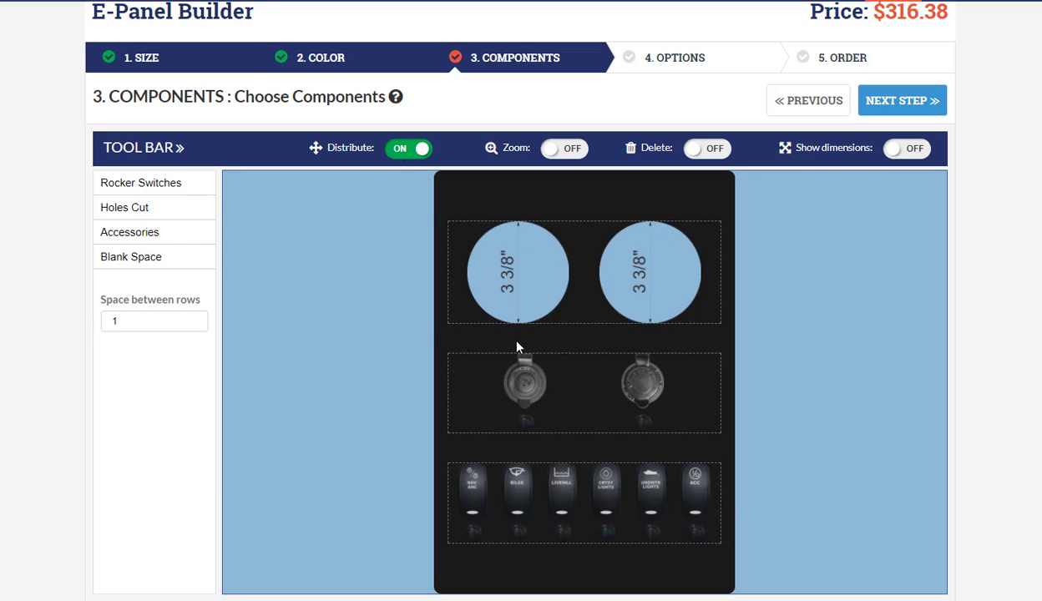
mouse_move(564, 497)
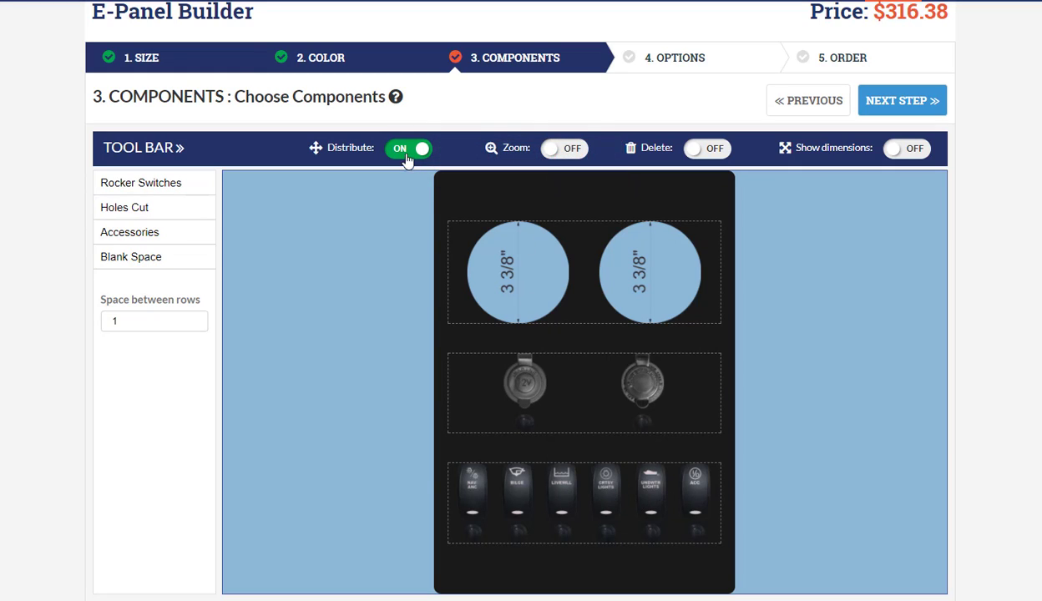
left_click(407, 147)
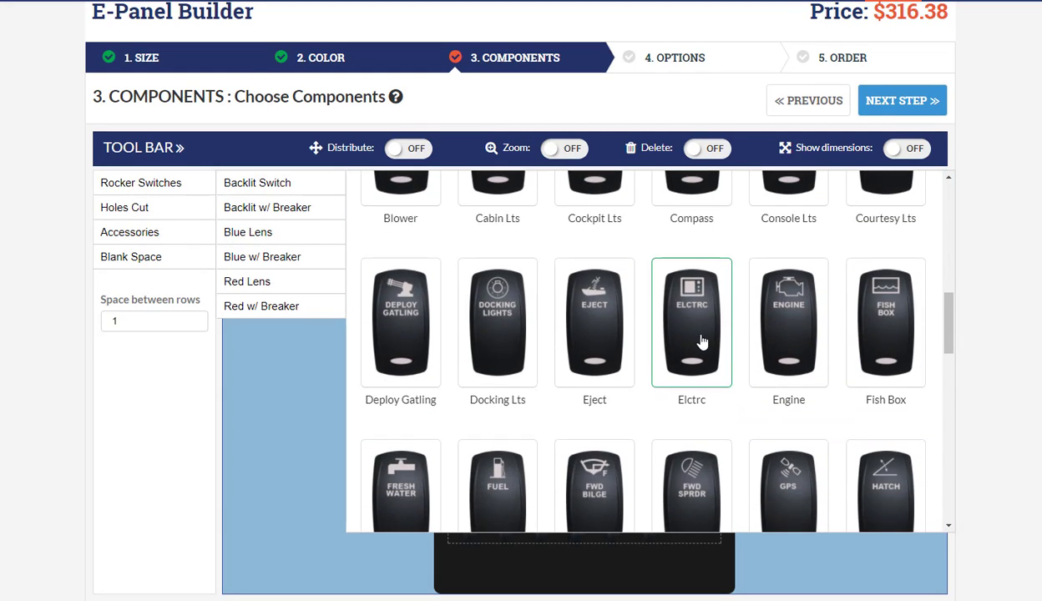
Step: Scroll through the Rocker Switches list to find the red Horn switch
scroll("down", 3)
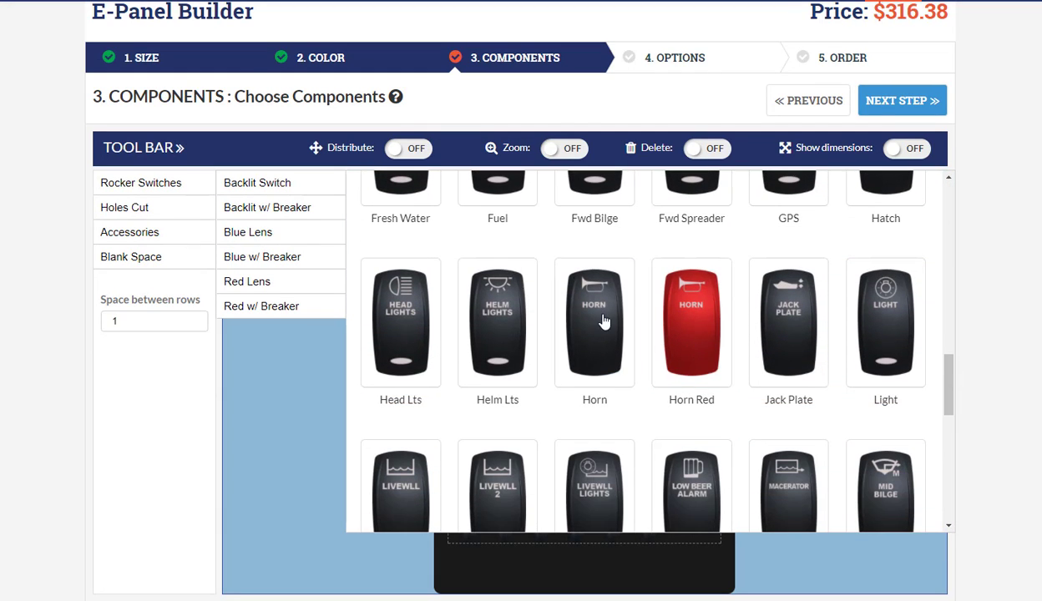
scroll("up", 3)
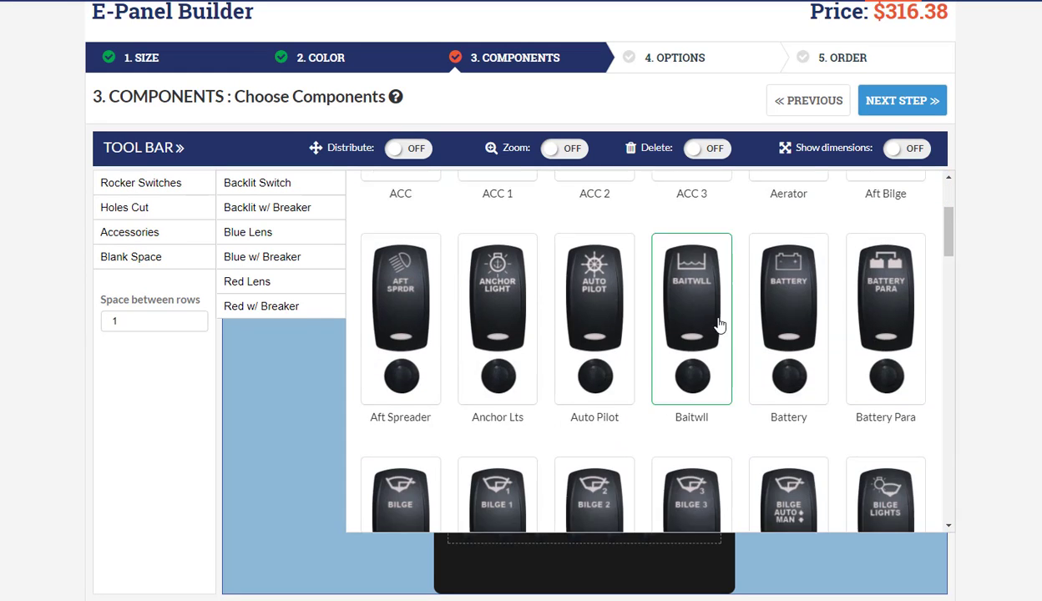
scroll("down", 3)
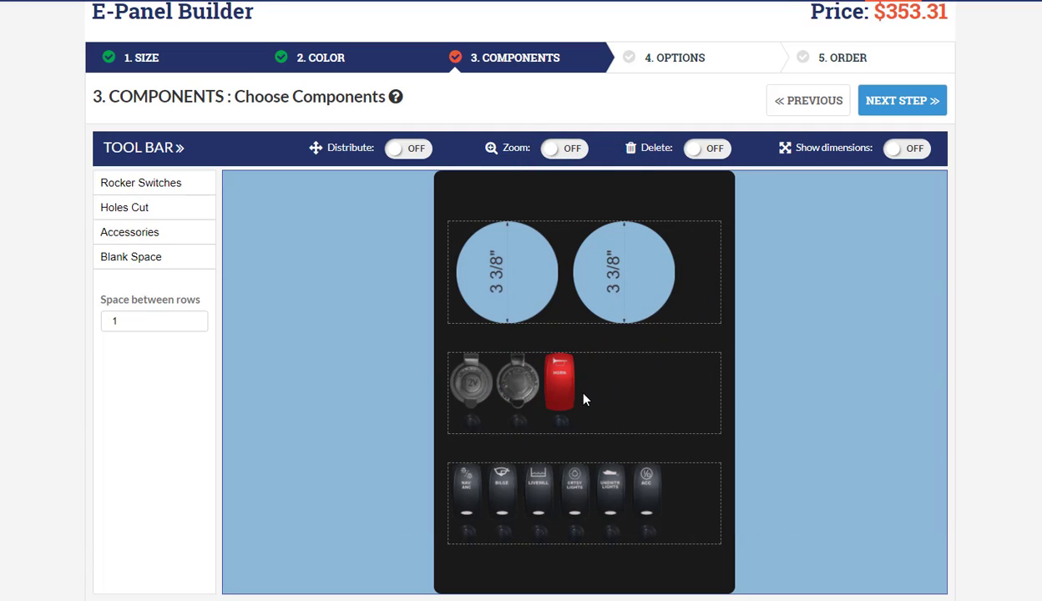
mouse_move(596, 373)
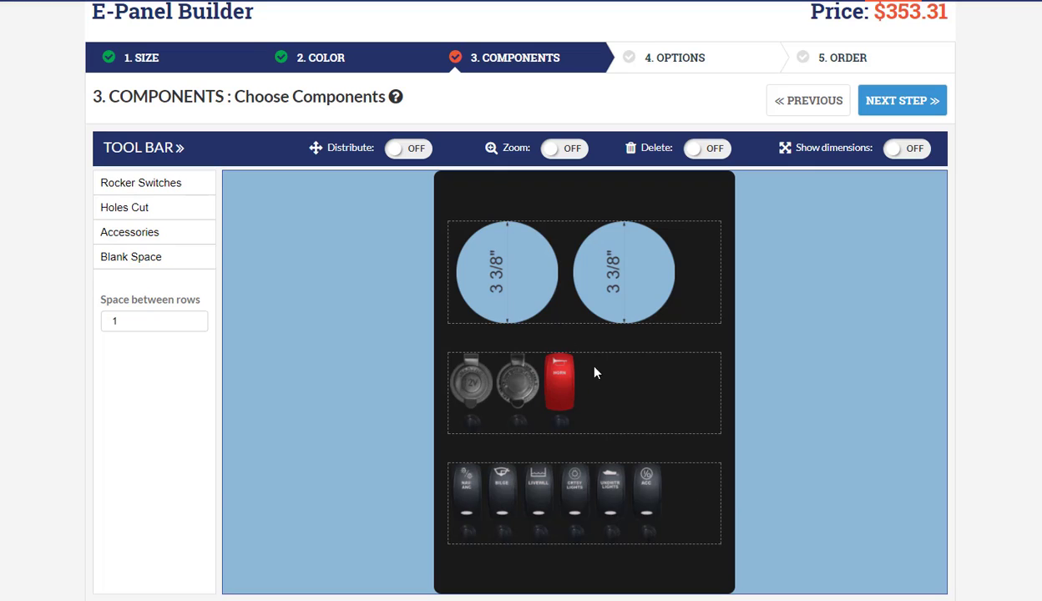
mouse_move(474, 402)
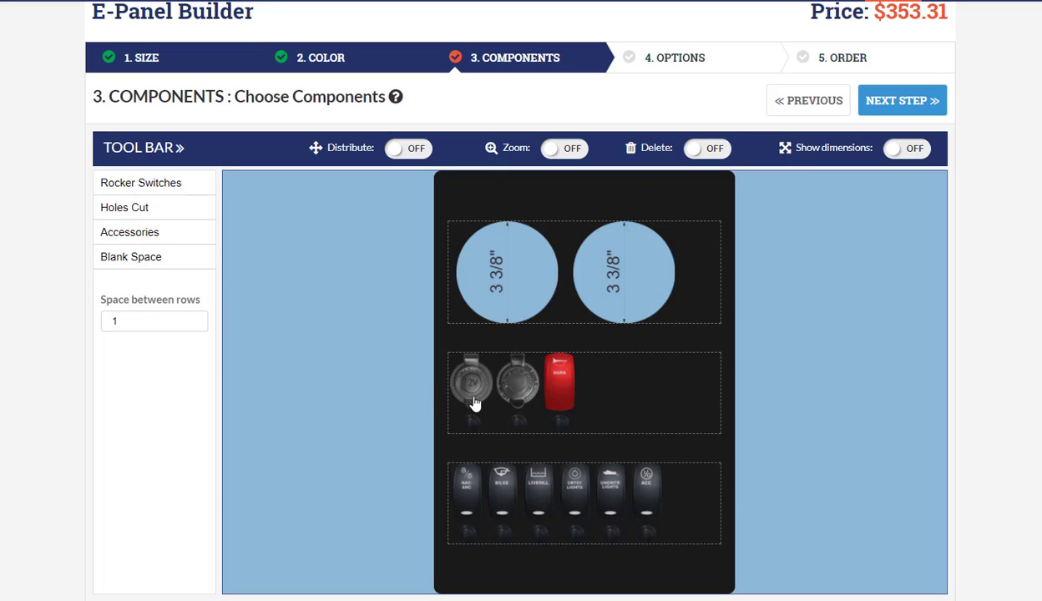
mouse_move(698, 387)
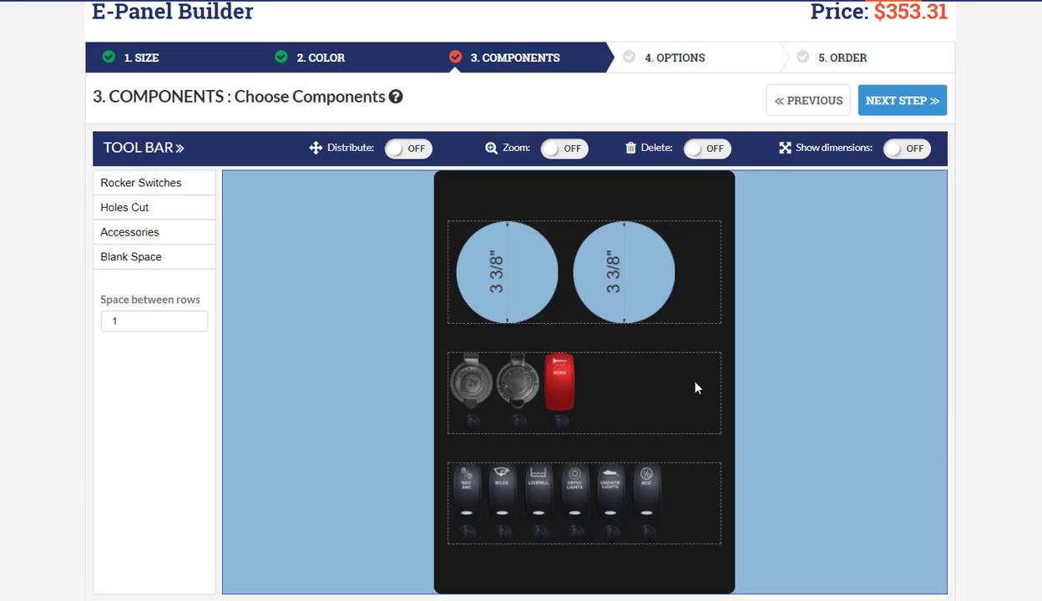
Step: Add 2 inch and 1 inch blank spaces to the middle row from the Blank Space list
left_click(131, 257)
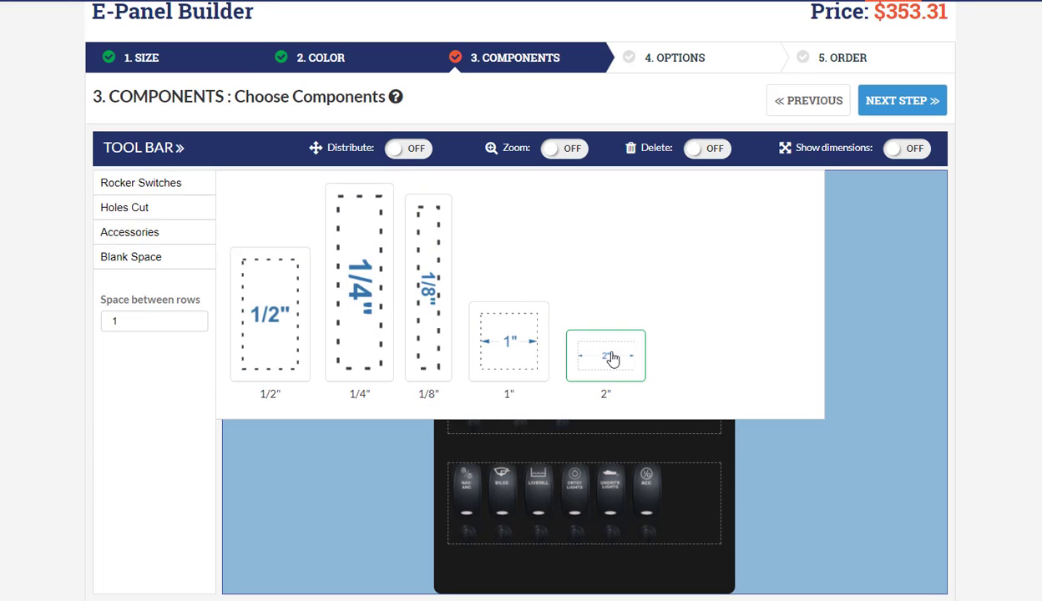
left_click(604, 354)
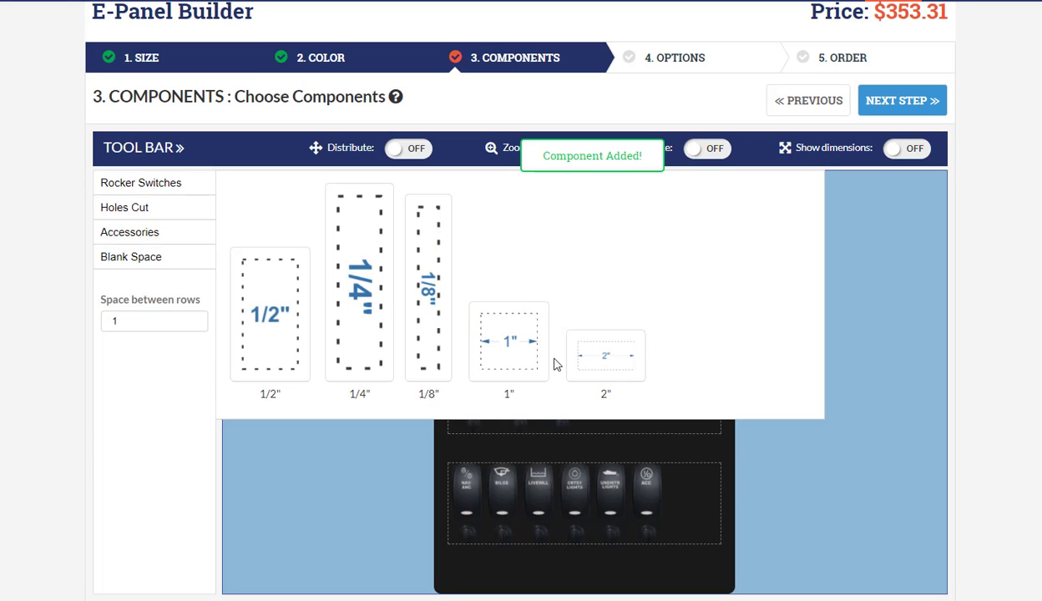
left_click(508, 342)
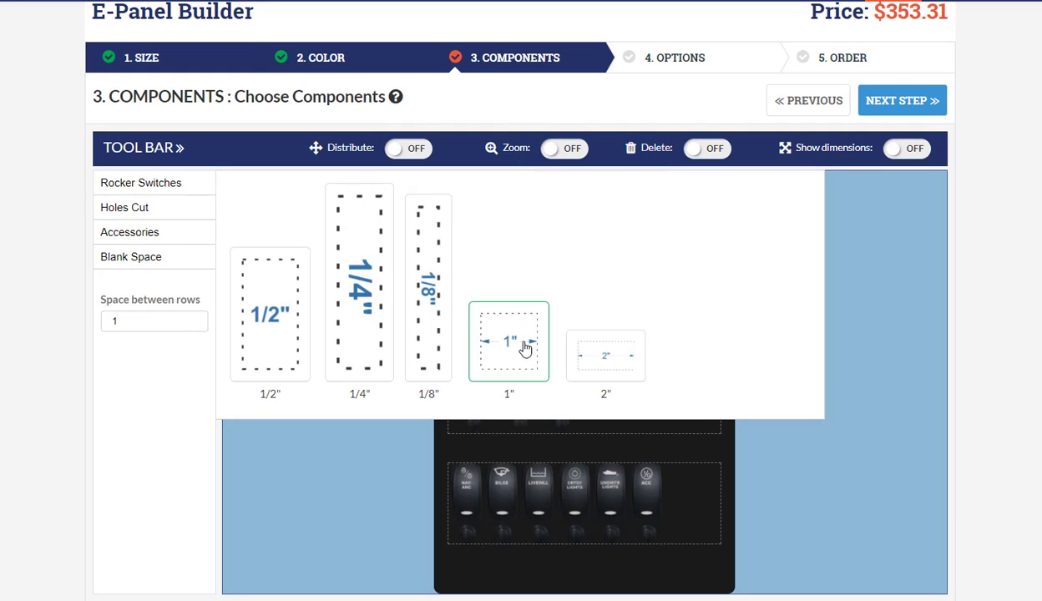
left_click(508, 342)
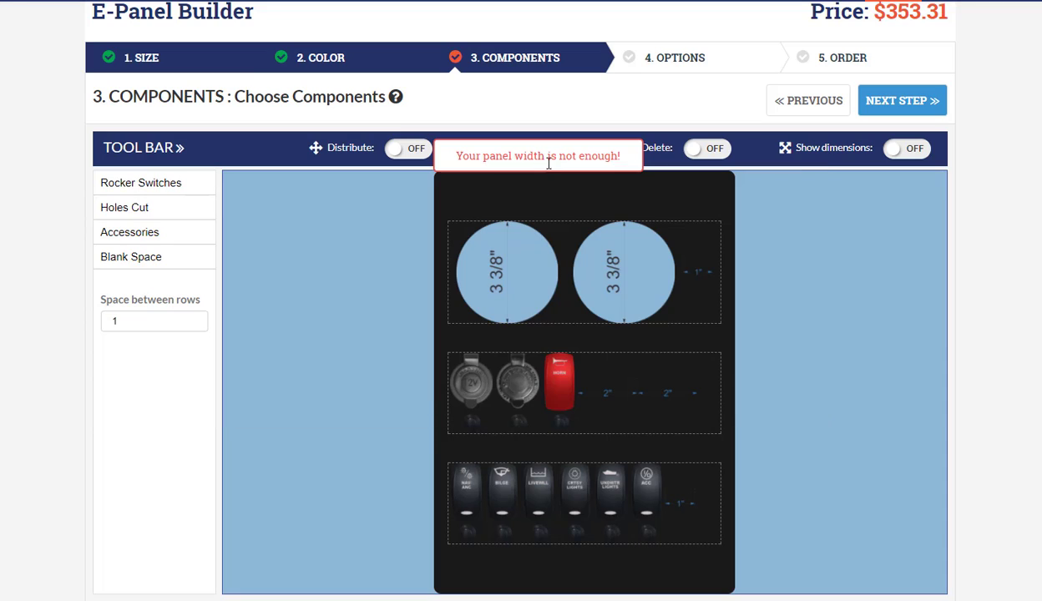
mouse_move(694, 508)
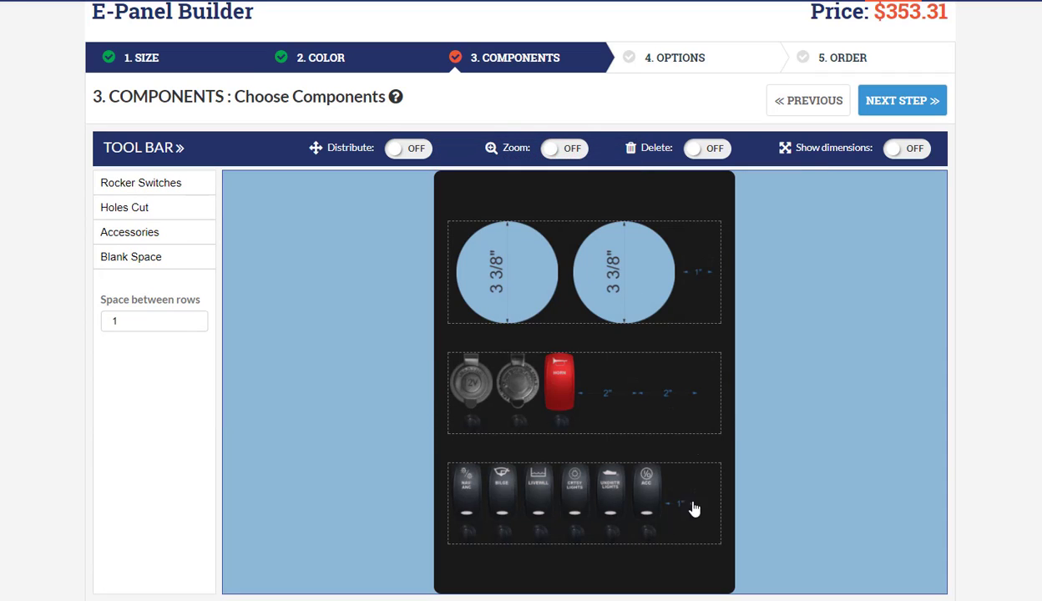
mouse_move(578, 397)
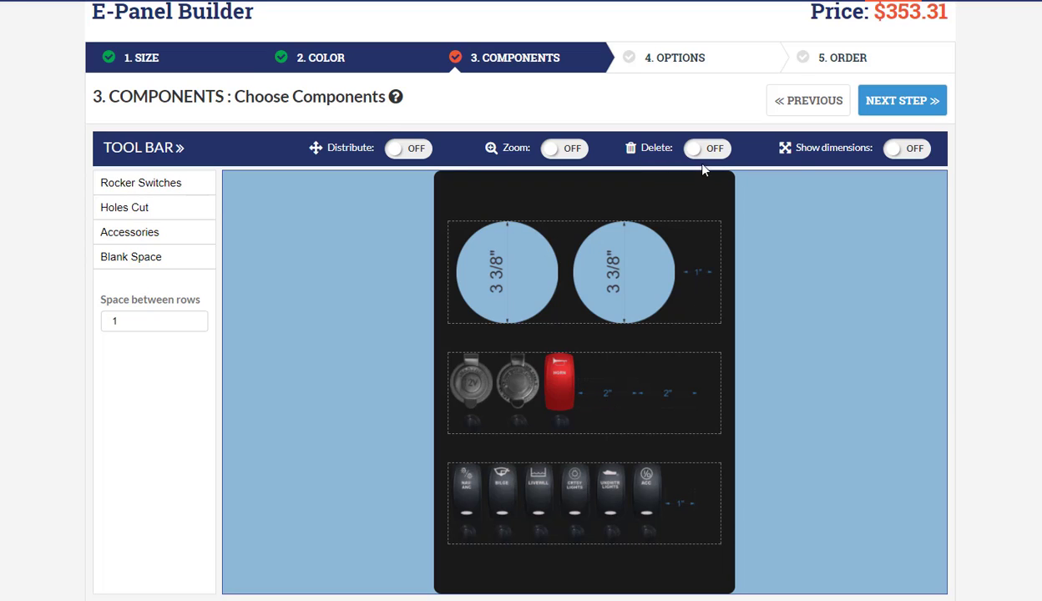
Step: Delete the extra bottom-row blank, then add a 1/8 inch blank space
left_click(706, 147)
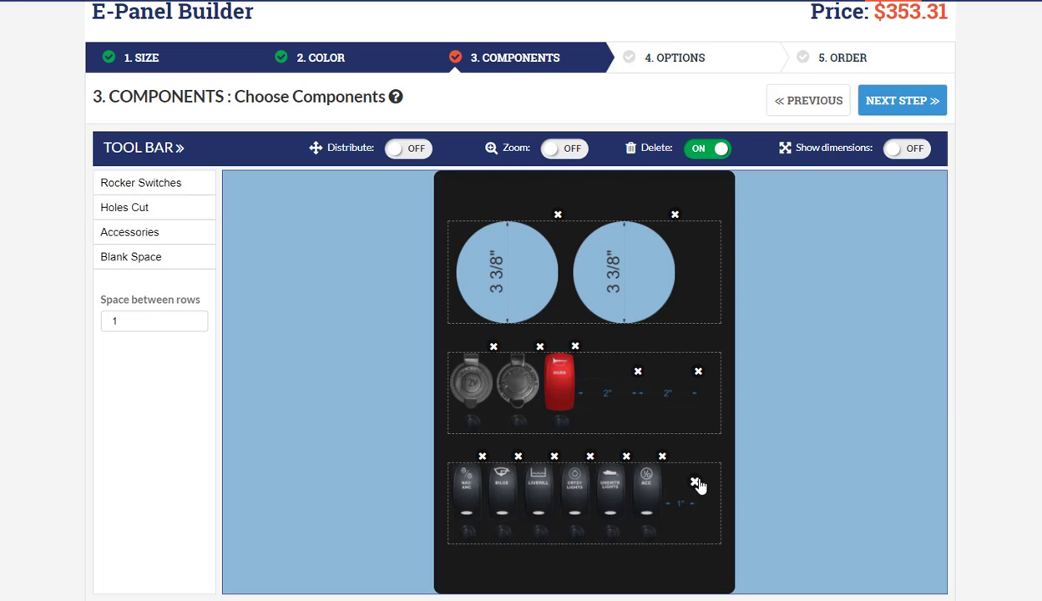
left_click(707, 147)
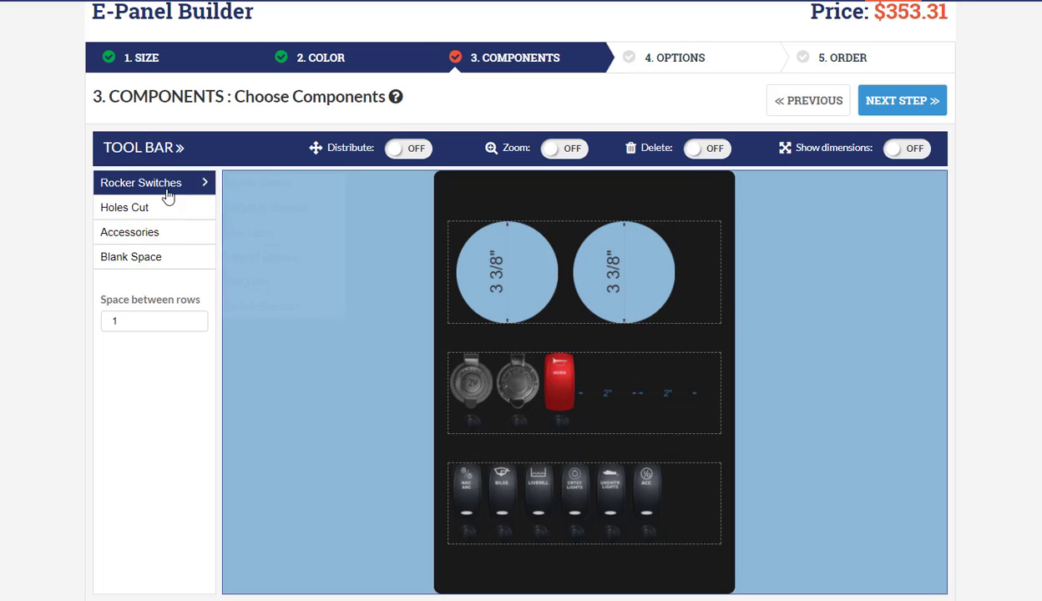
left_click(130, 257)
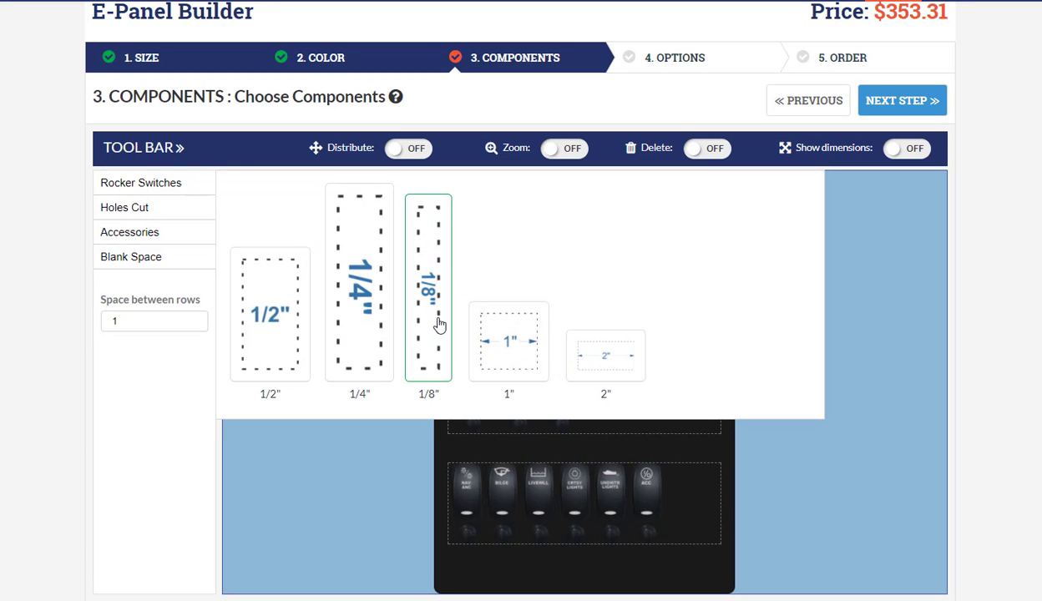
left_click(270, 315)
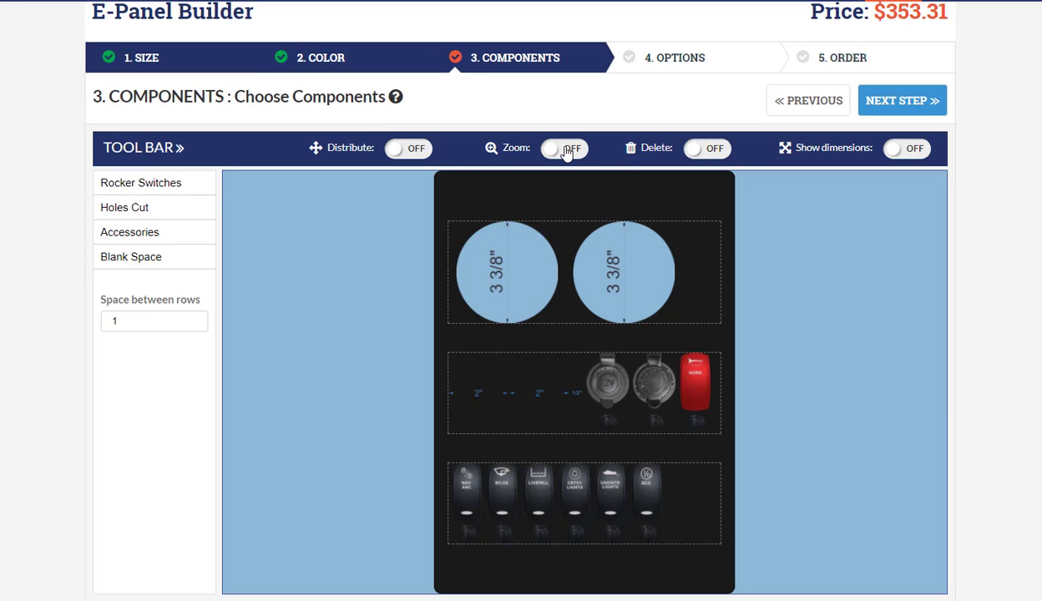
Step: Turn Distribute on and set the space between rows to 1.25
left_click(407, 147)
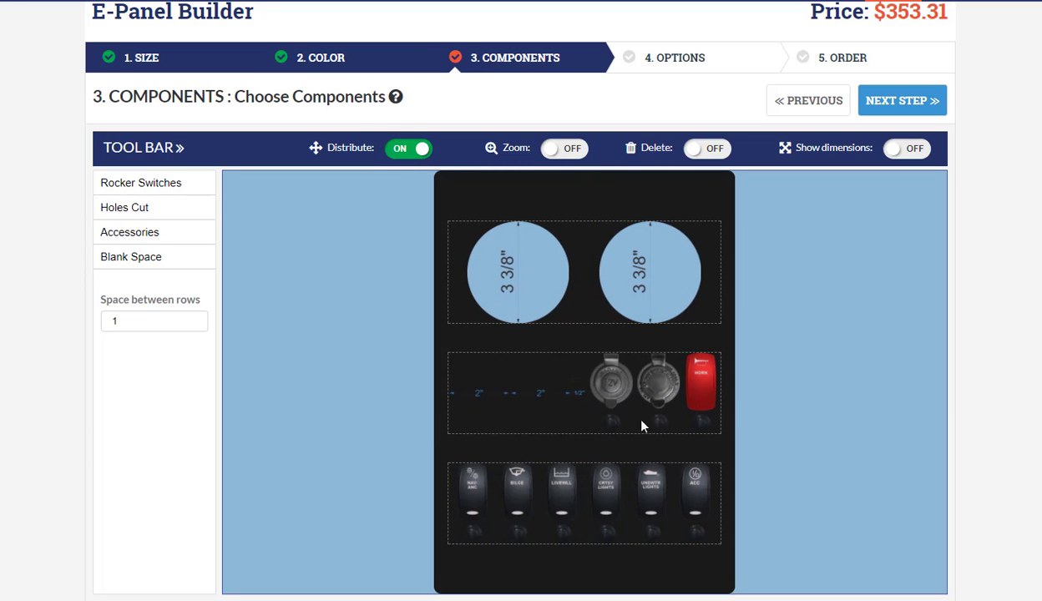
mouse_move(601, 215)
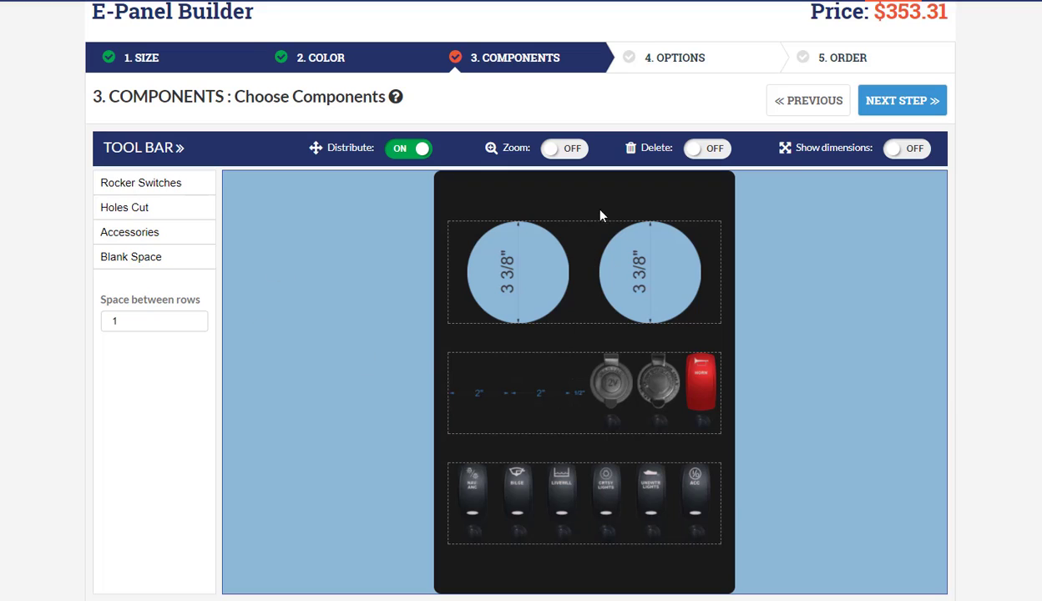
mouse_move(574, 397)
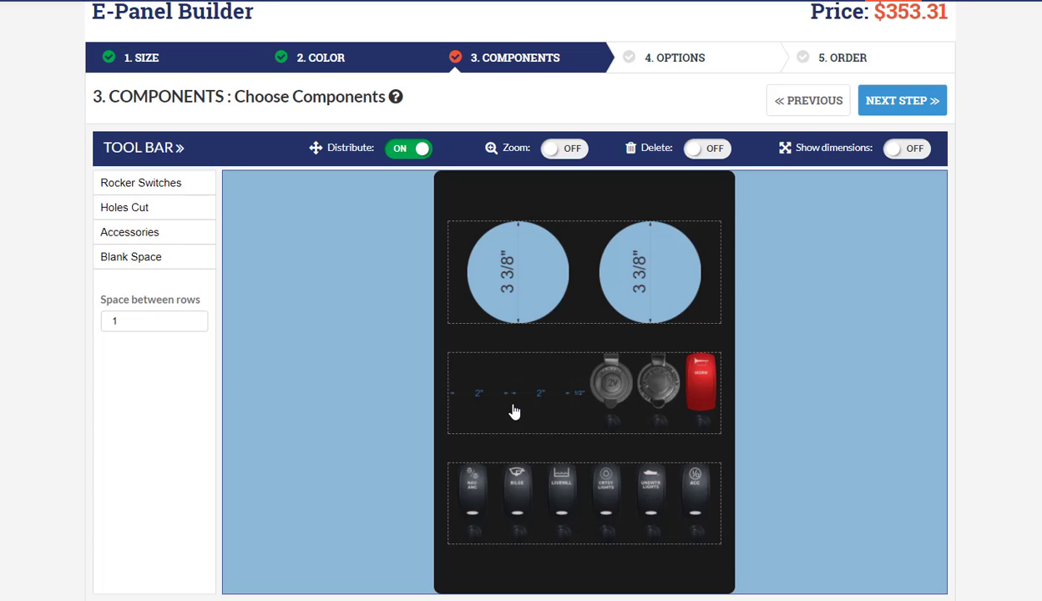
mouse_move(145, 330)
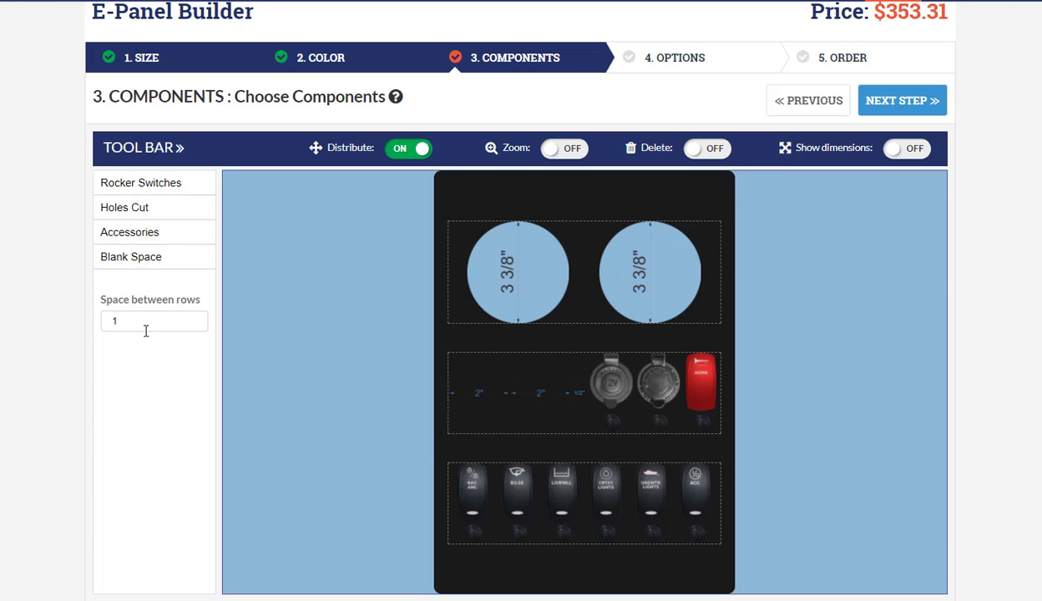
type(".5")
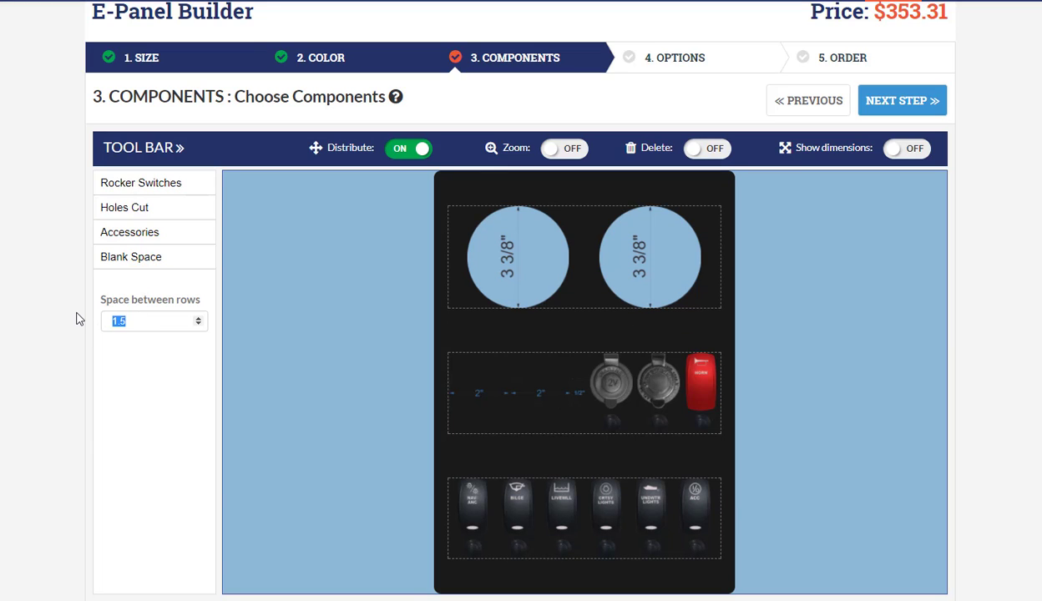
type("1.25")
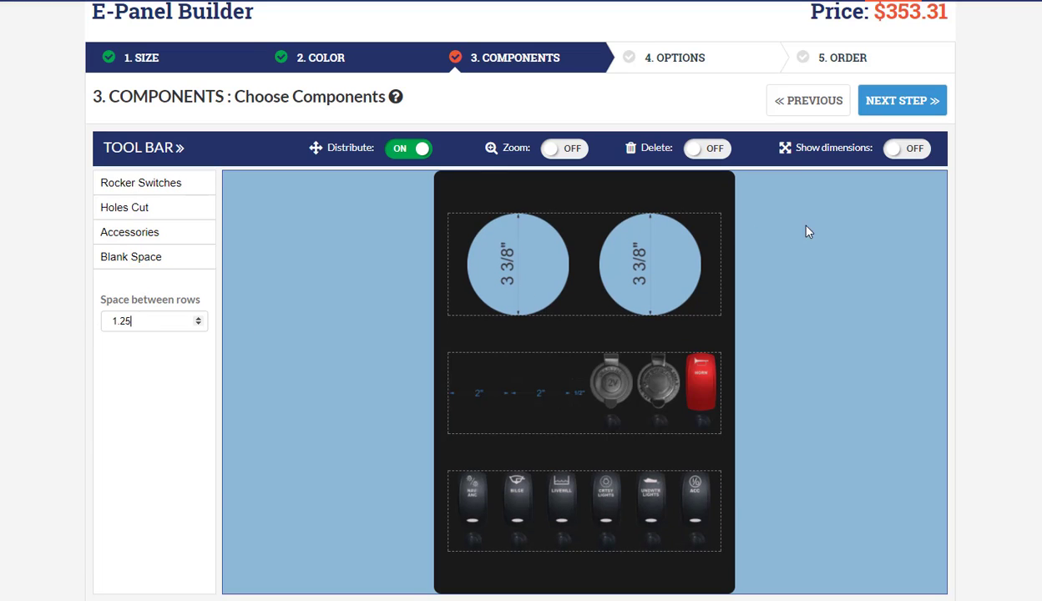
mouse_move(902, 100)
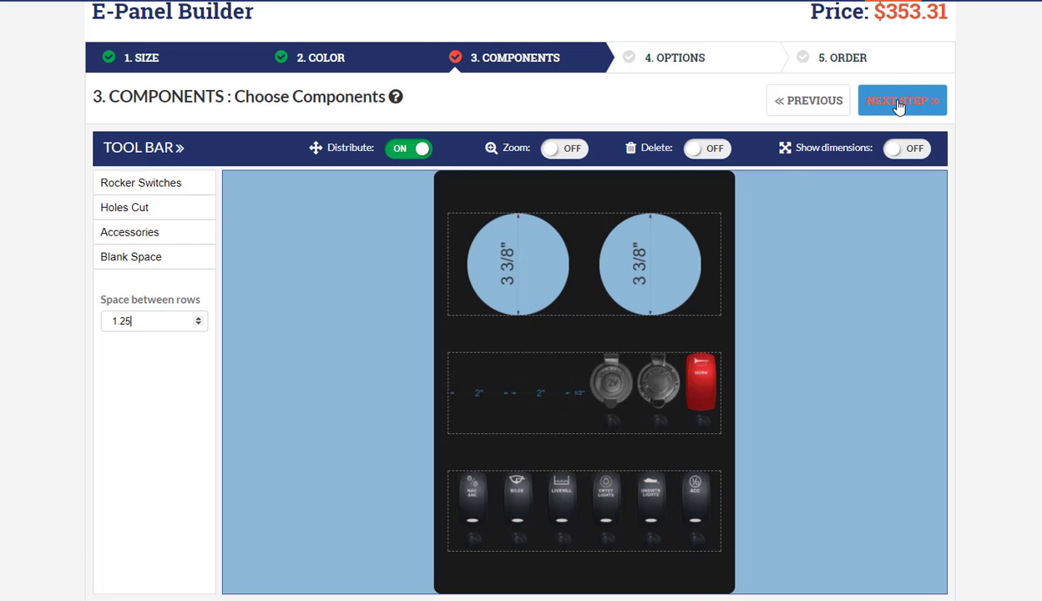
Step: Move to the Options step and set the wiring to Jumpers only
left_click(901, 100)
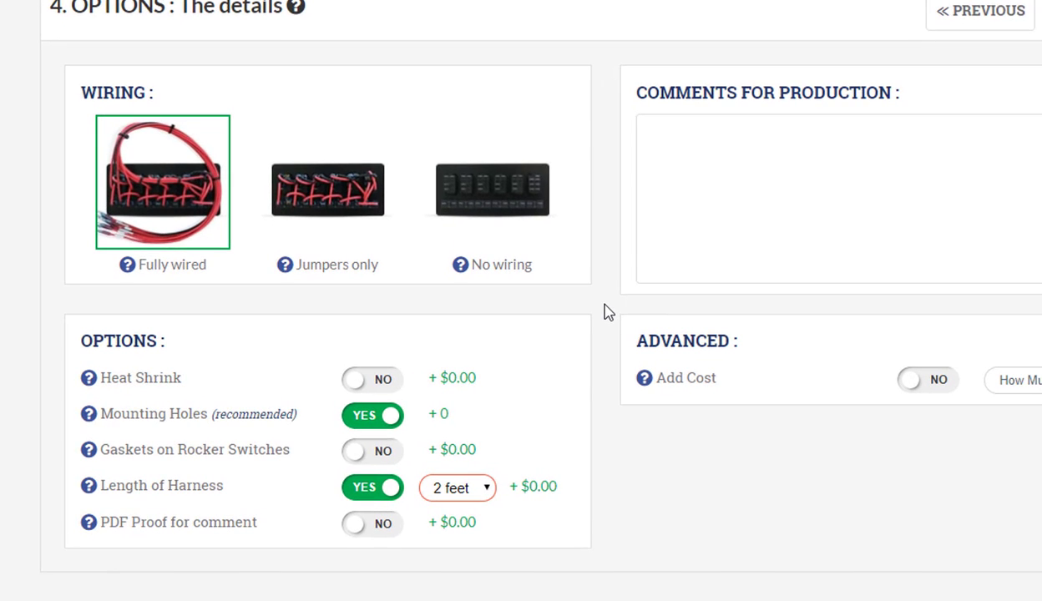
mouse_move(426, 275)
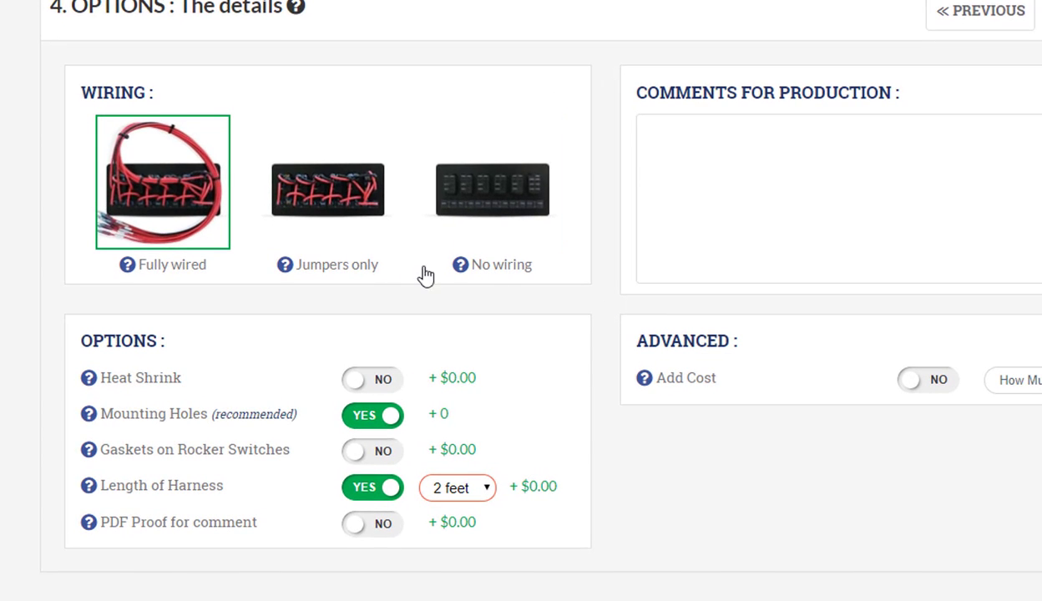
left_click(328, 182)
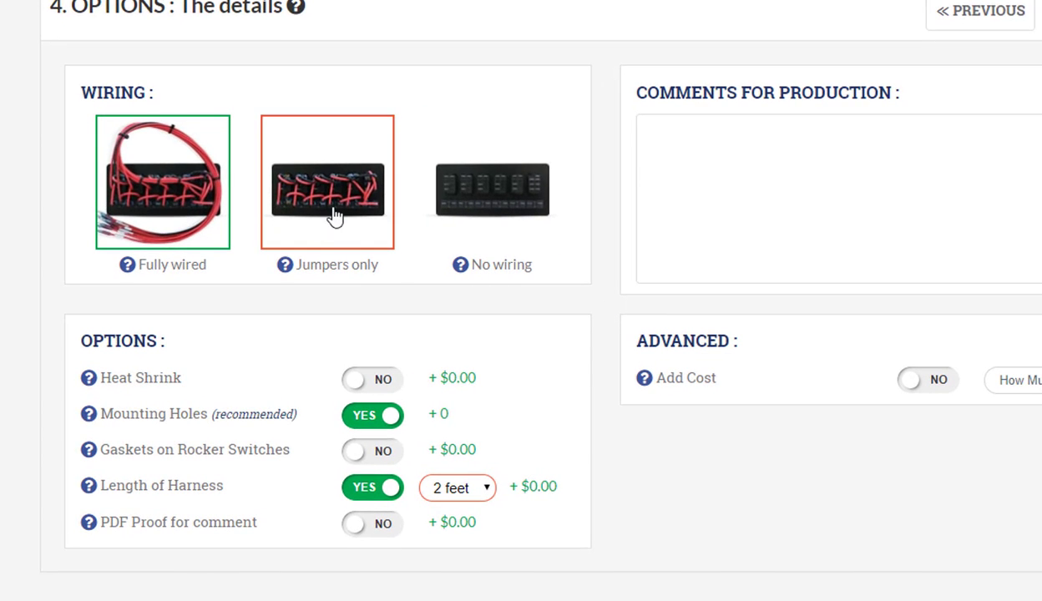
left_click(491, 180)
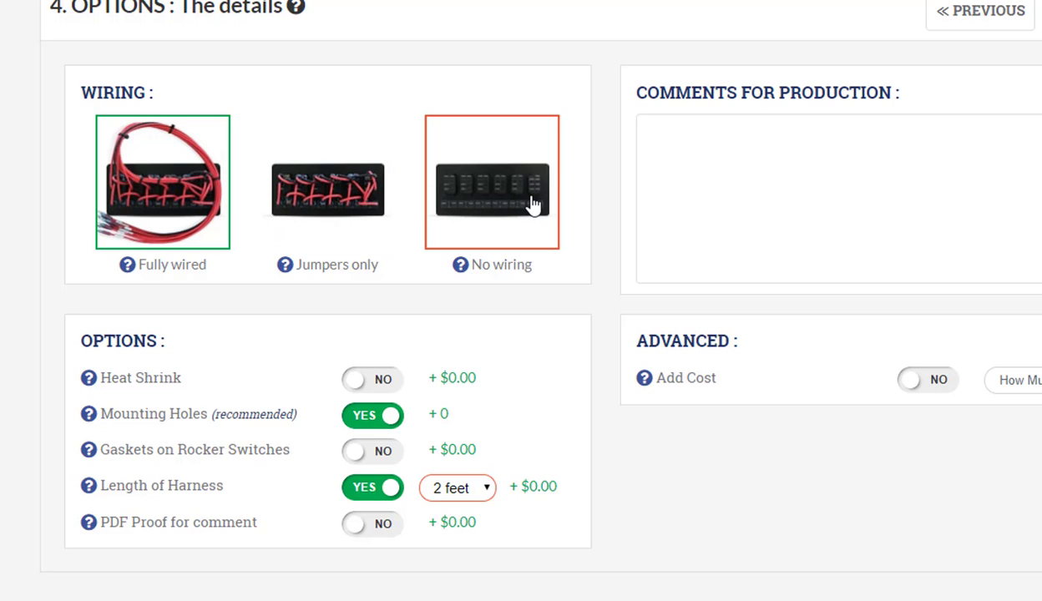
mouse_move(531, 194)
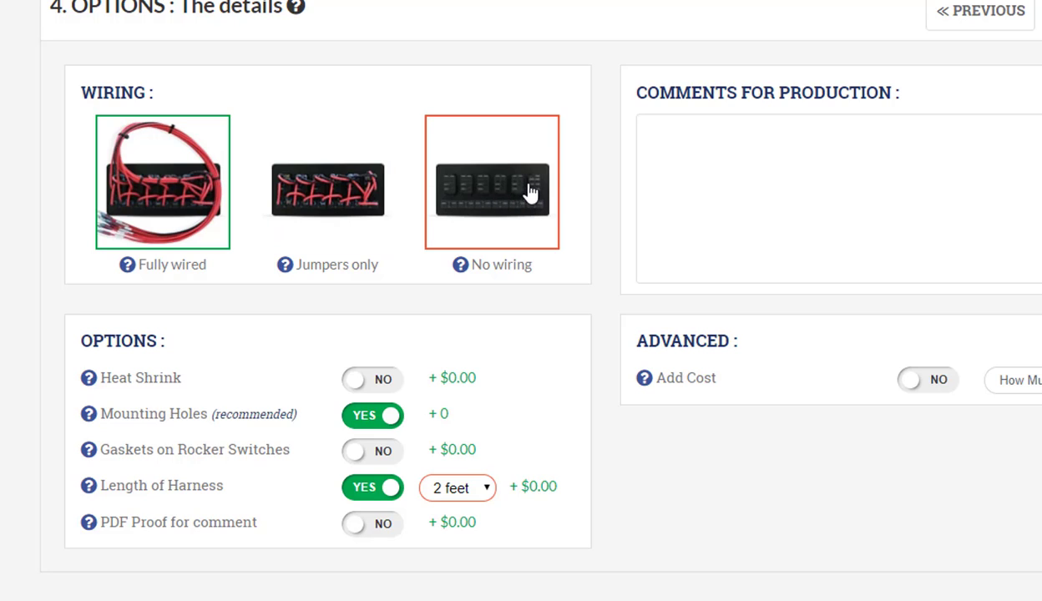
mouse_move(441, 277)
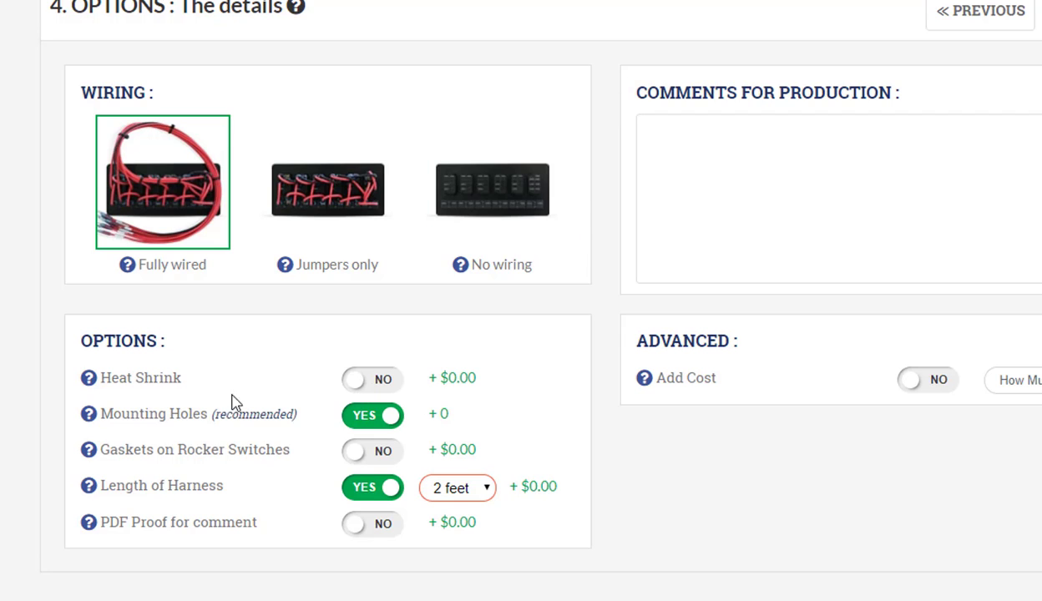
mouse_move(97, 421)
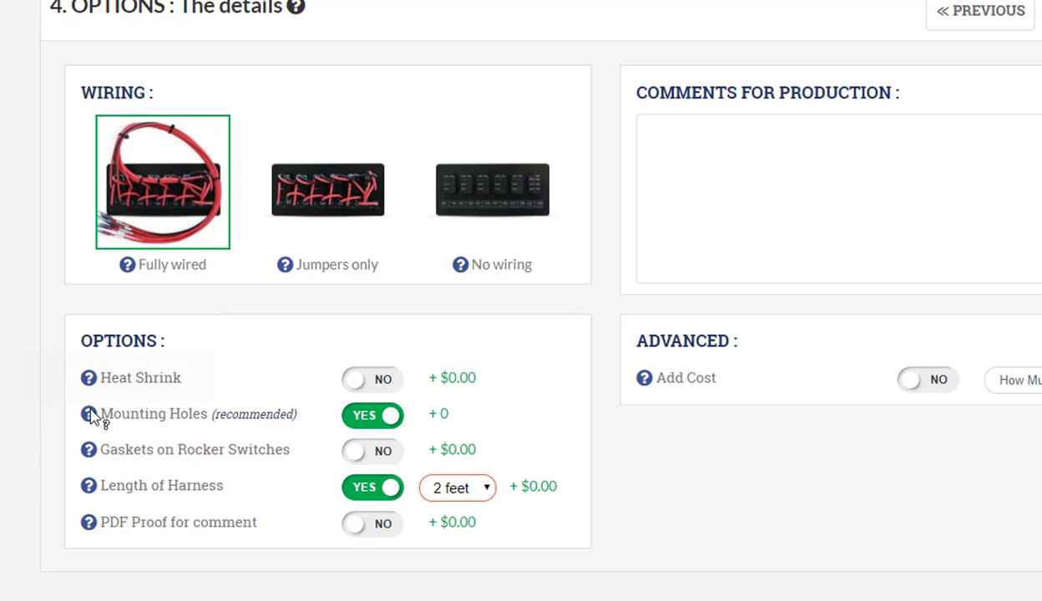
mouse_move(364, 377)
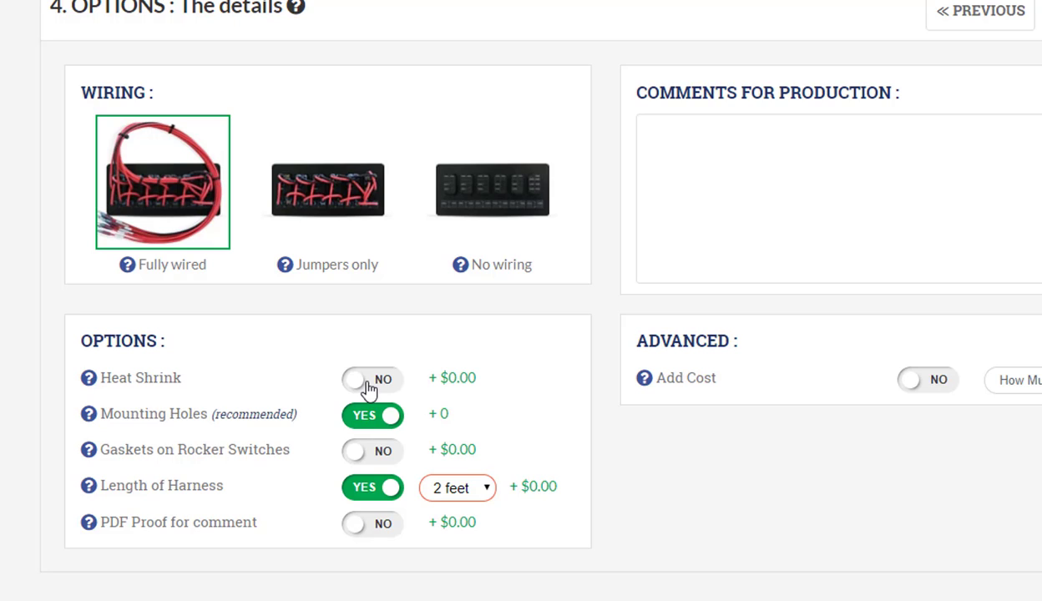
left_click(327, 182)
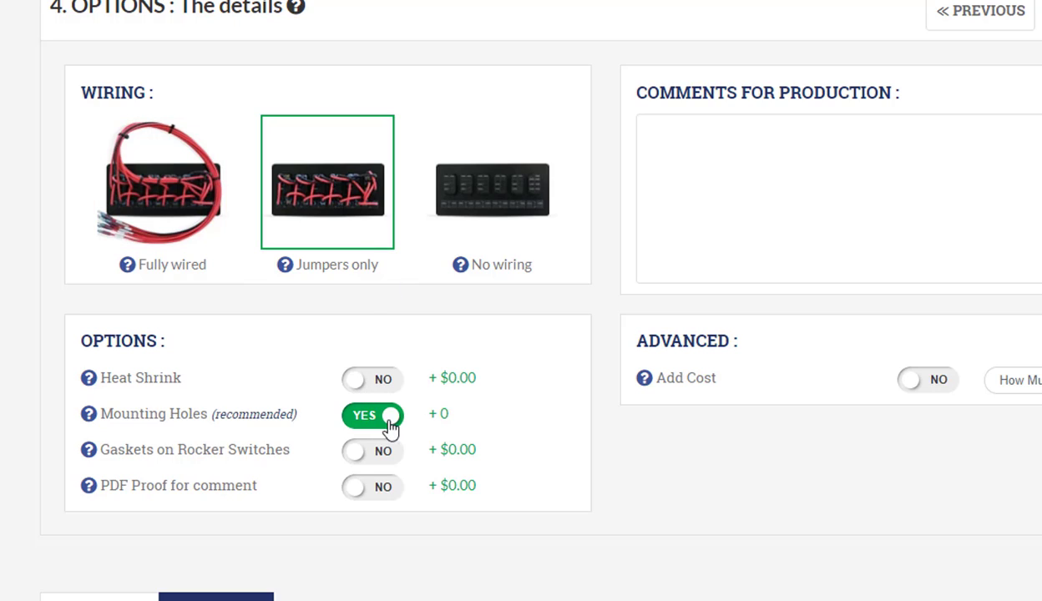
Step: Add Heat Shrink and Gaskets on Rocker Switches, leaving PDF Proof off
left_click(373, 377)
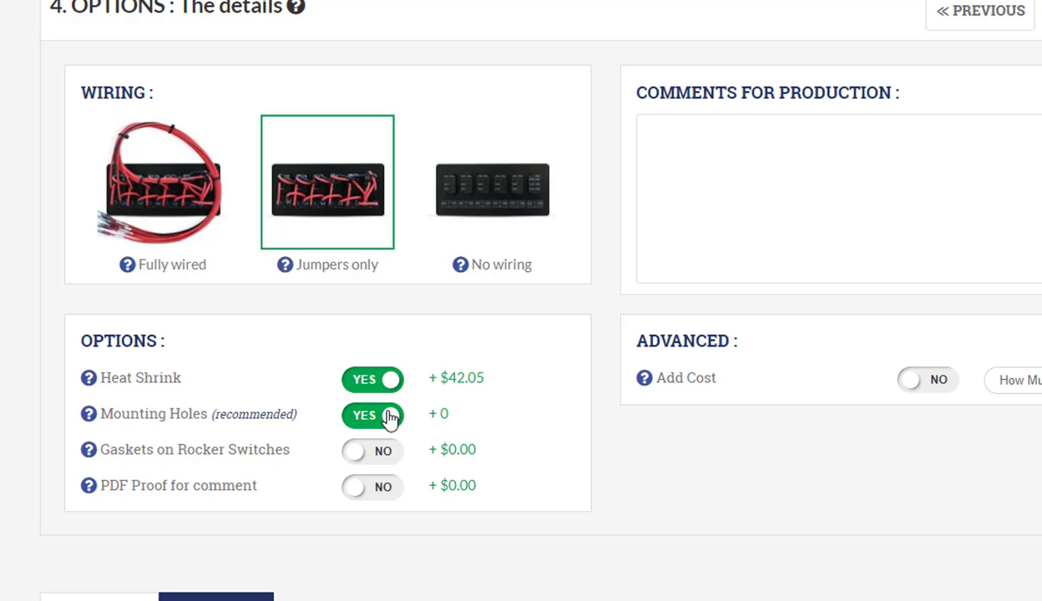
mouse_move(418, 427)
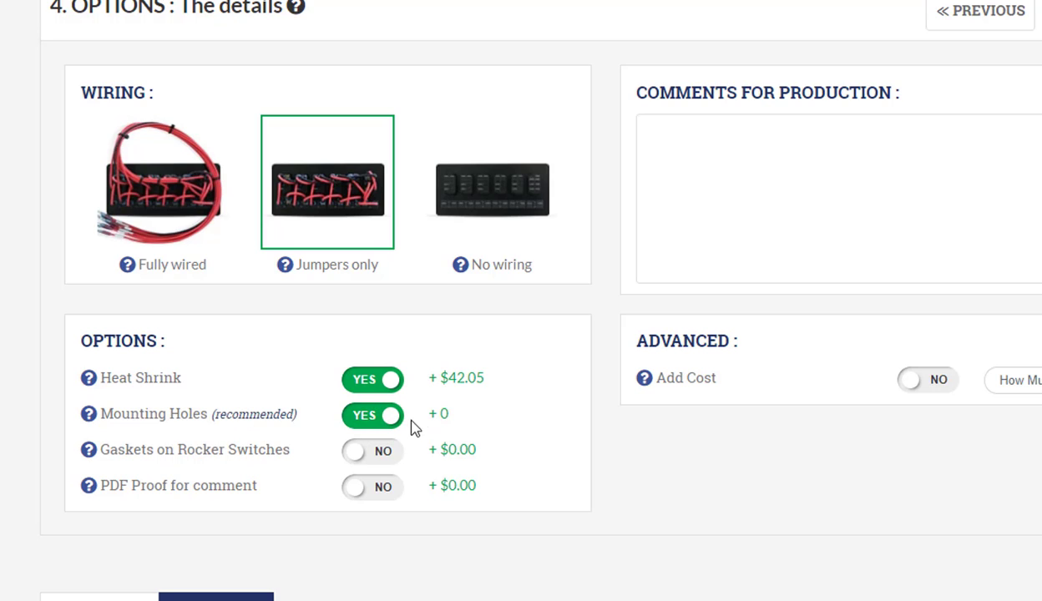
mouse_move(395, 210)
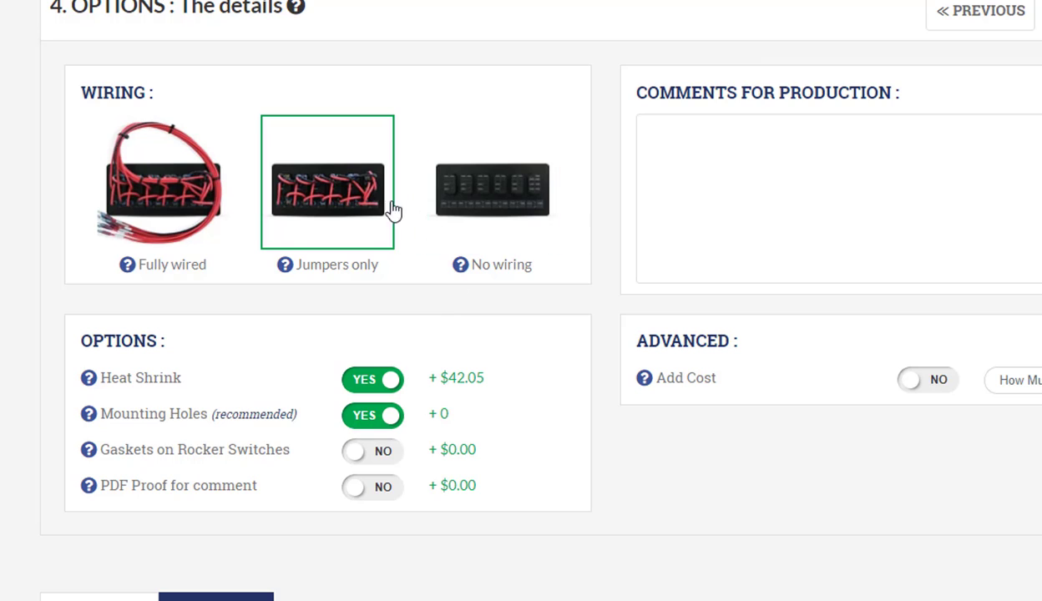
mouse_move(359, 442)
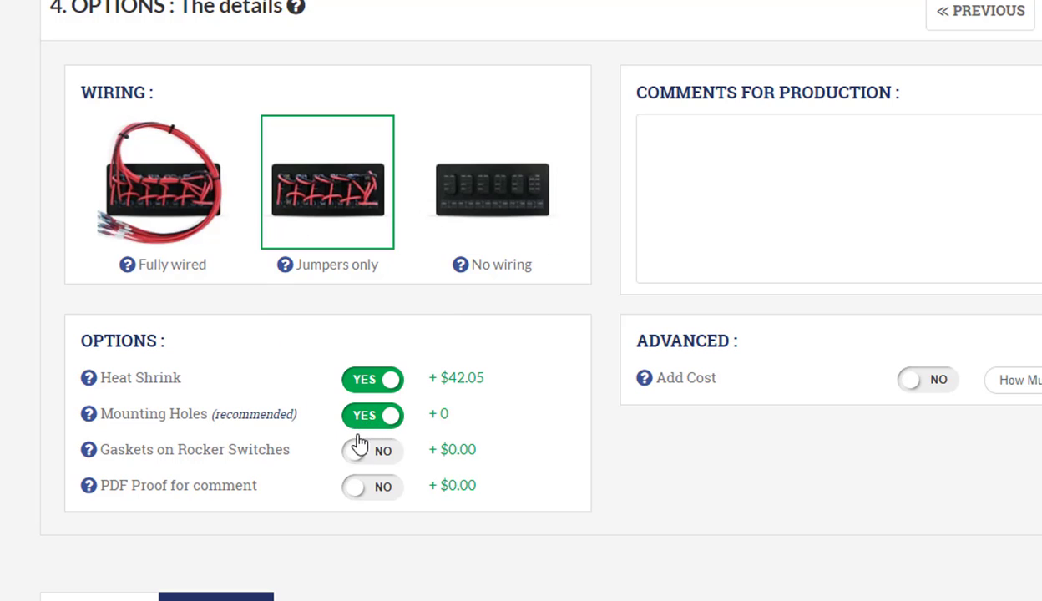
left_click(371, 451)
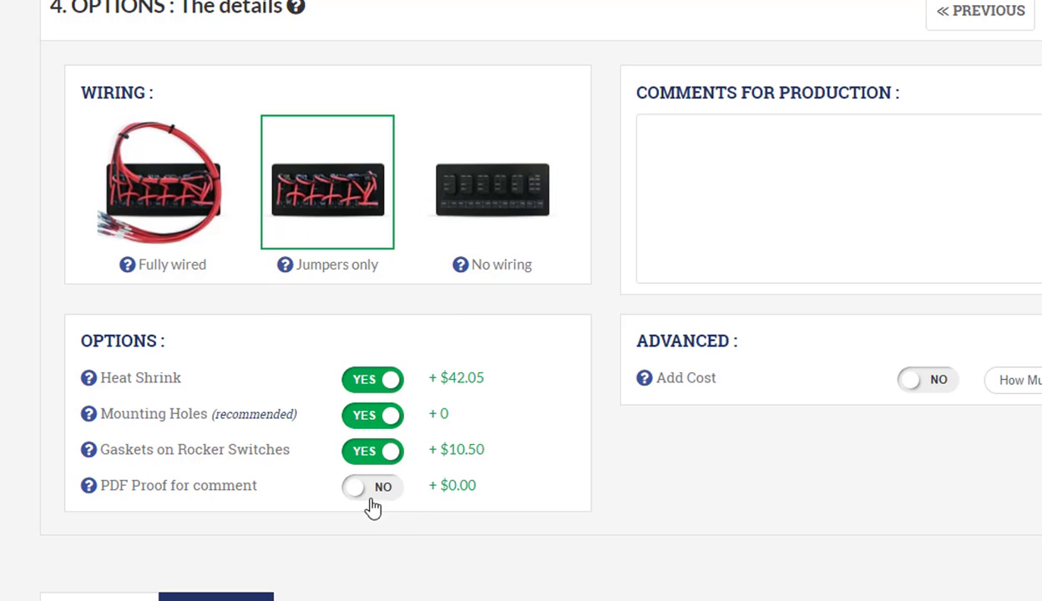
mouse_move(306, 501)
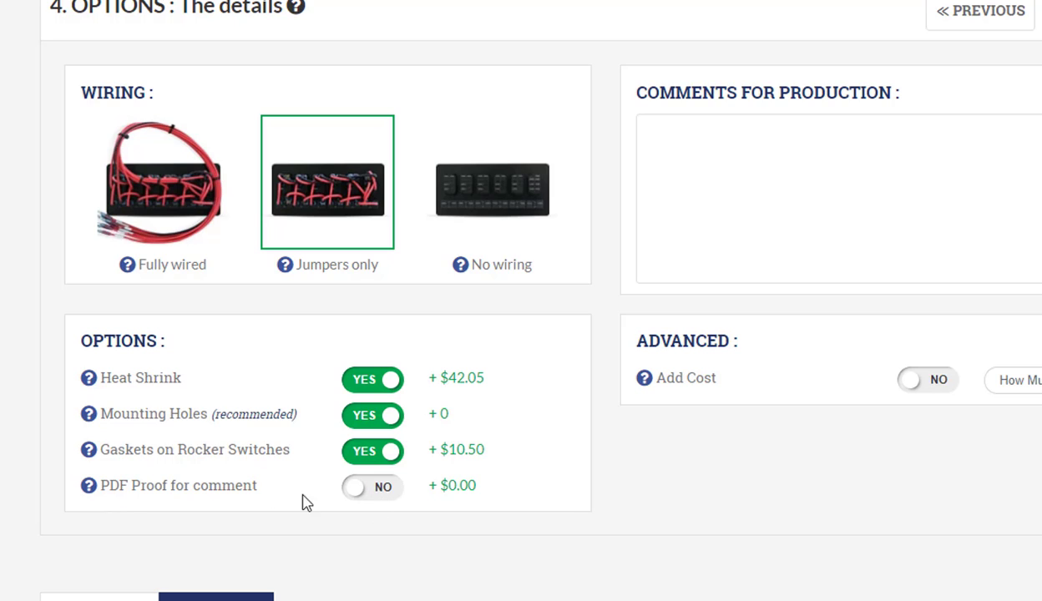
mouse_move(409, 500)
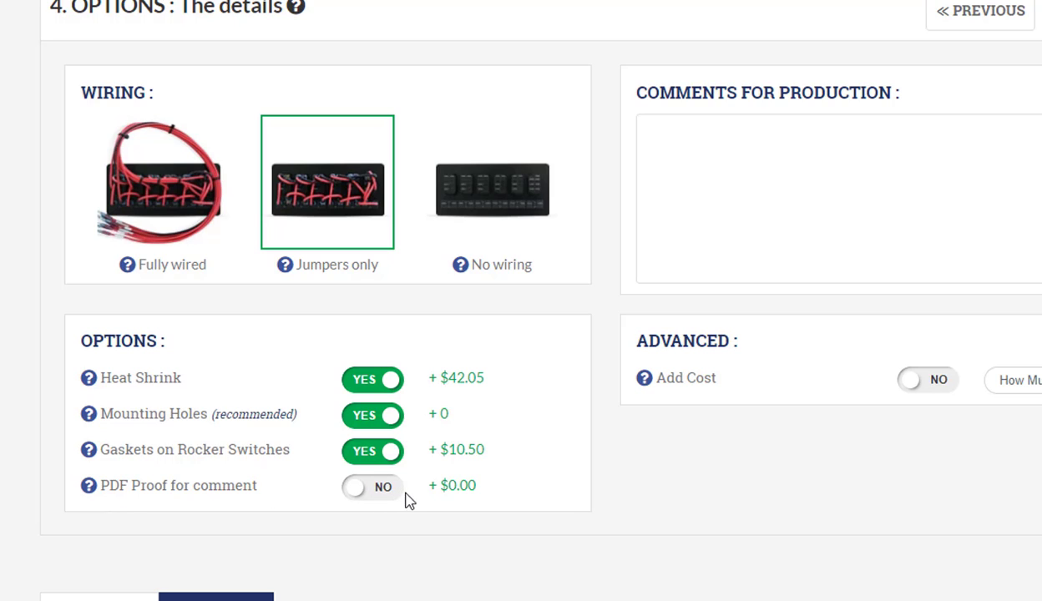
mouse_move(481, 337)
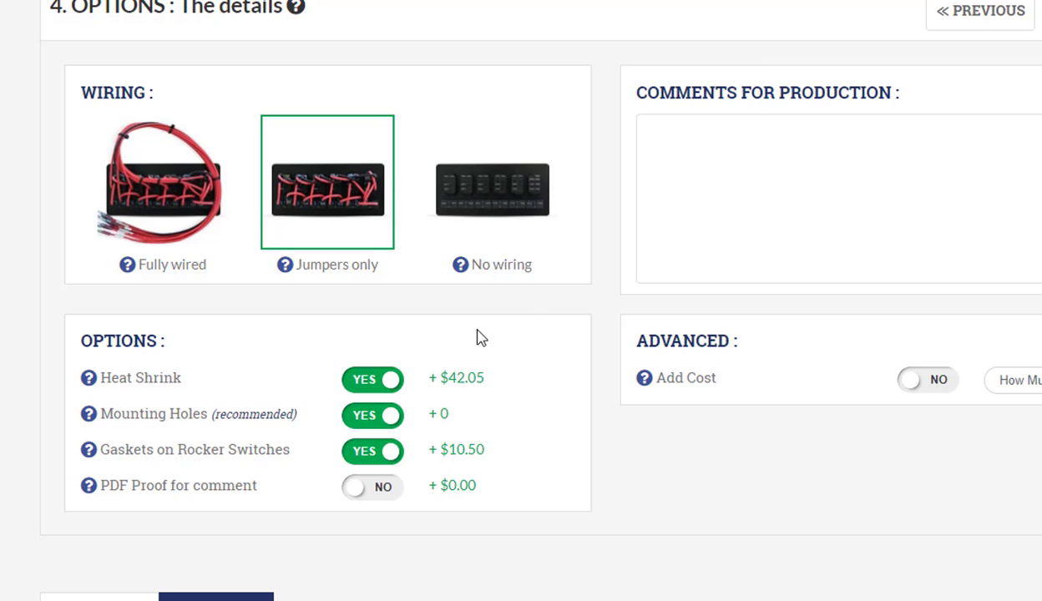
mouse_move(536, 367)
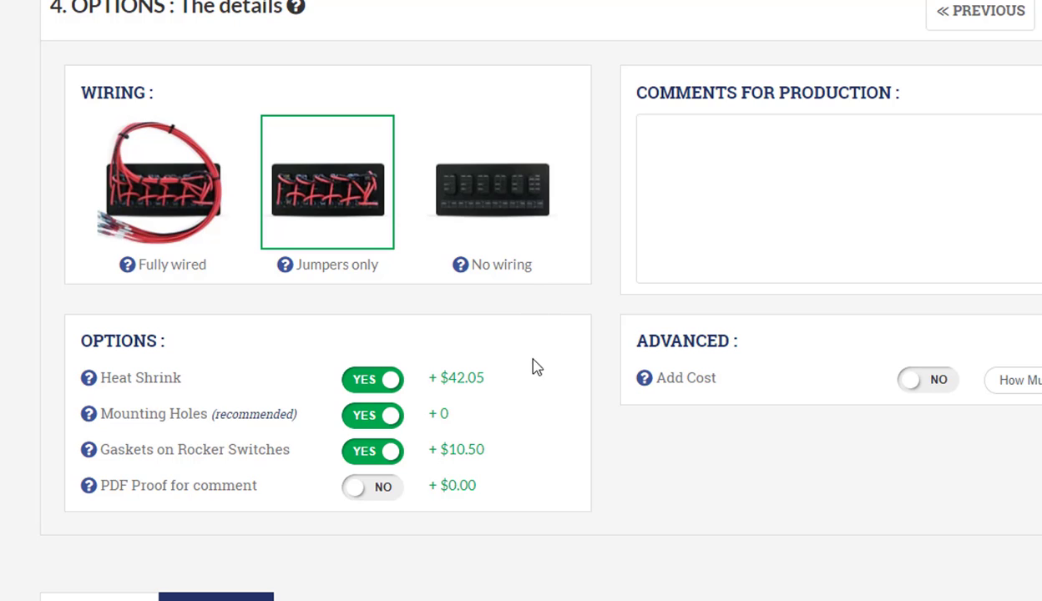
mouse_move(582, 341)
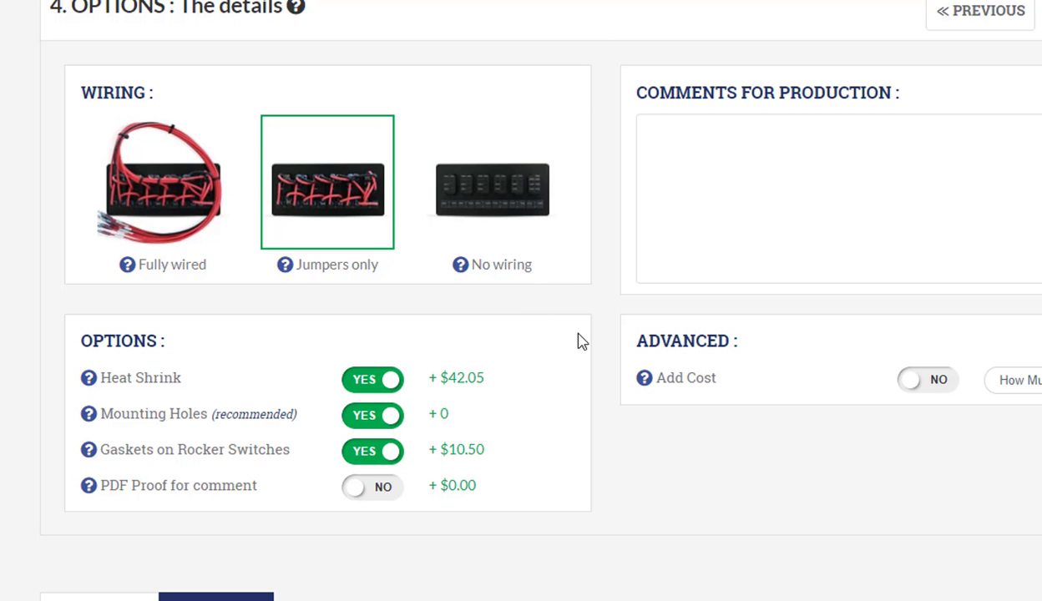
mouse_move(414, 501)
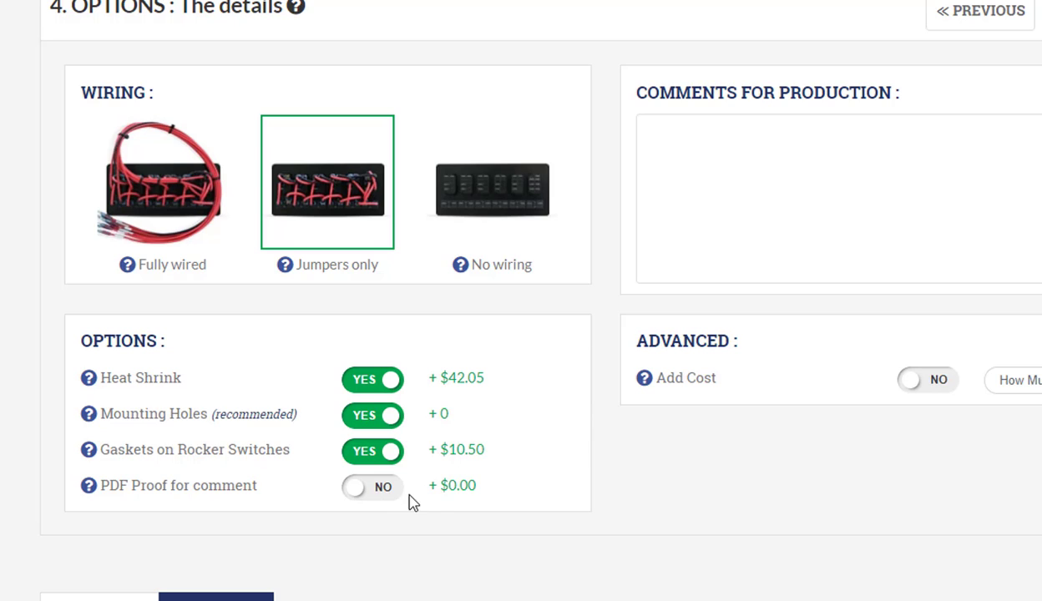
mouse_move(394, 504)
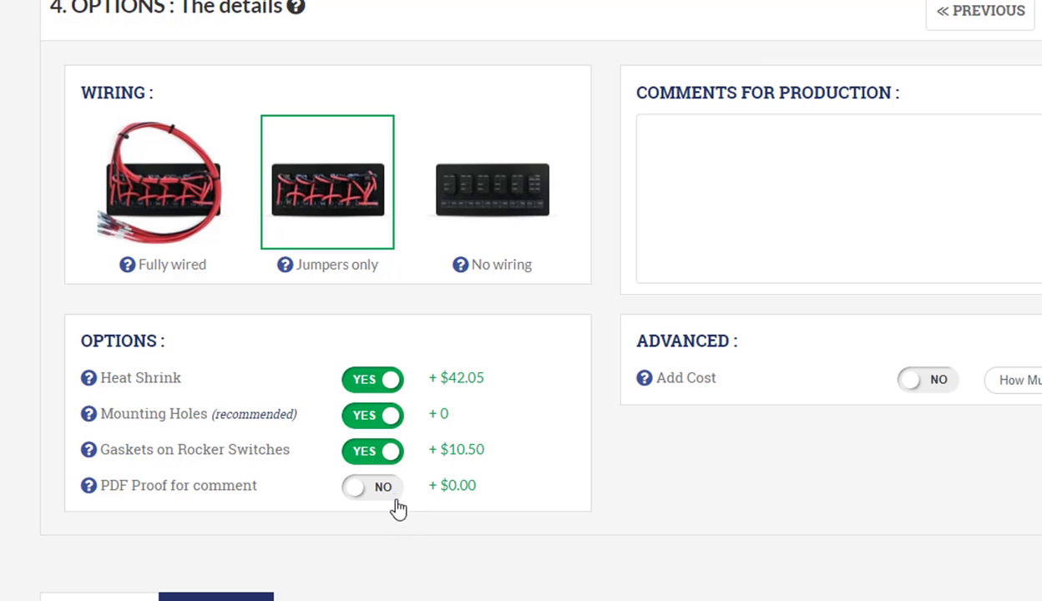
mouse_move(409, 525)
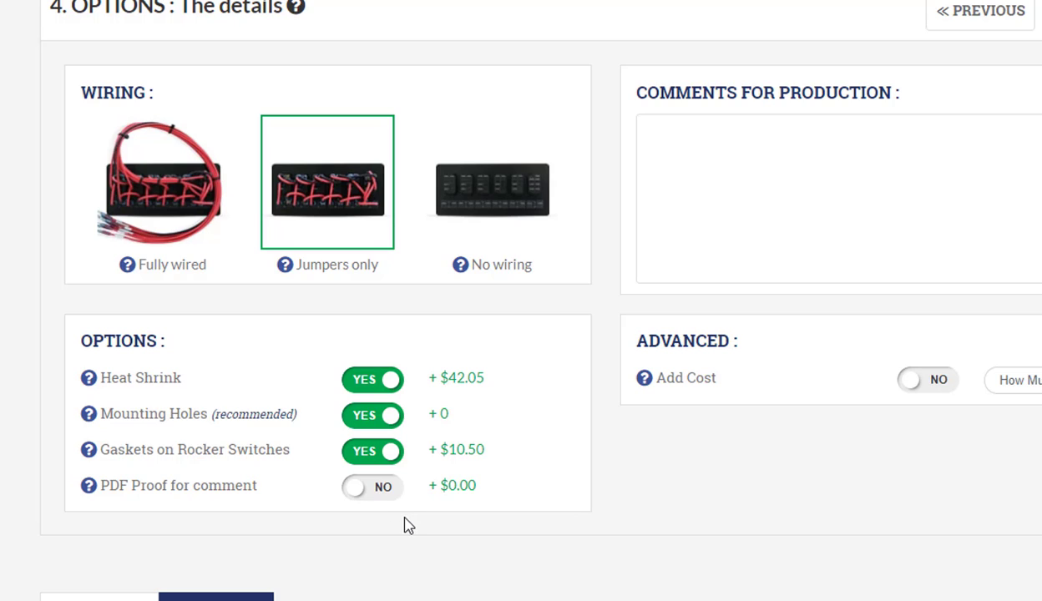
mouse_move(387, 507)
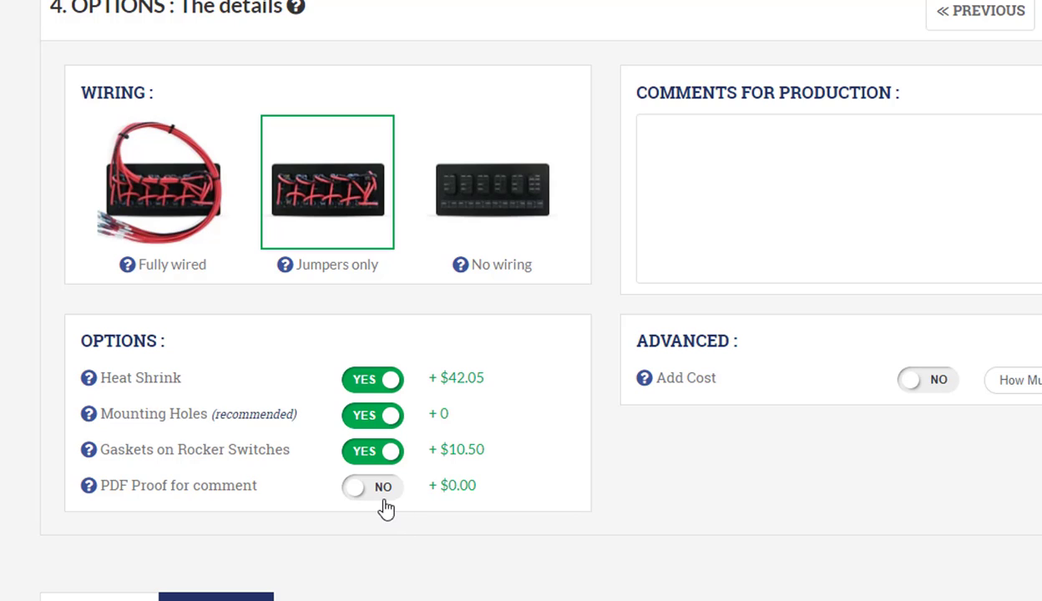
mouse_move(381, 504)
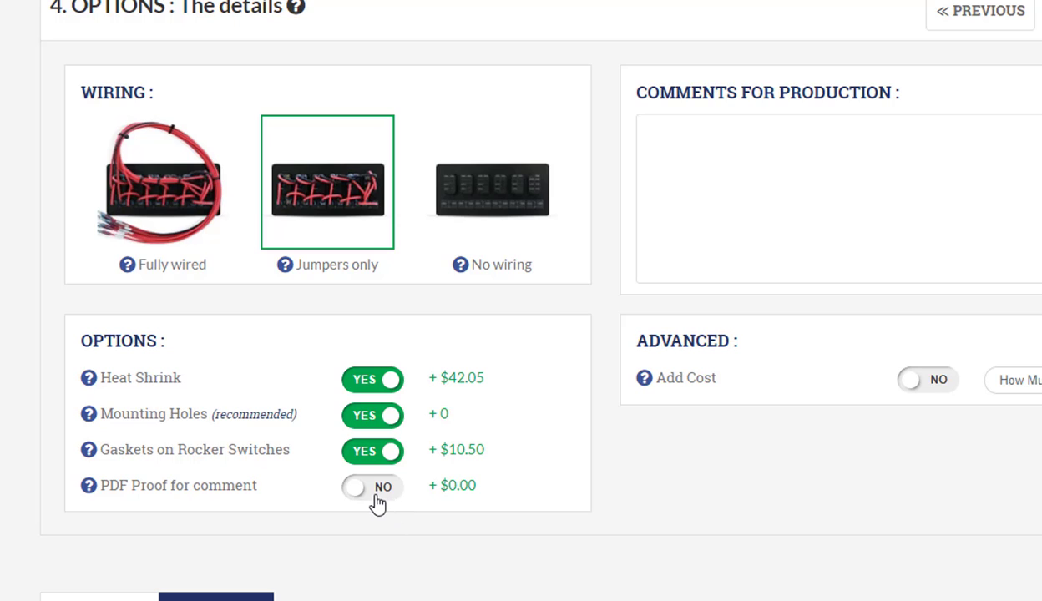
left_click(371, 486)
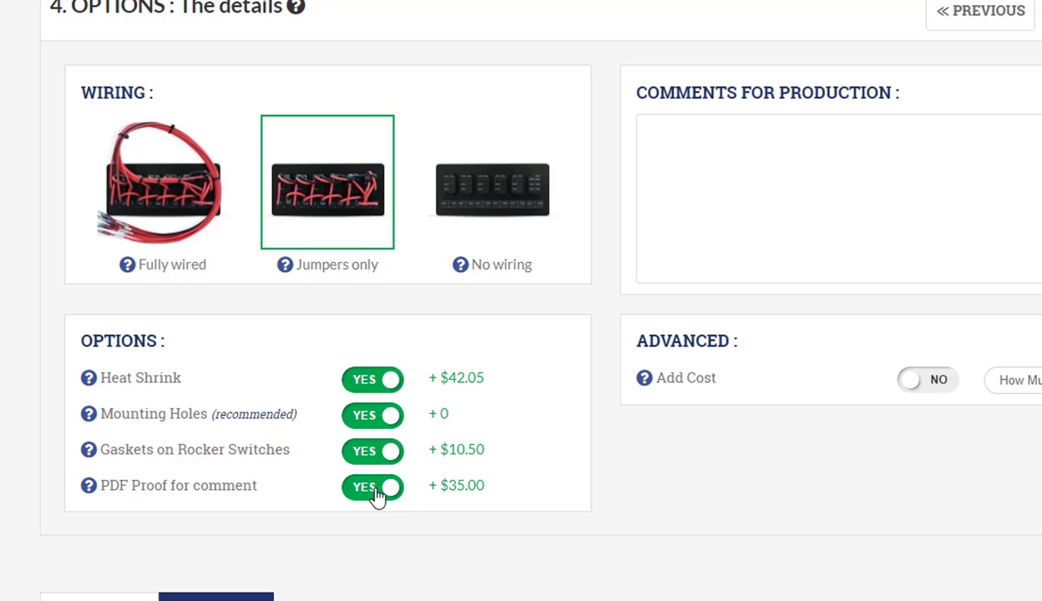
left_click(373, 486)
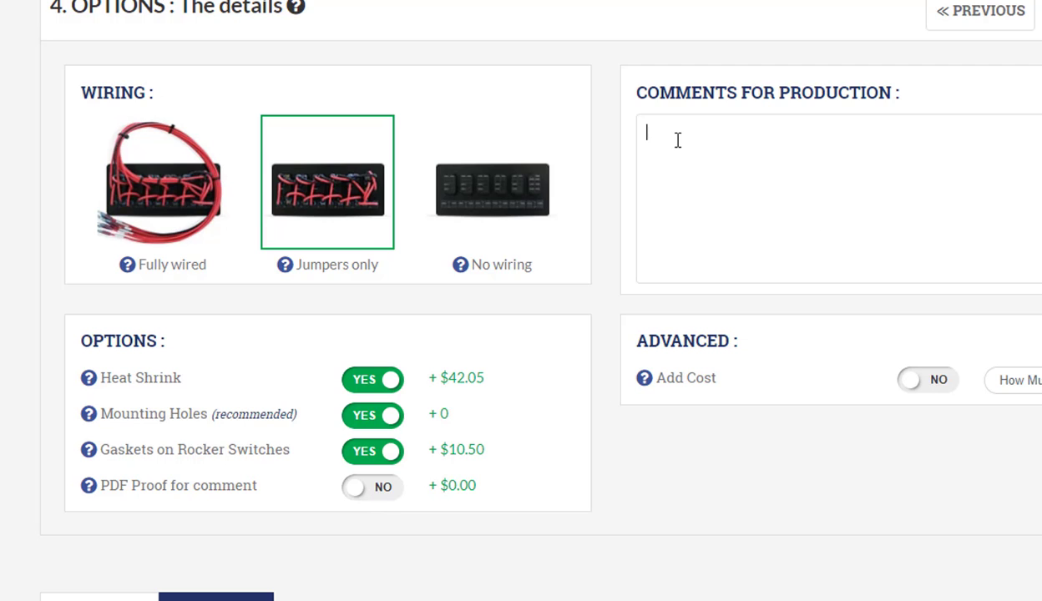
Step: Leave the custom extra cost off and continue to the Order step summary
scroll("up", 3)
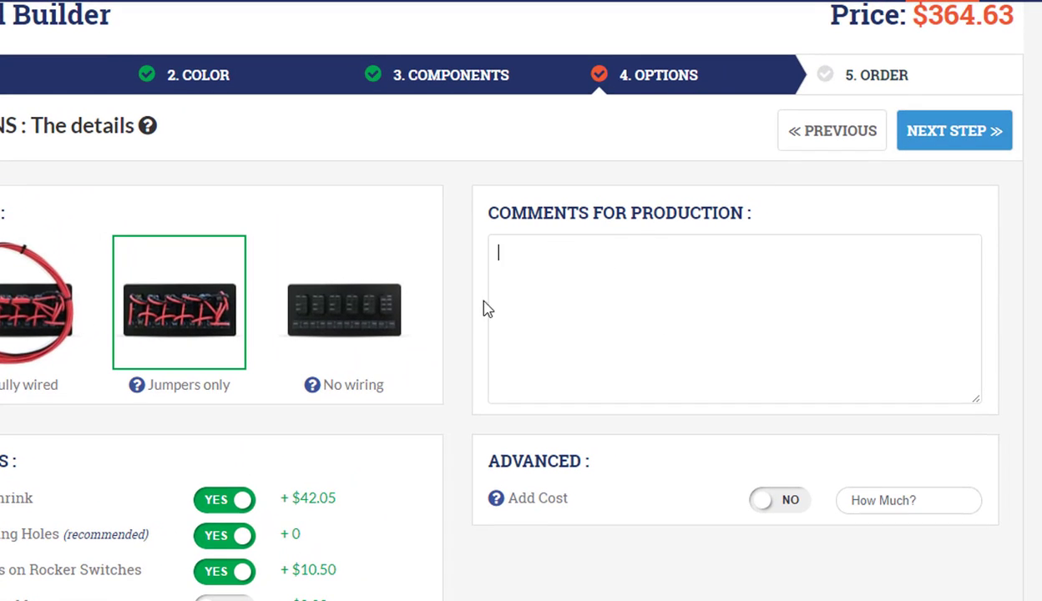
mouse_move(536, 306)
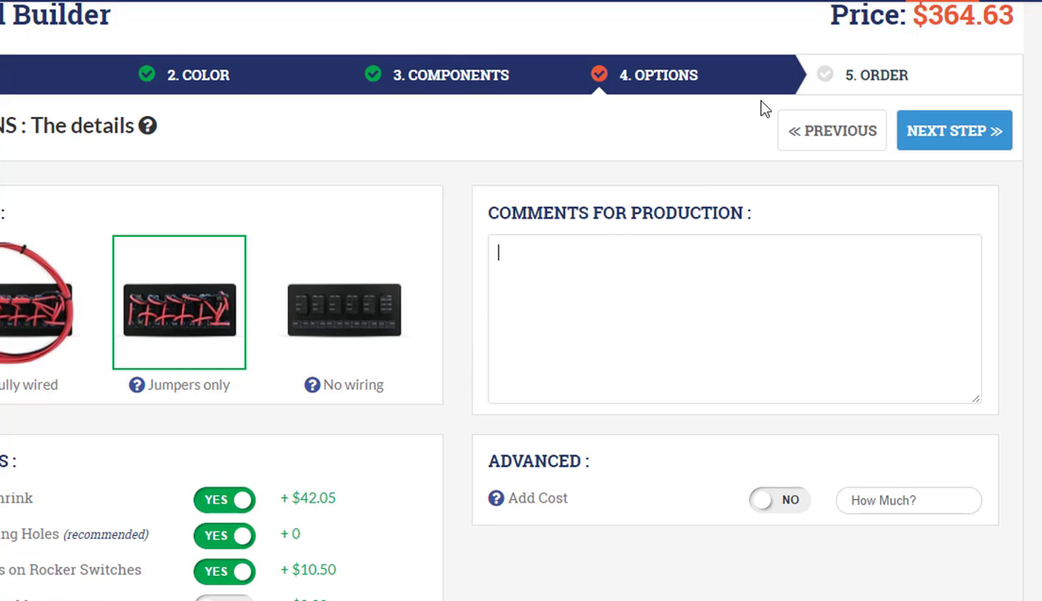
mouse_move(895, 23)
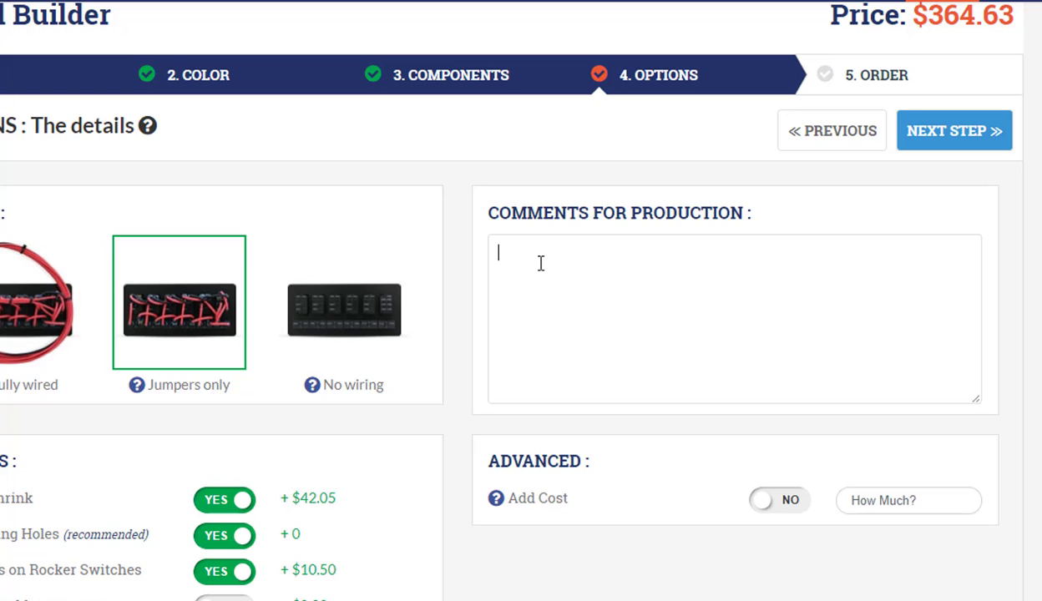
mouse_move(534, 531)
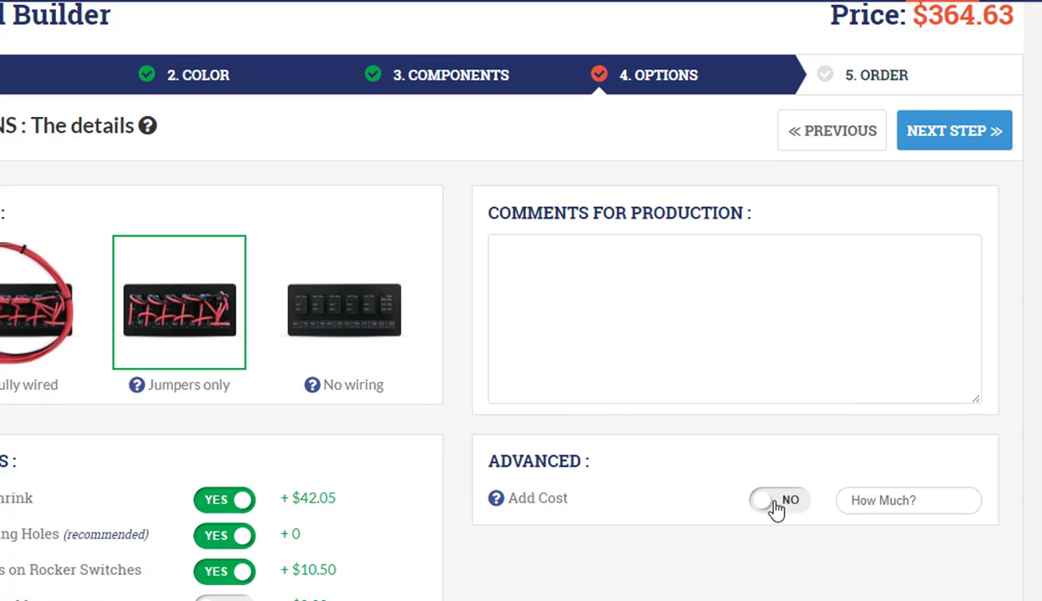
left_click(778, 499)
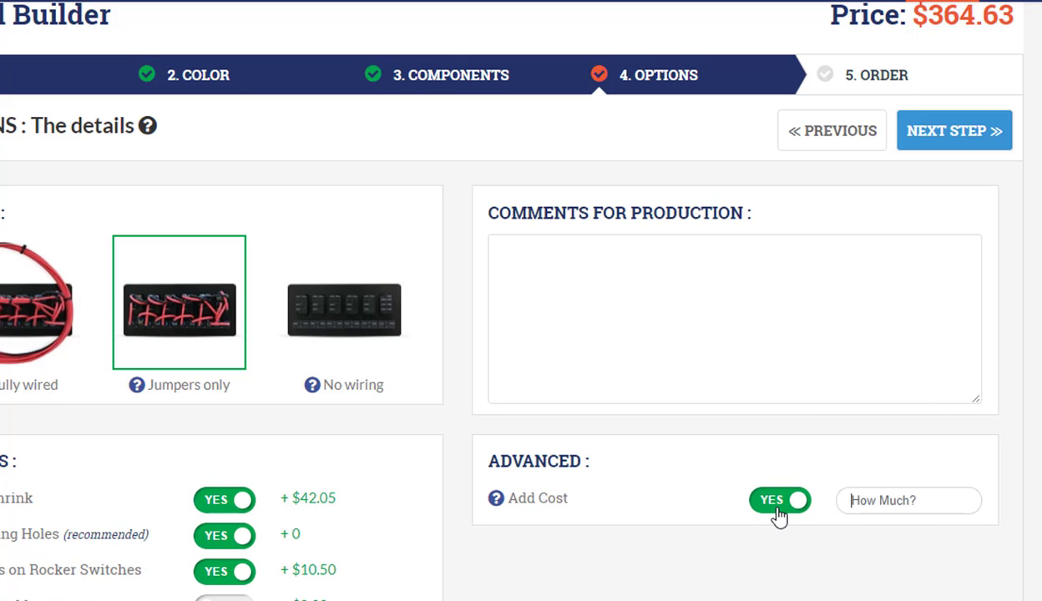
left_click(778, 501)
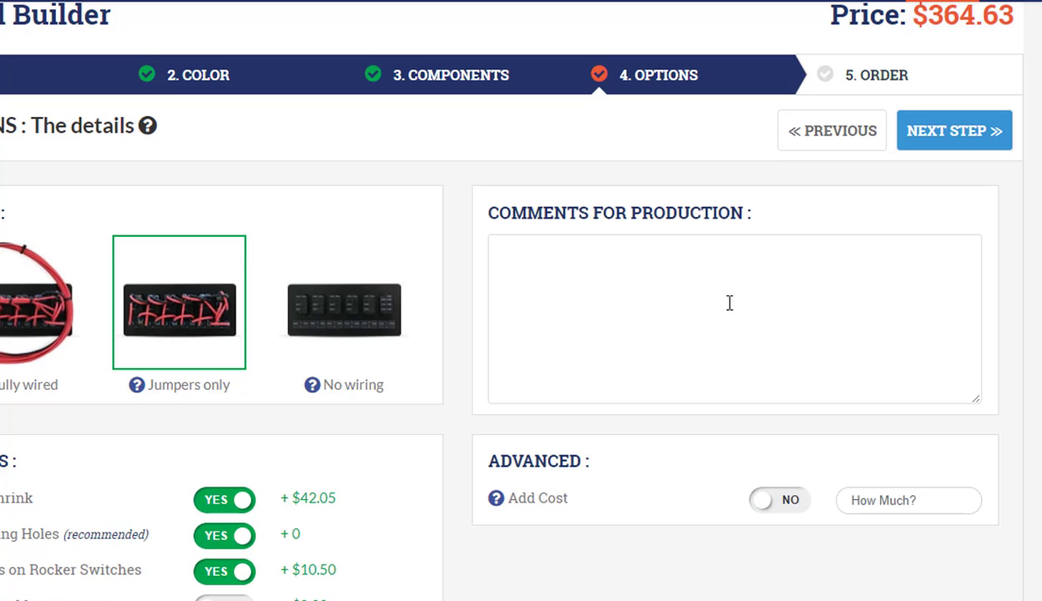
scroll("down", 3)
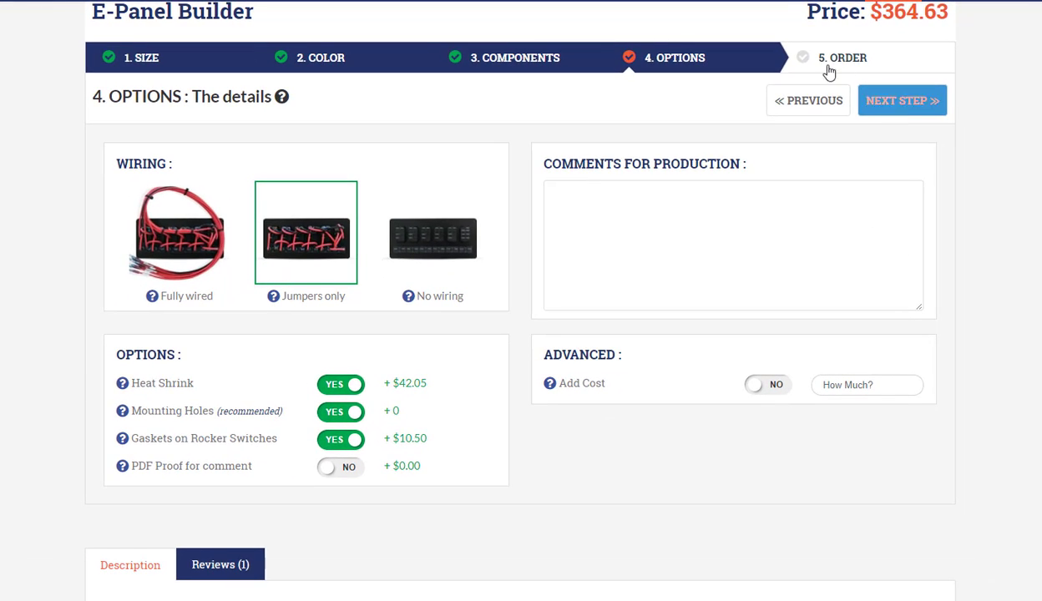
mouse_move(902, 100)
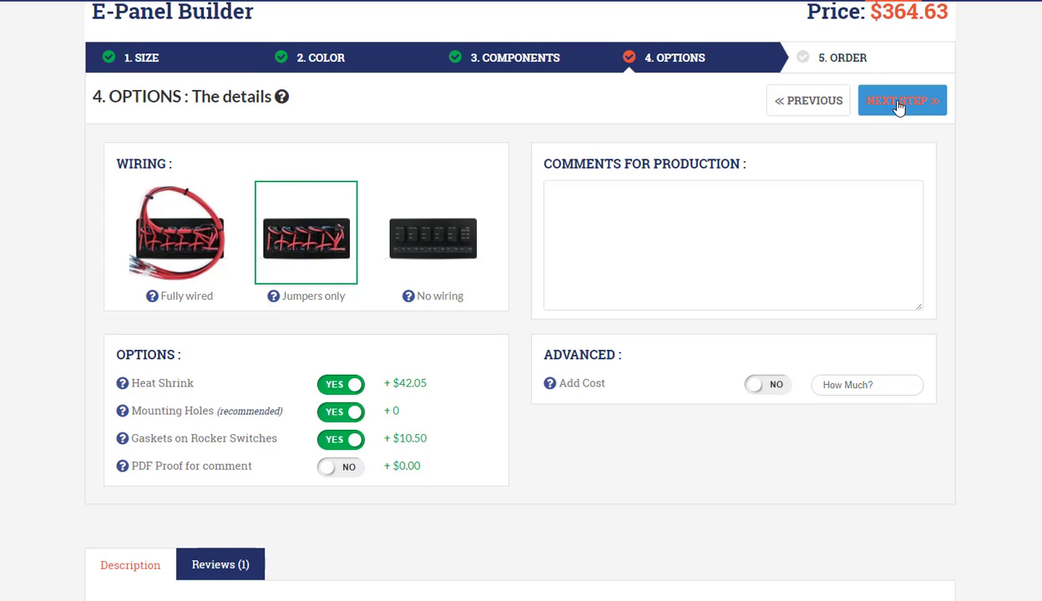
left_click(901, 100)
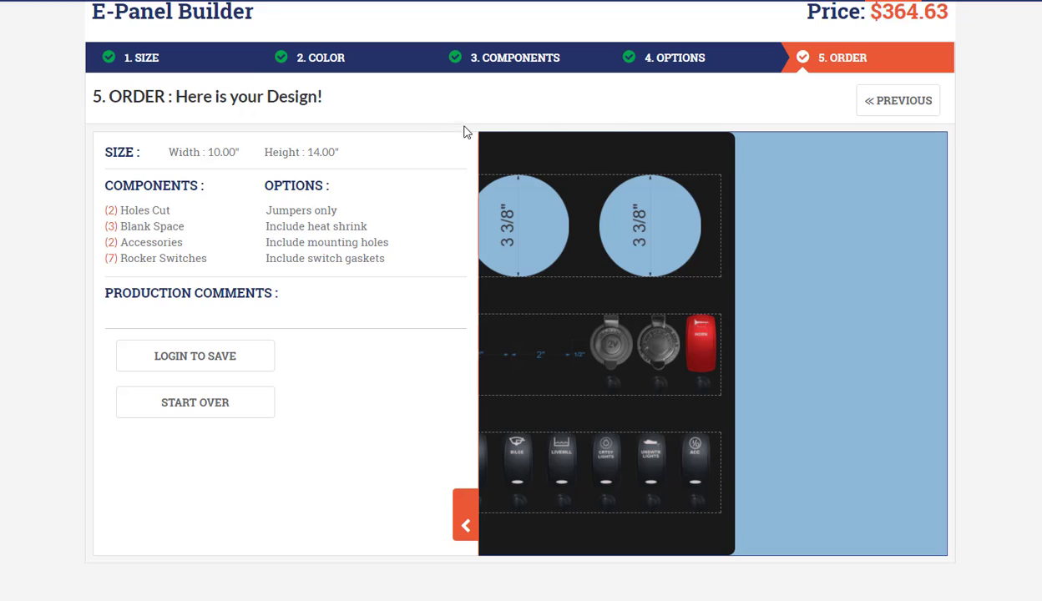
mouse_move(321, 63)
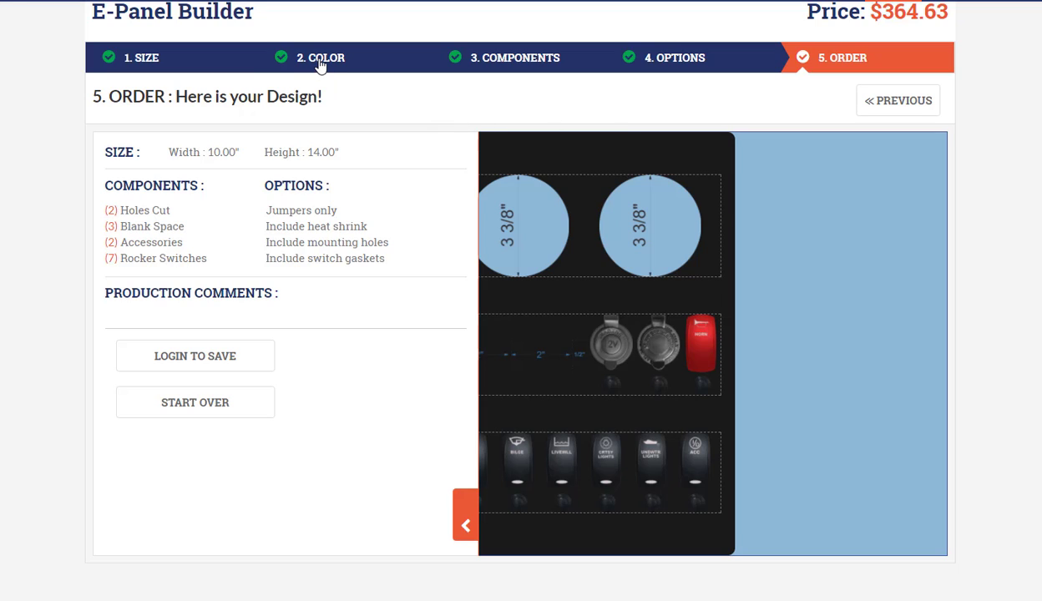
Step: Return to the Color step and change the panel material to Brushed Ebony
left_click(321, 57)
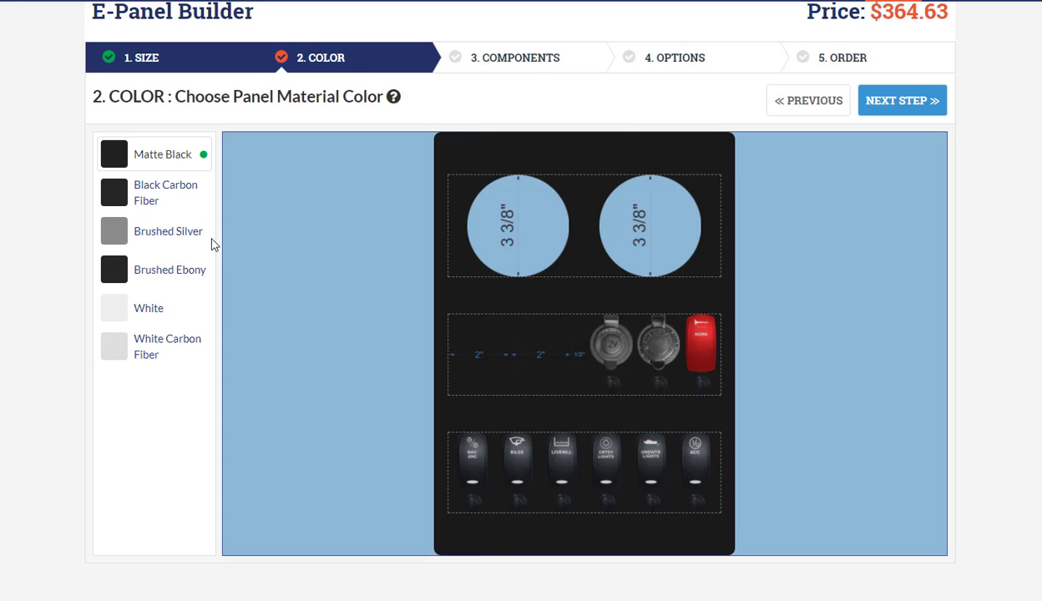
left_click(167, 230)
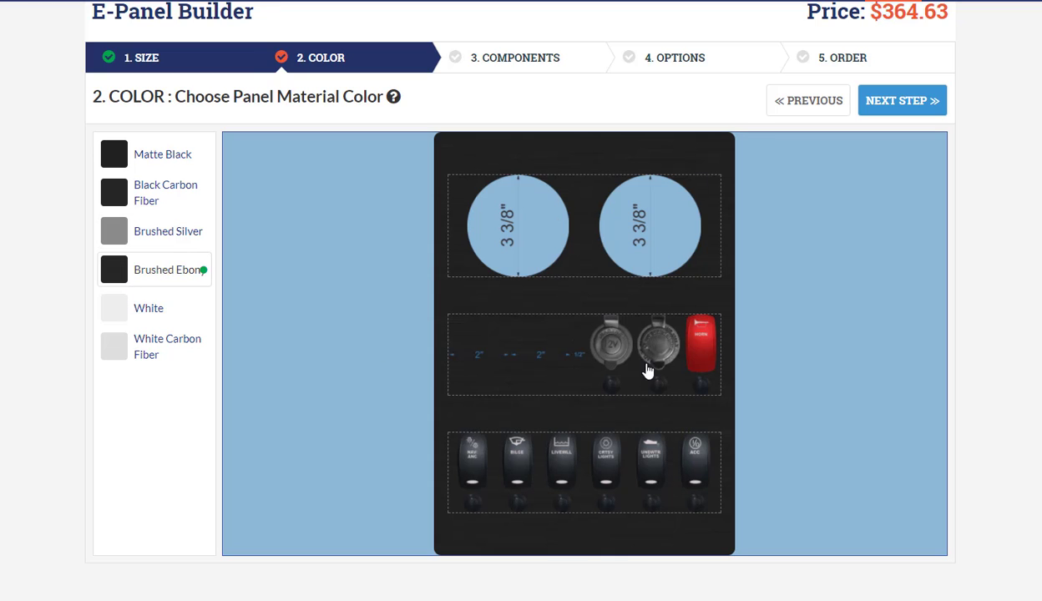
mouse_move(668, 426)
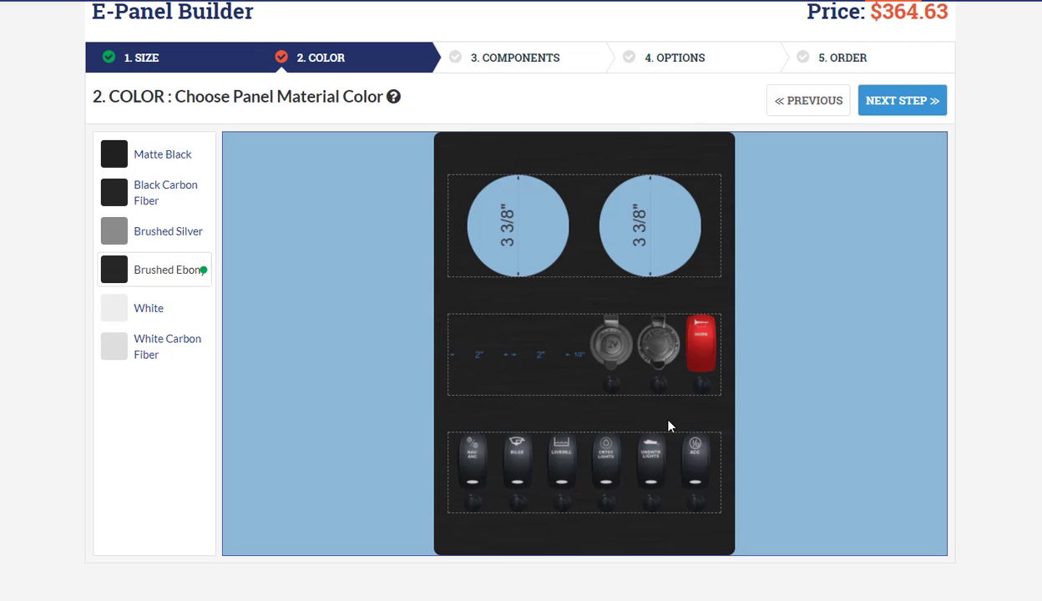
mouse_move(661, 72)
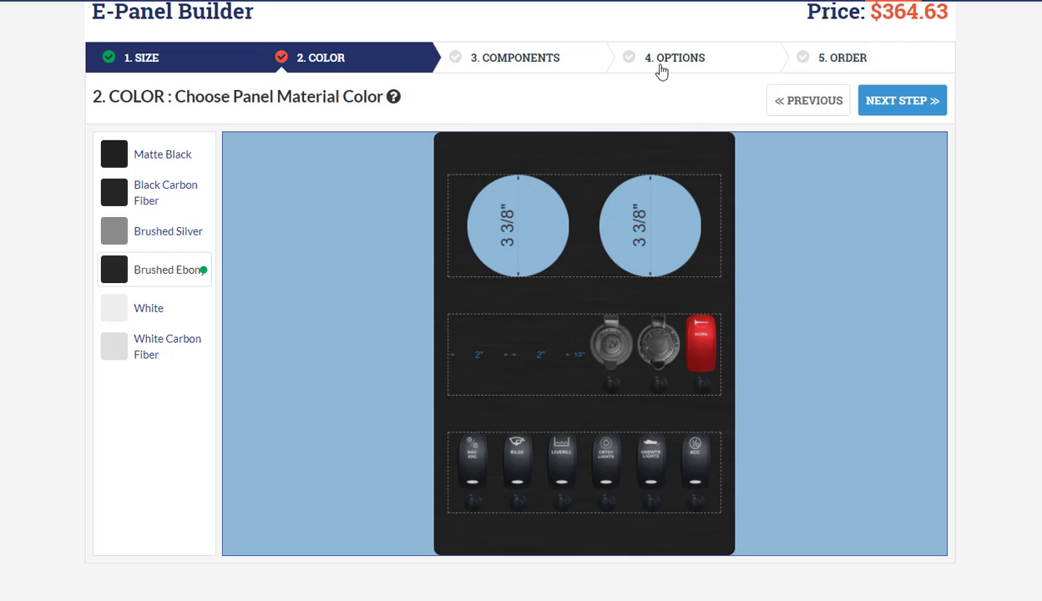
mouse_move(796, 84)
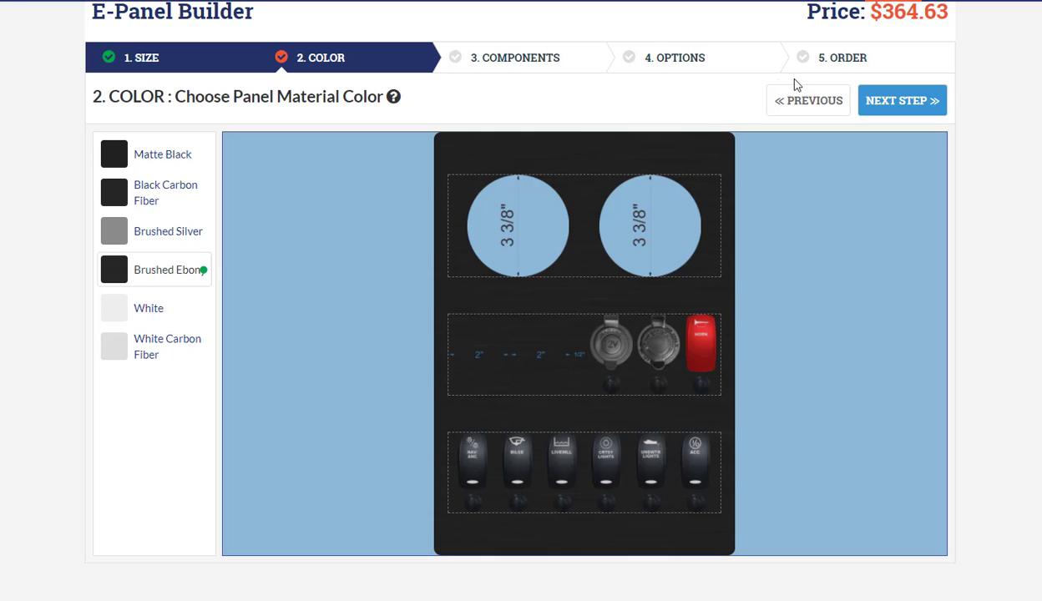
Step: Go back to the Order step summary for the 10 × 14 inch panel
left_click(901, 100)
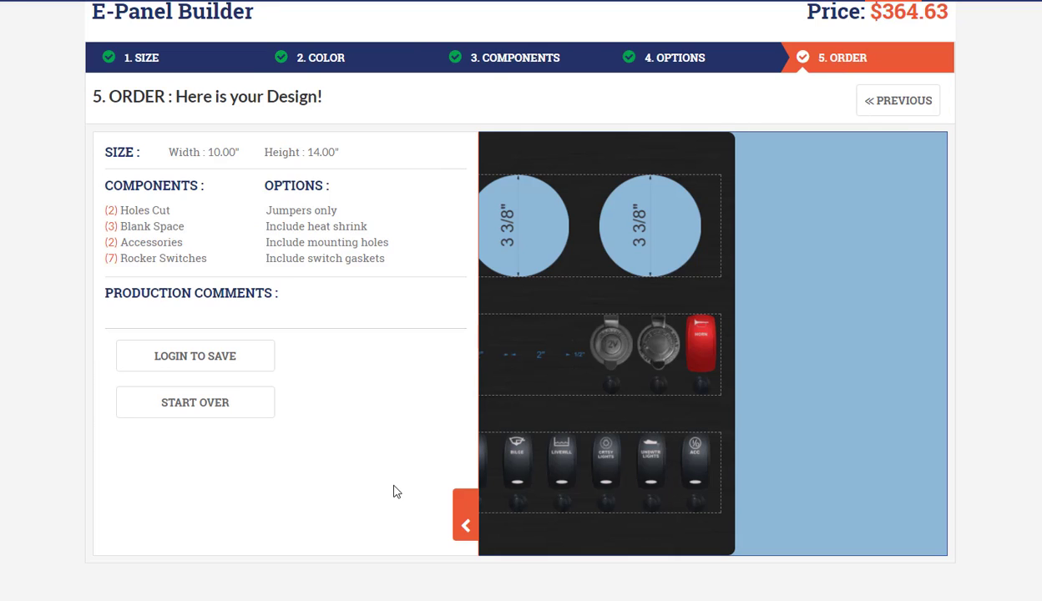
mouse_move(237, 324)
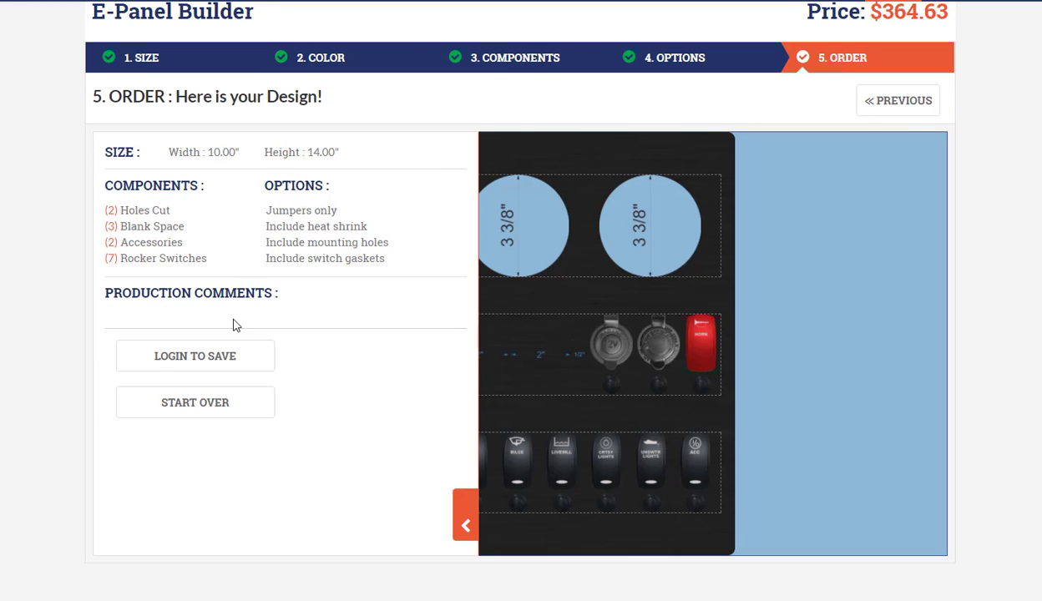
mouse_move(195, 402)
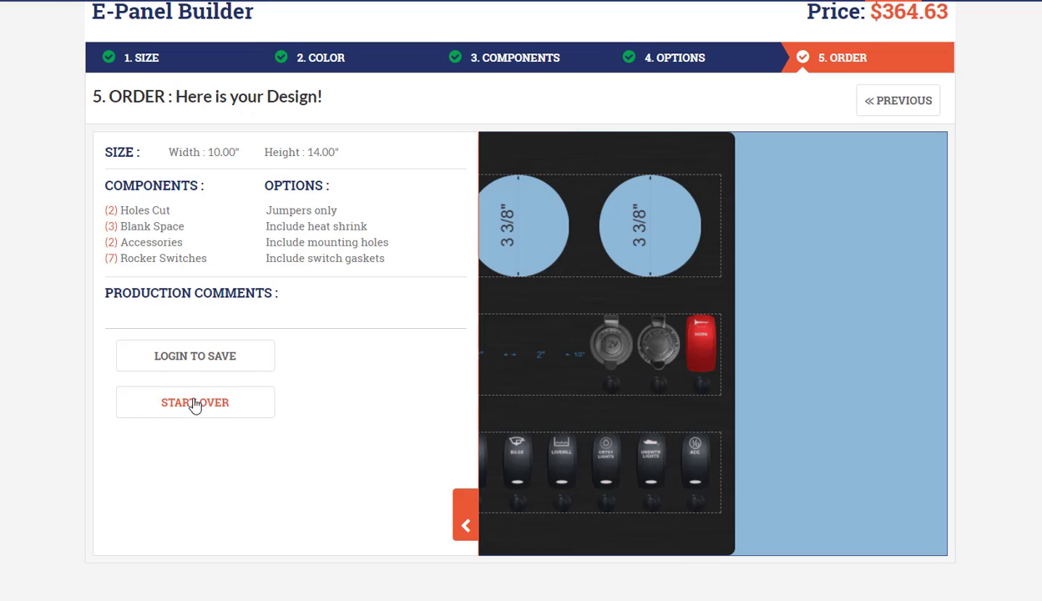
mouse_move(330, 427)
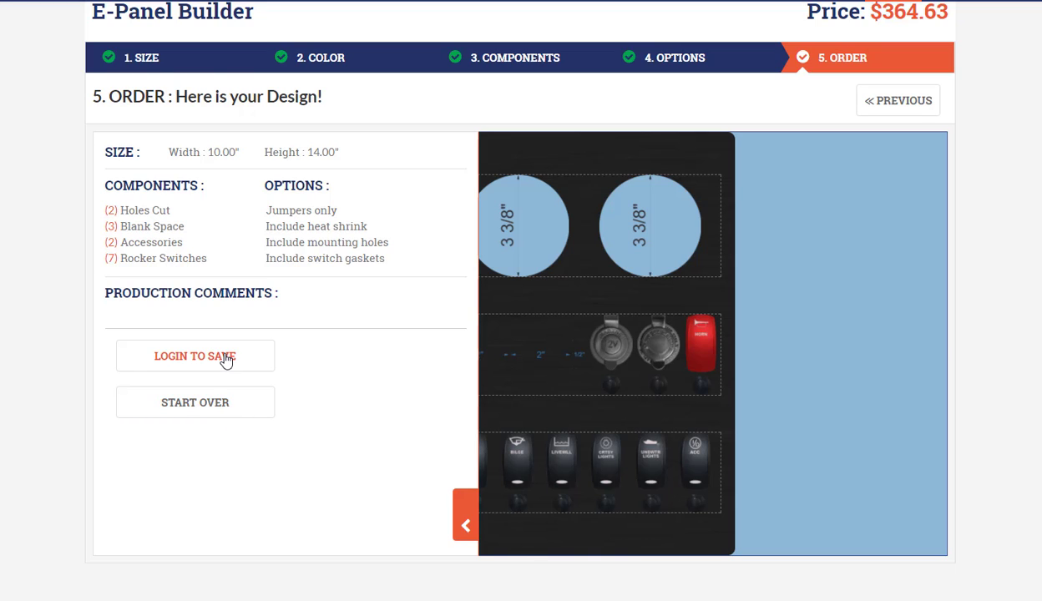
left_click(194, 356)
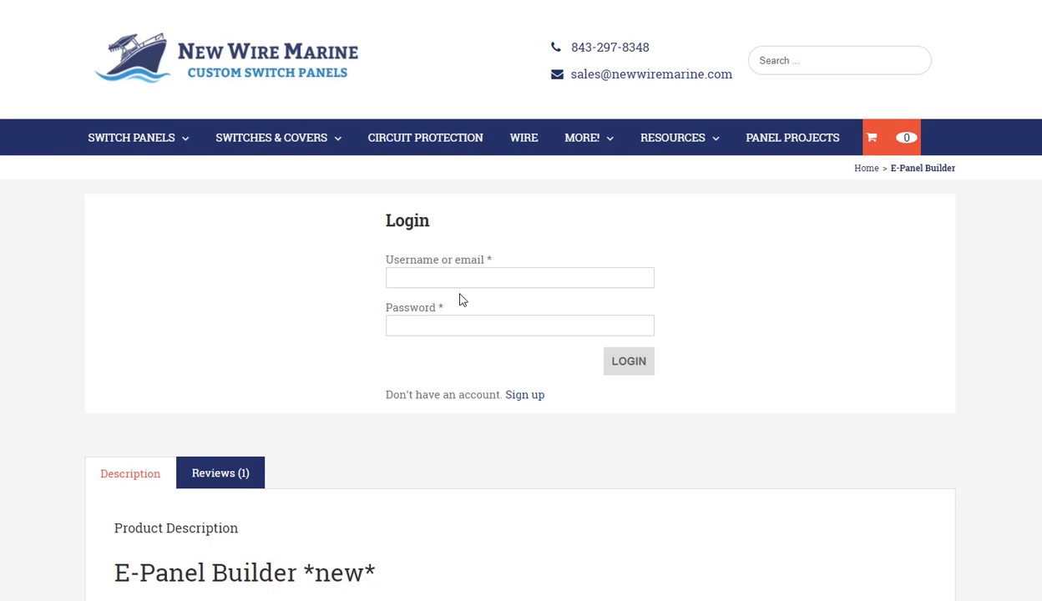
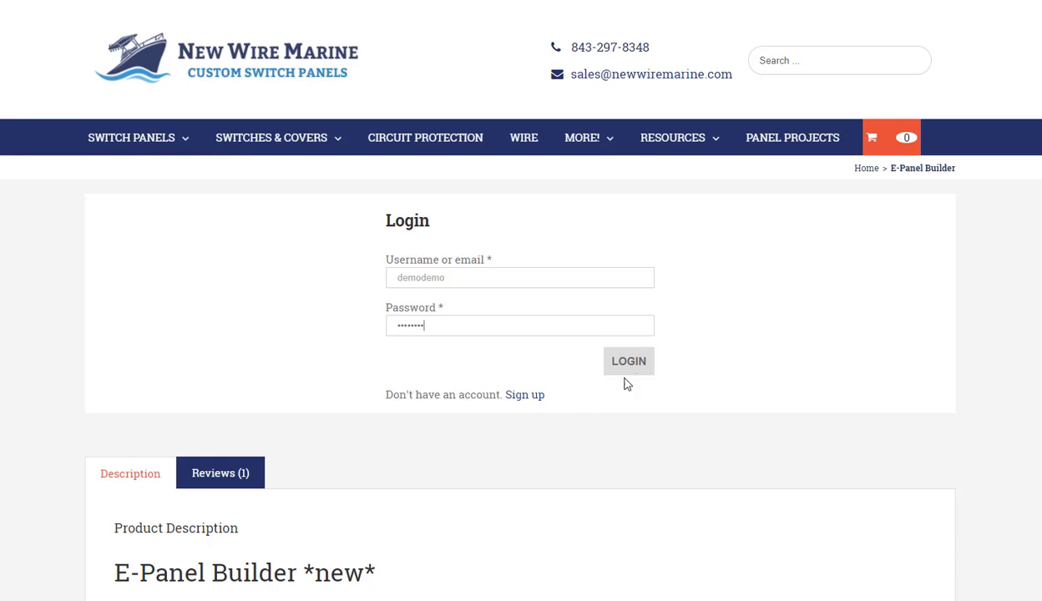
mouse_move(643, 371)
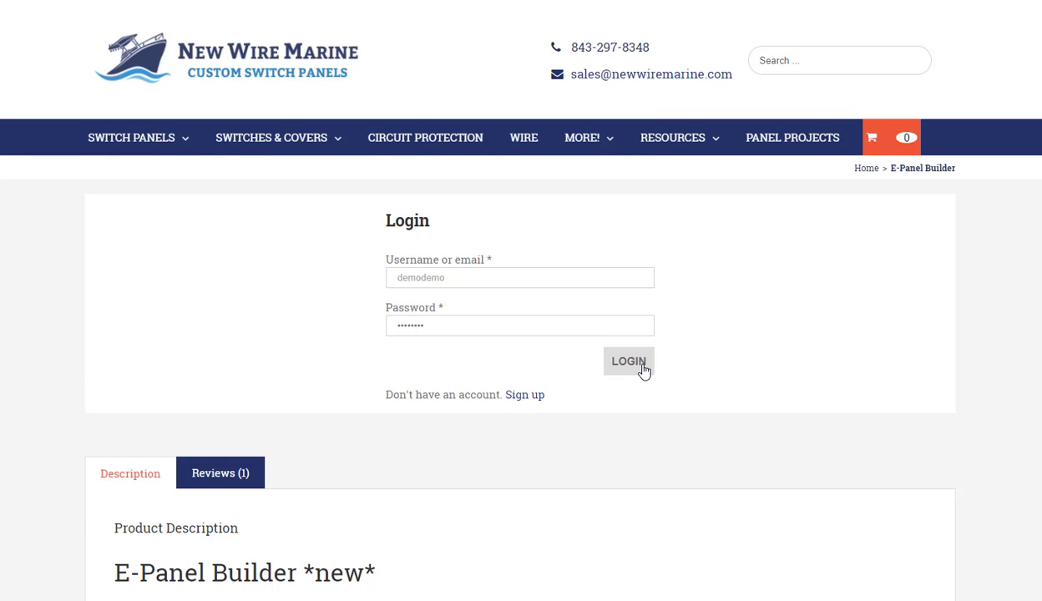
Step: Submit the login and return to the order summary with save and cart options
left_click(628, 360)
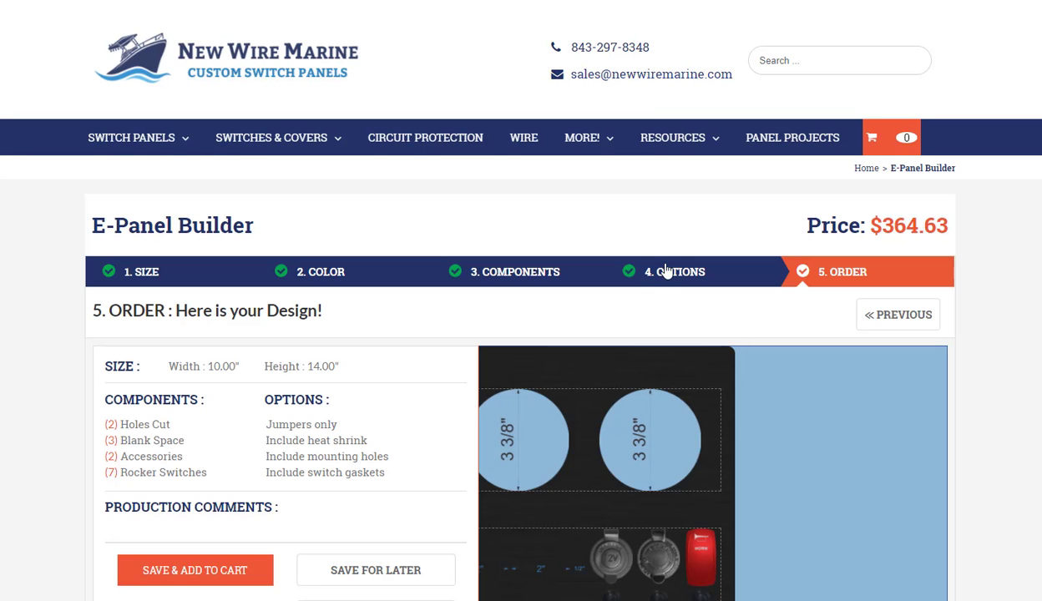
scroll("down", 3)
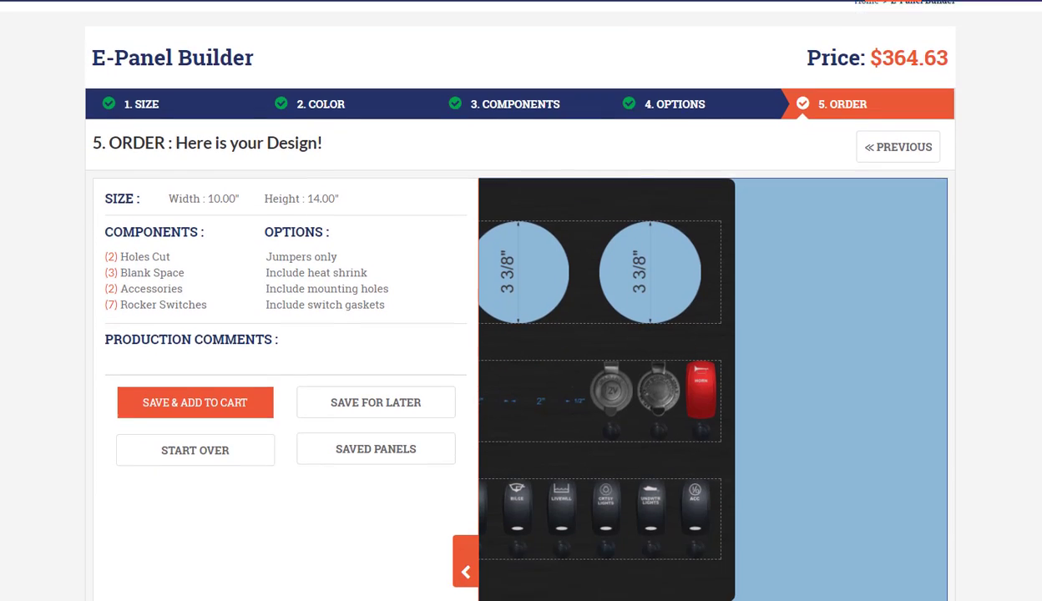
scroll("up", 3)
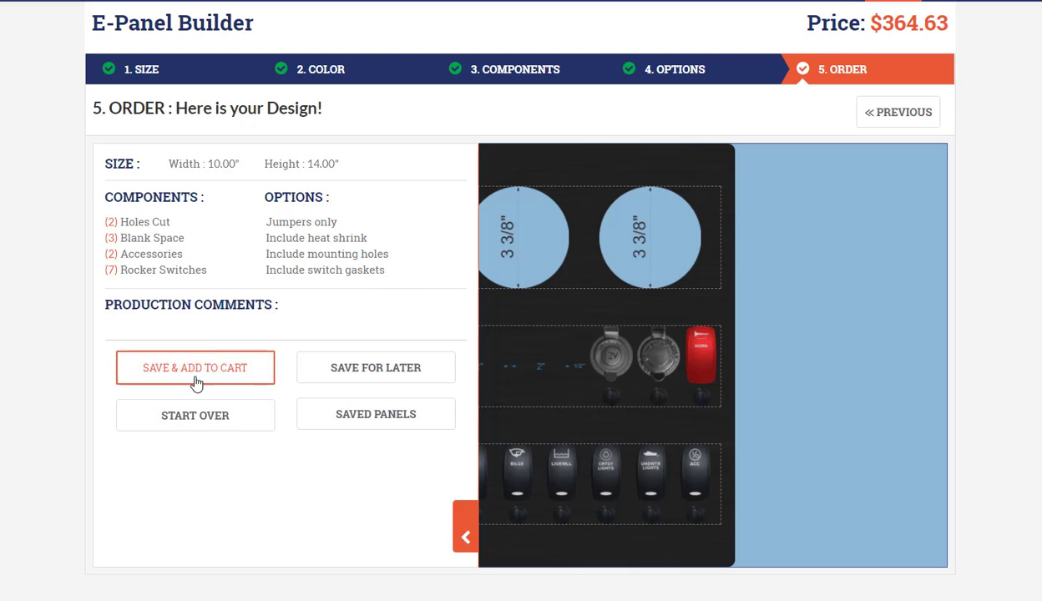
mouse_move(375, 414)
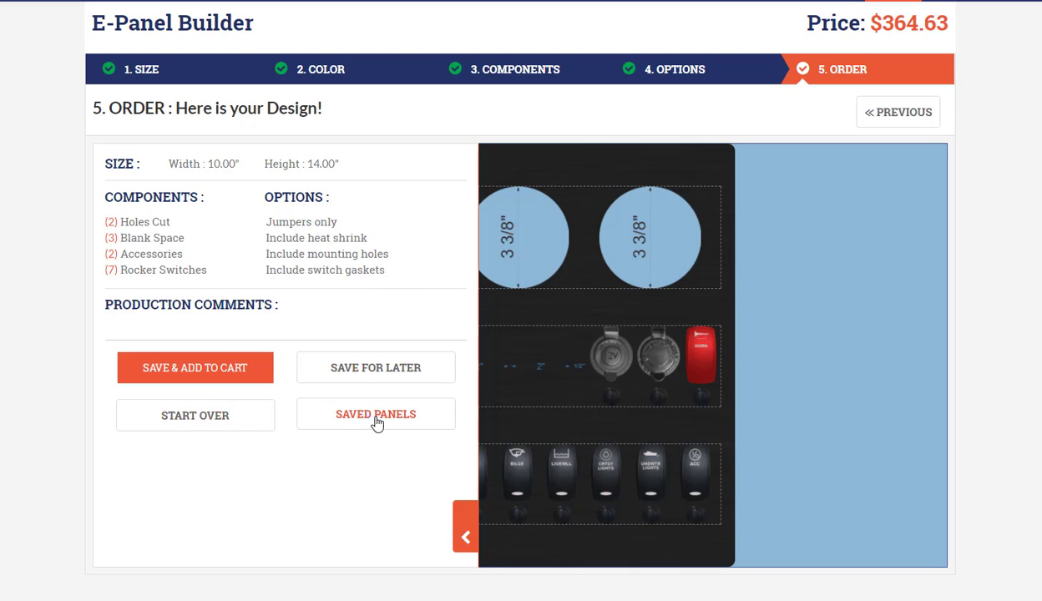
mouse_move(374, 369)
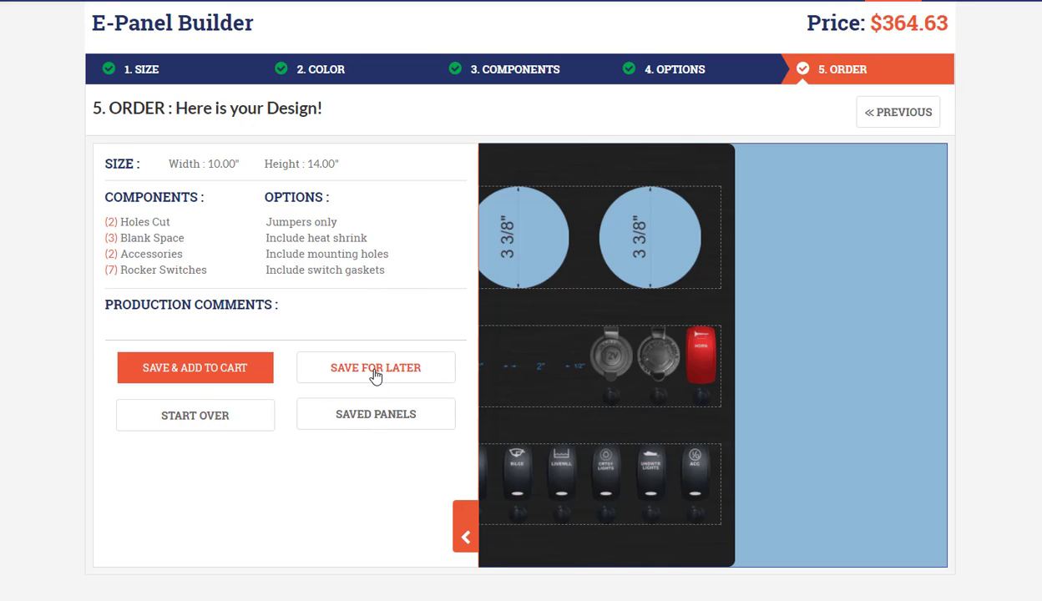
mouse_move(366, 414)
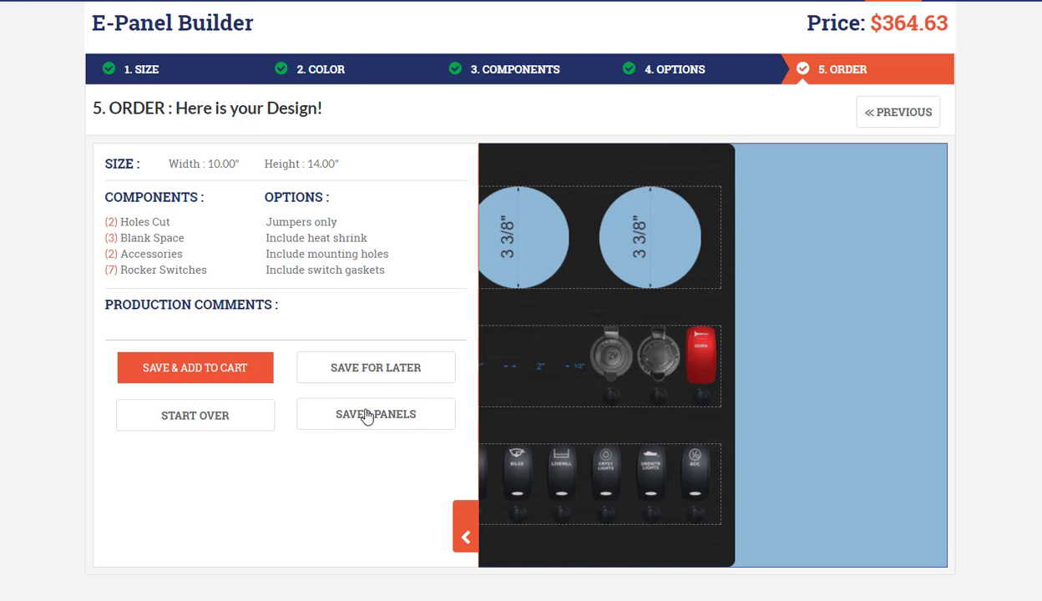
left_click(376, 414)
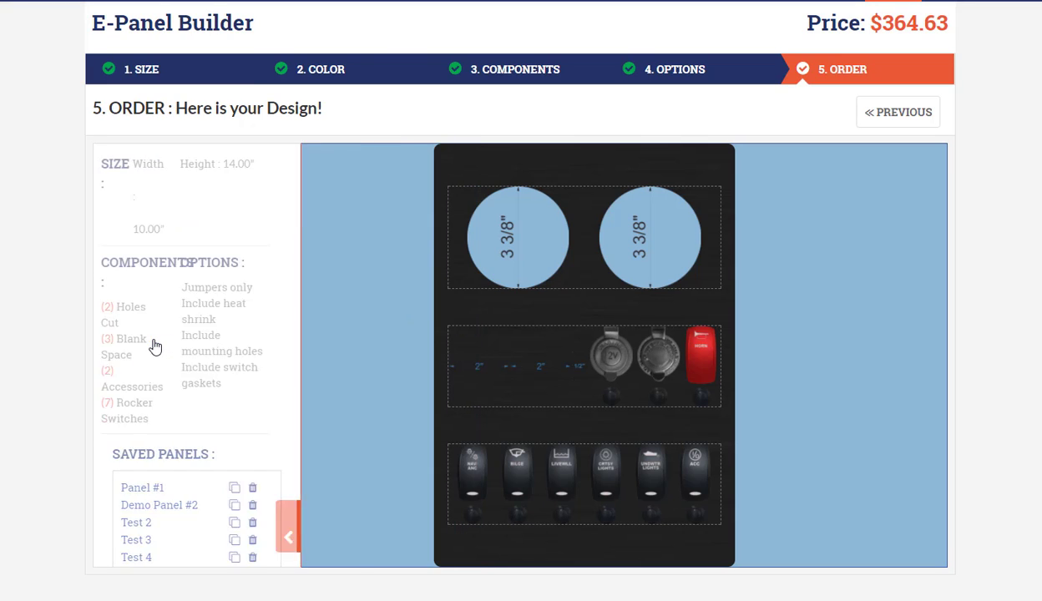
left_click(287, 538)
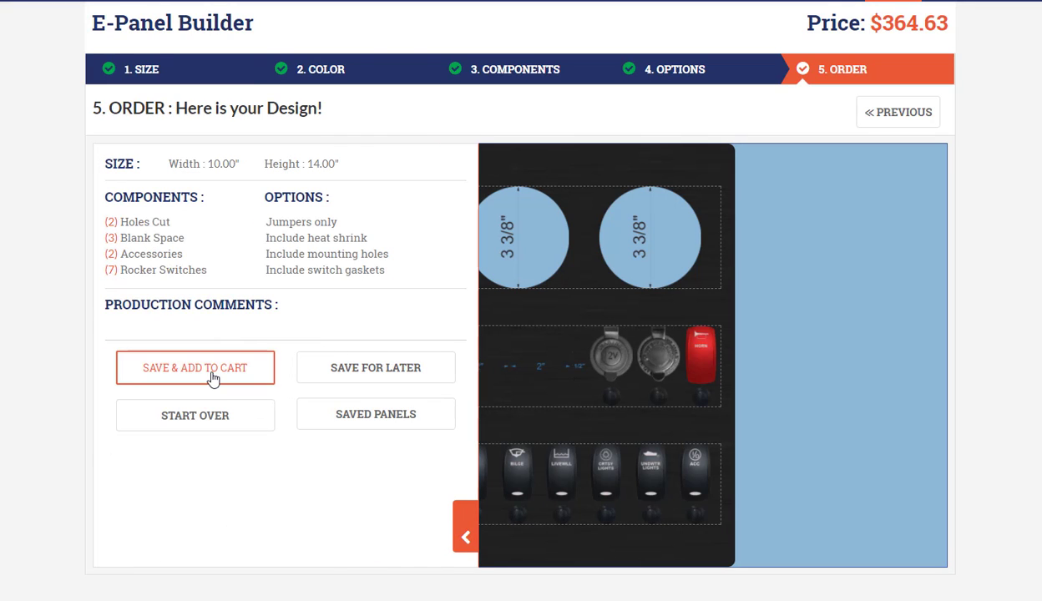
Step: Save the design under the title 'Demo Project 2' and add it to the cart
left_click(195, 367)
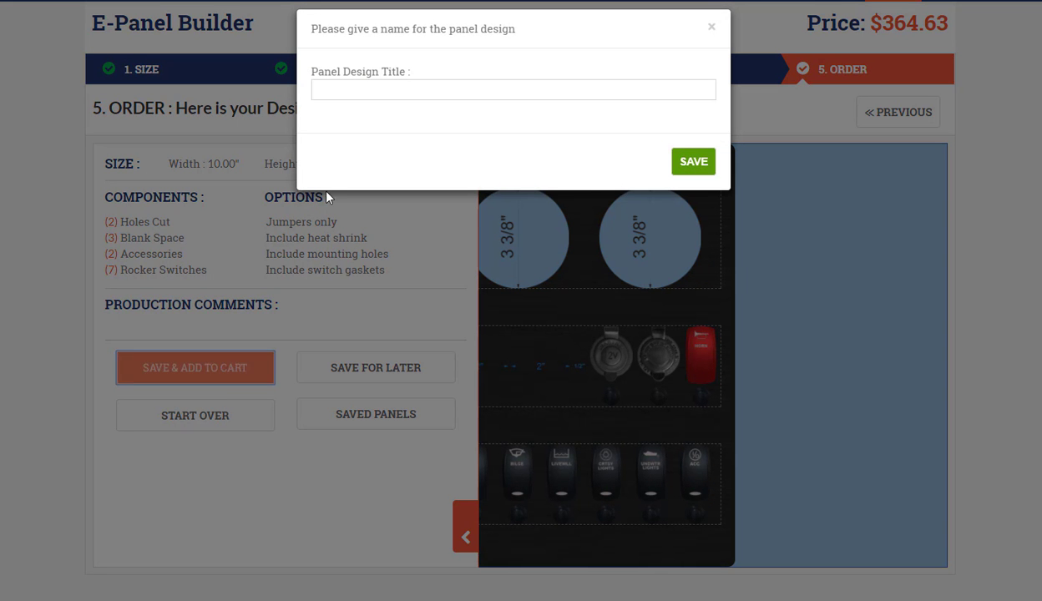
left_click(513, 90)
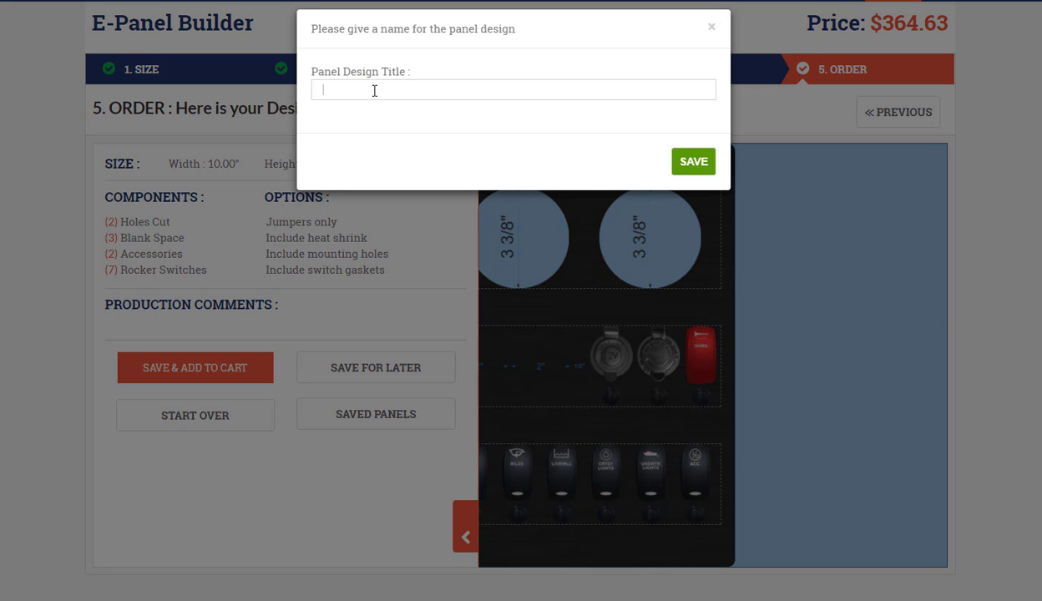
type("Demo Project 2")
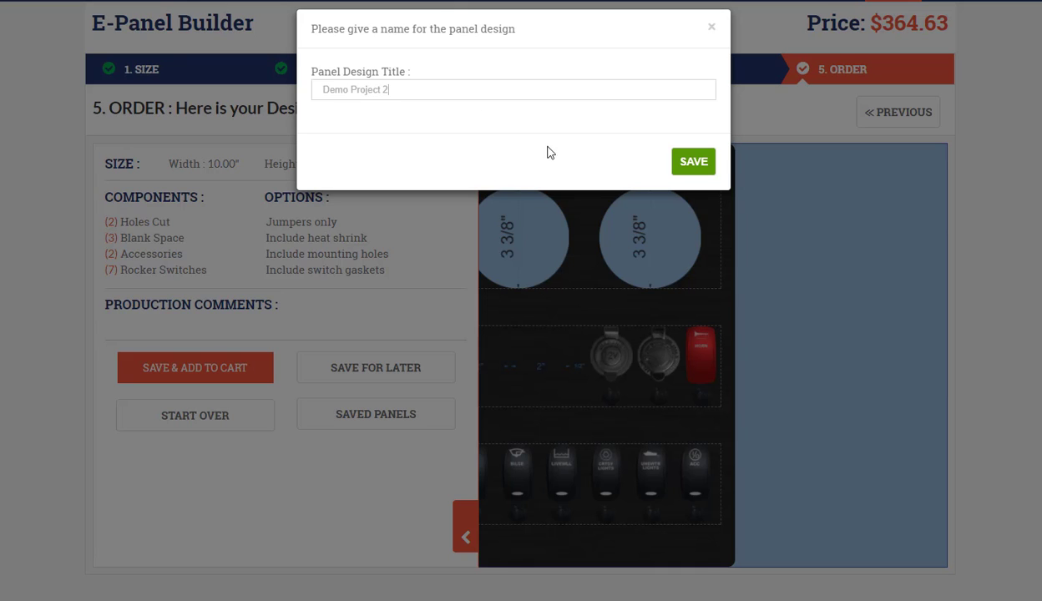
left_click(692, 160)
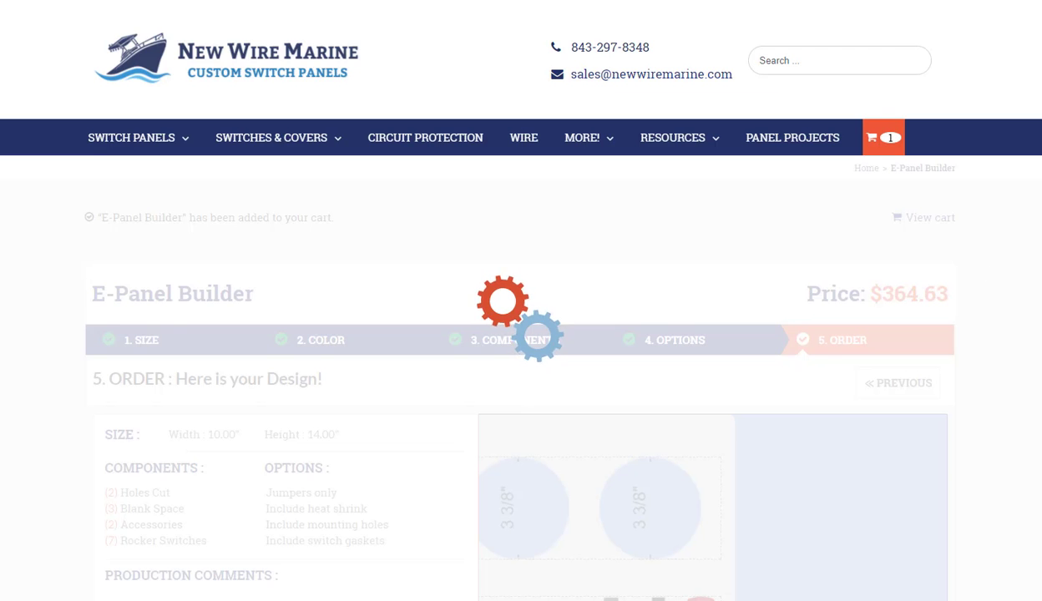
scroll("down", 3)
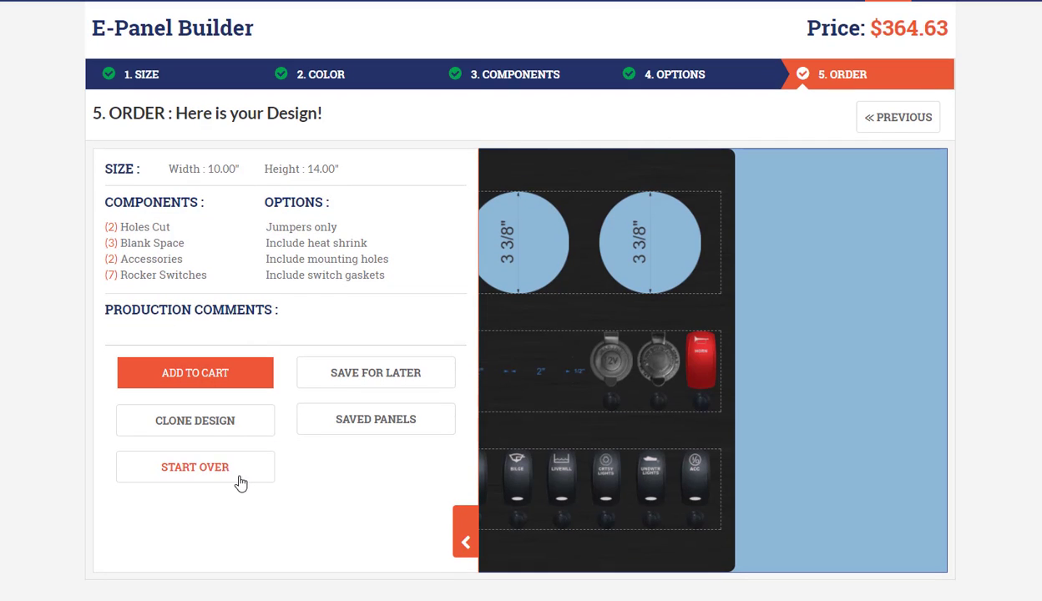
mouse_move(306, 504)
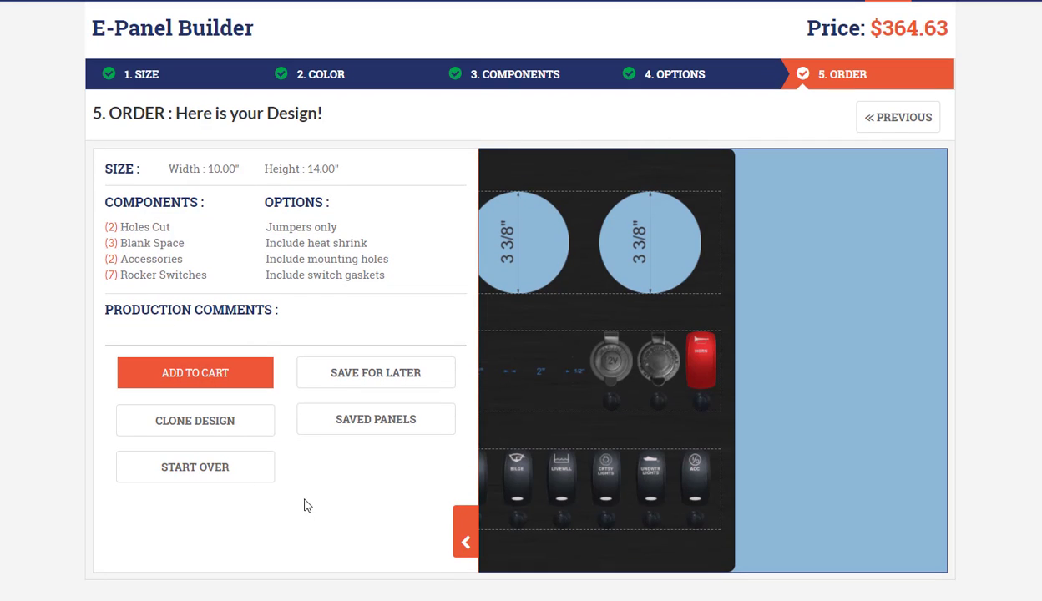
Step: Review the reset $0.00 builder's empty Size step before heading to the account dashboard
left_click(195, 467)
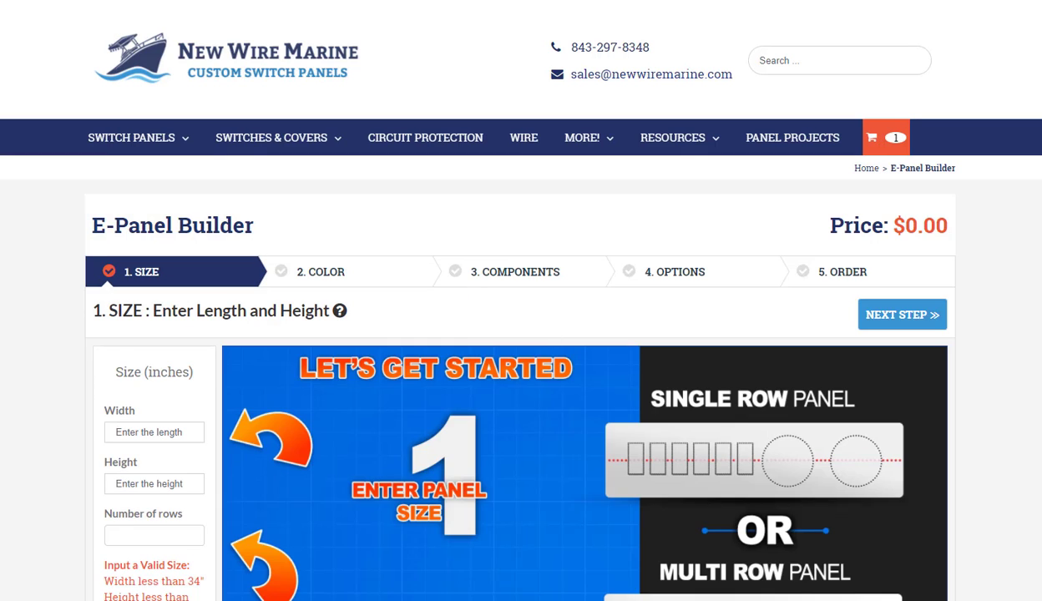
scroll("down", 3)
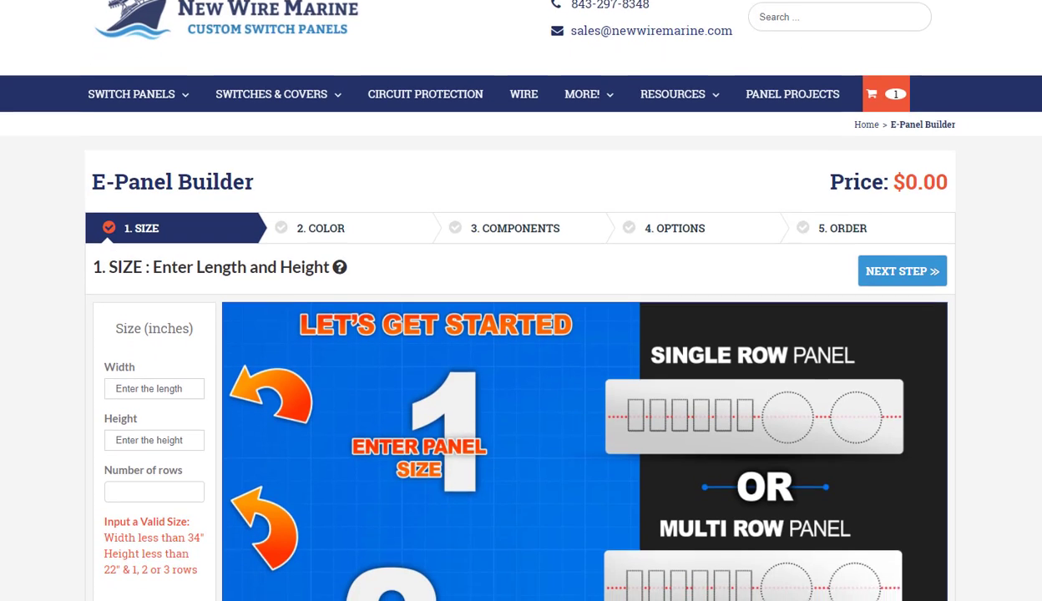
scroll("down", 3)
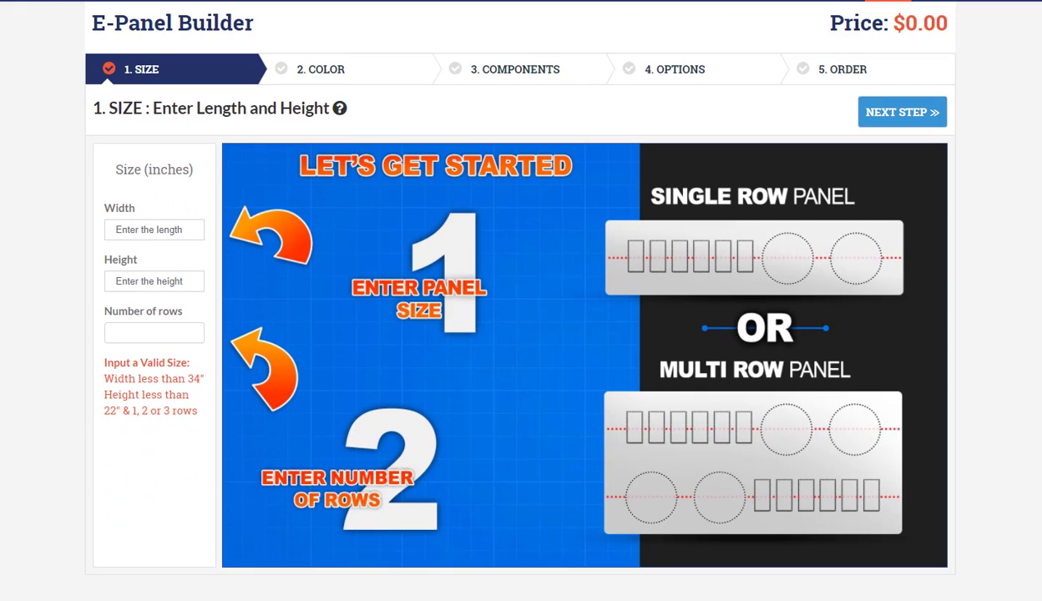
scroll("up", 3)
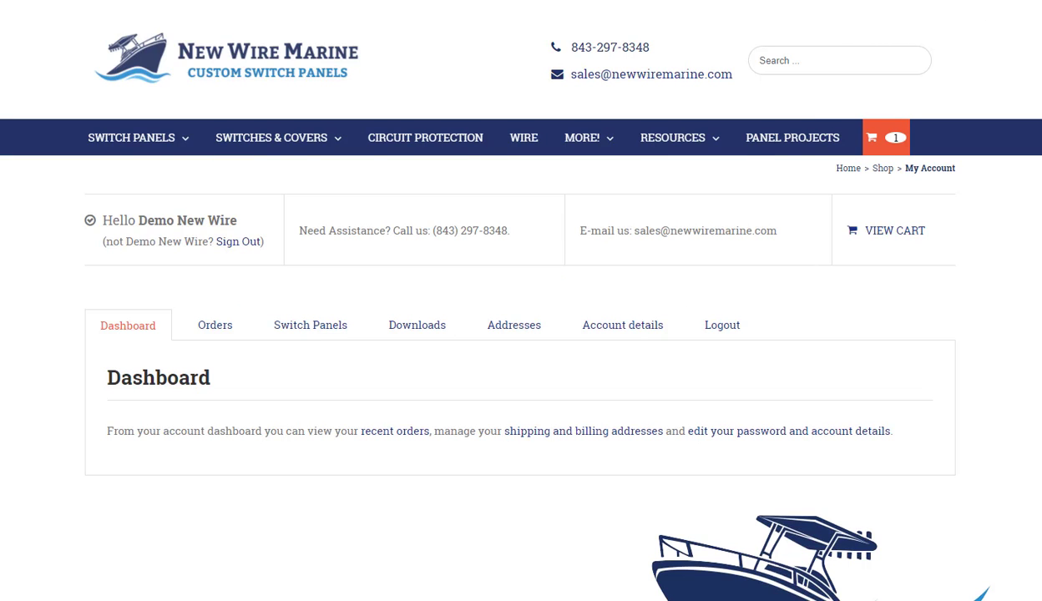
Step: Show the saved Switch Panels list, where Demo Project 2 appears at $364.63
scroll("down", 3)
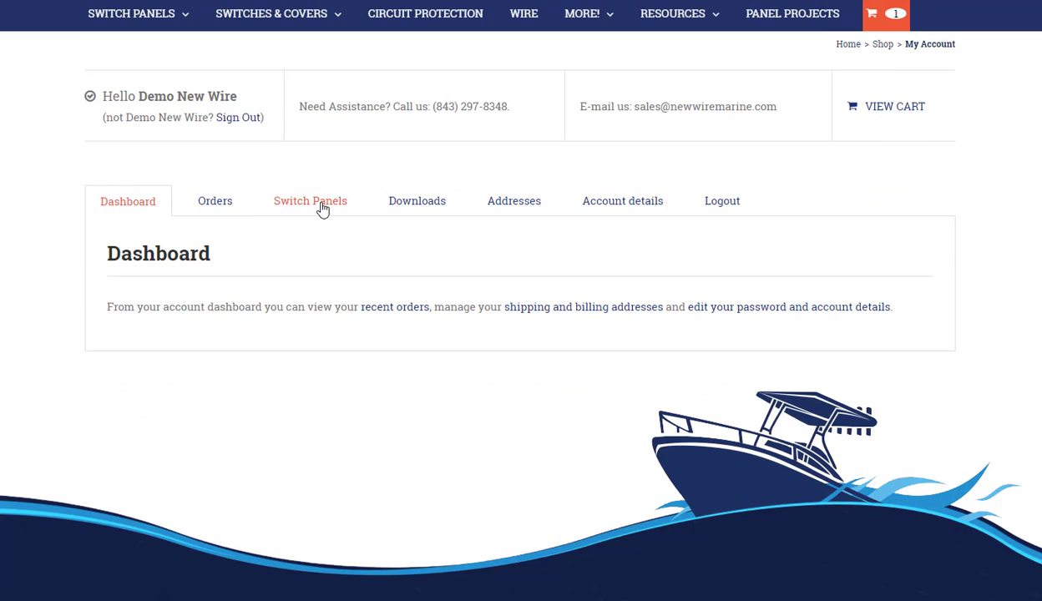
mouse_move(550, 299)
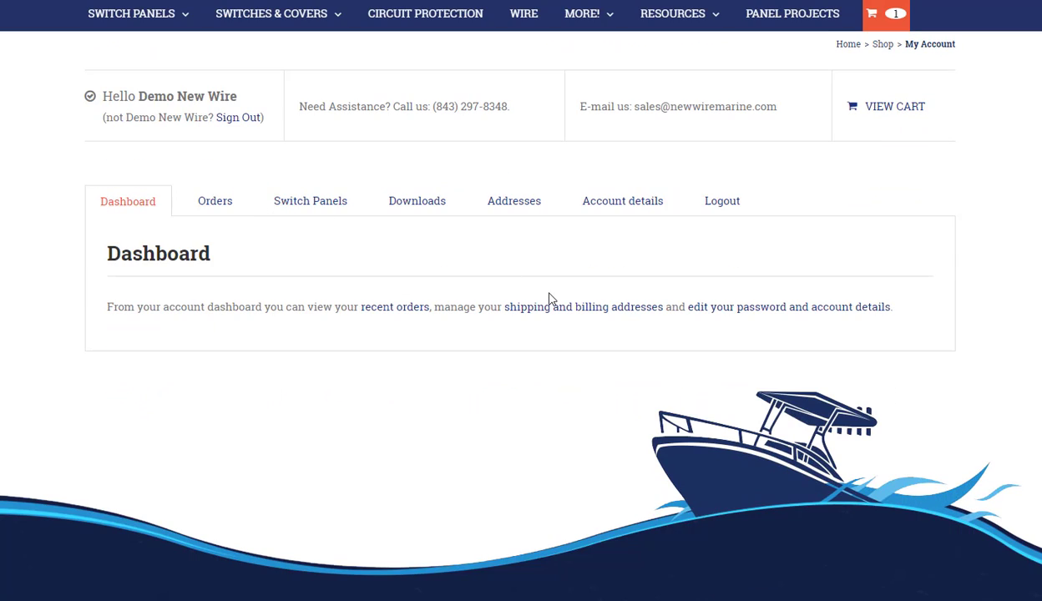
left_click(311, 200)
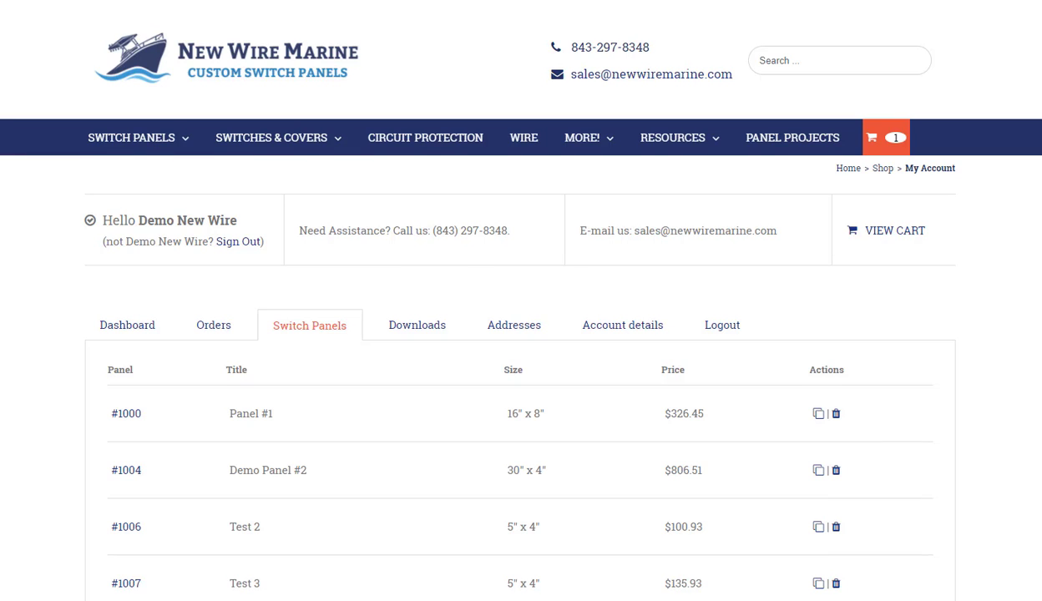
scroll("down", 3)
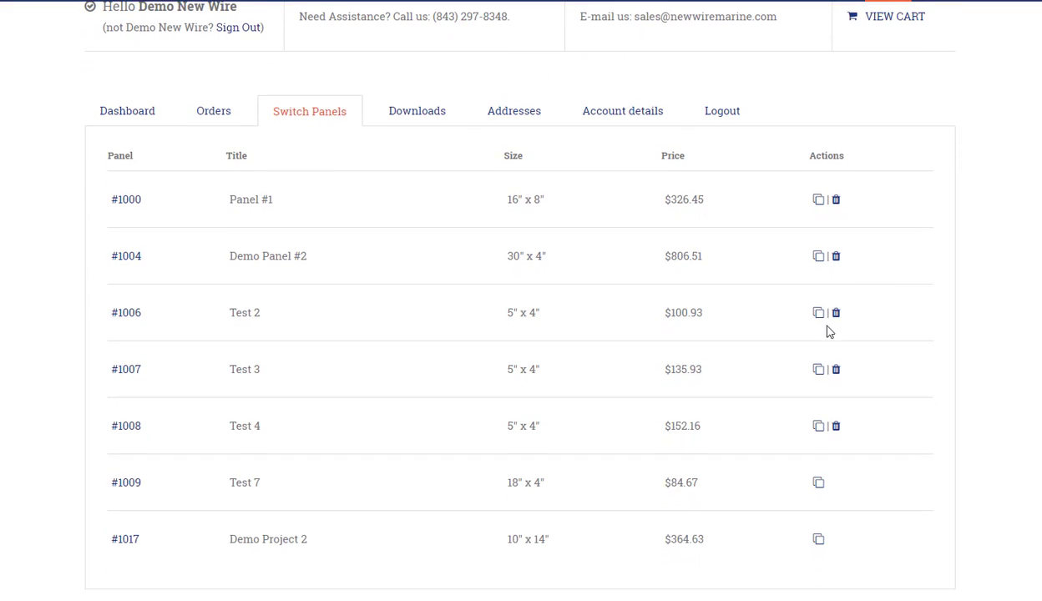
mouse_move(842, 330)
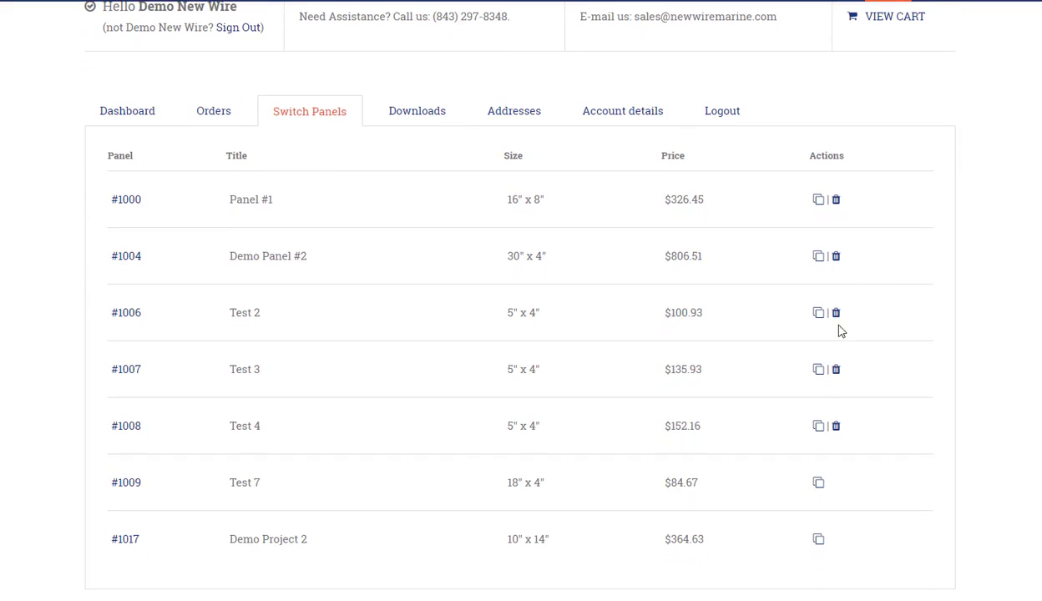
mouse_move(819, 369)
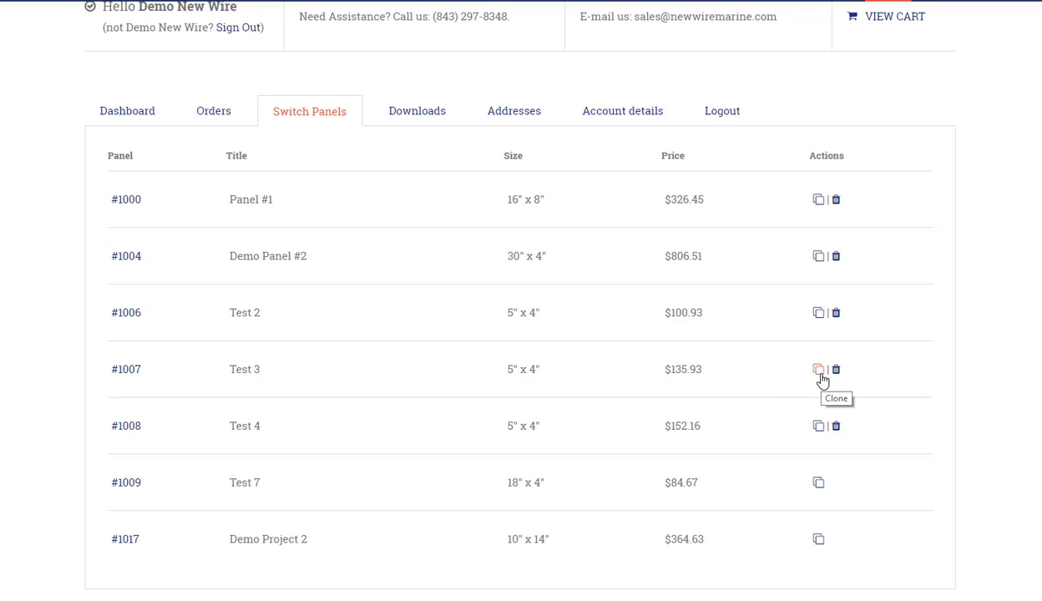
mouse_move(840, 394)
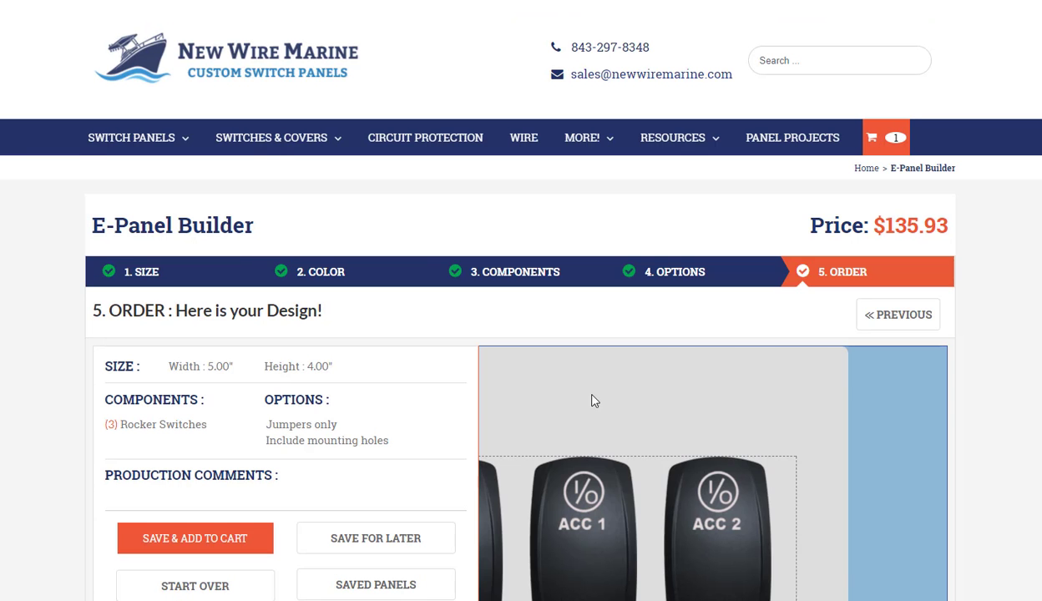
Step: Reorder the cloned panel's switches to ACC 1, ACC 2, ACC and return to the $135.93 order summary
scroll("down", 3)
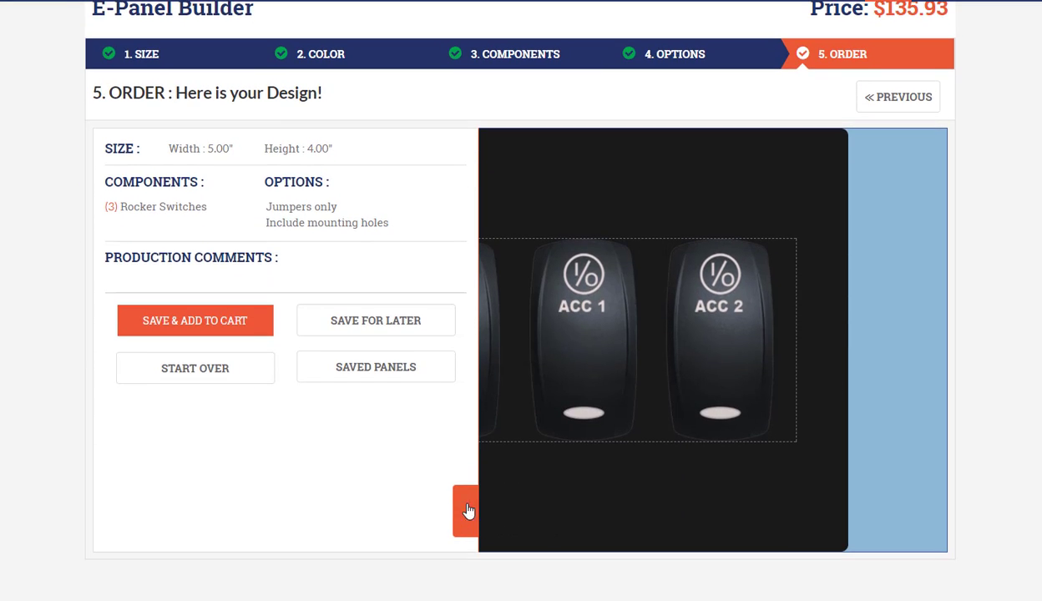
left_click(467, 510)
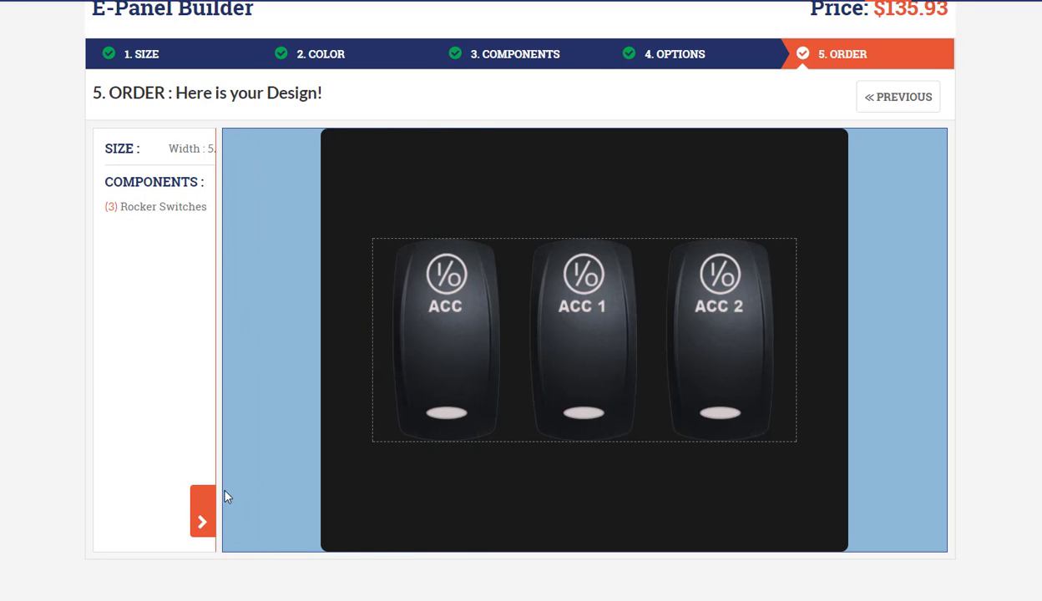
mouse_move(537, 345)
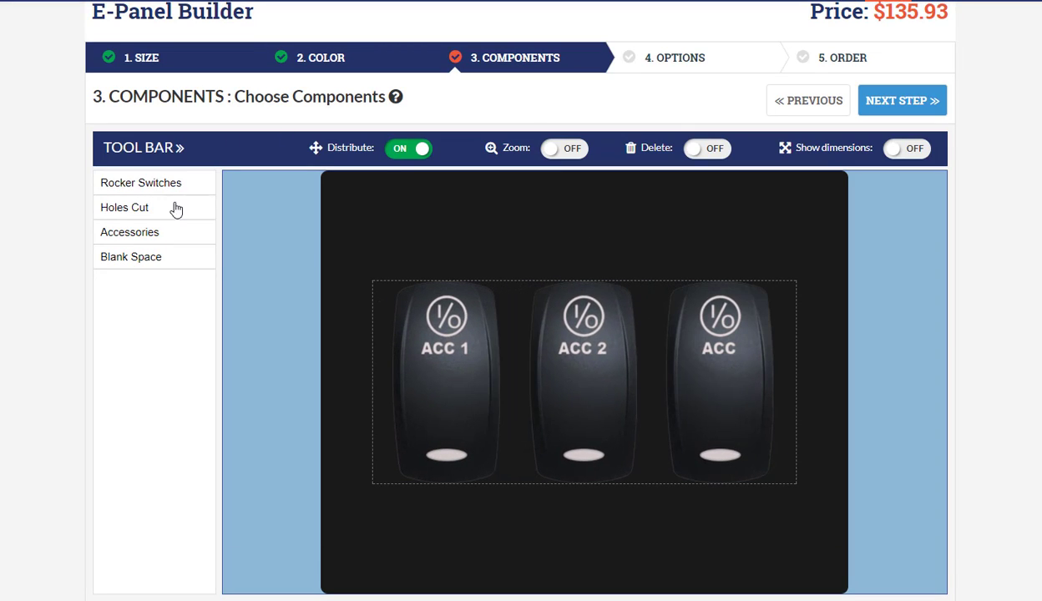
left_click(902, 100)
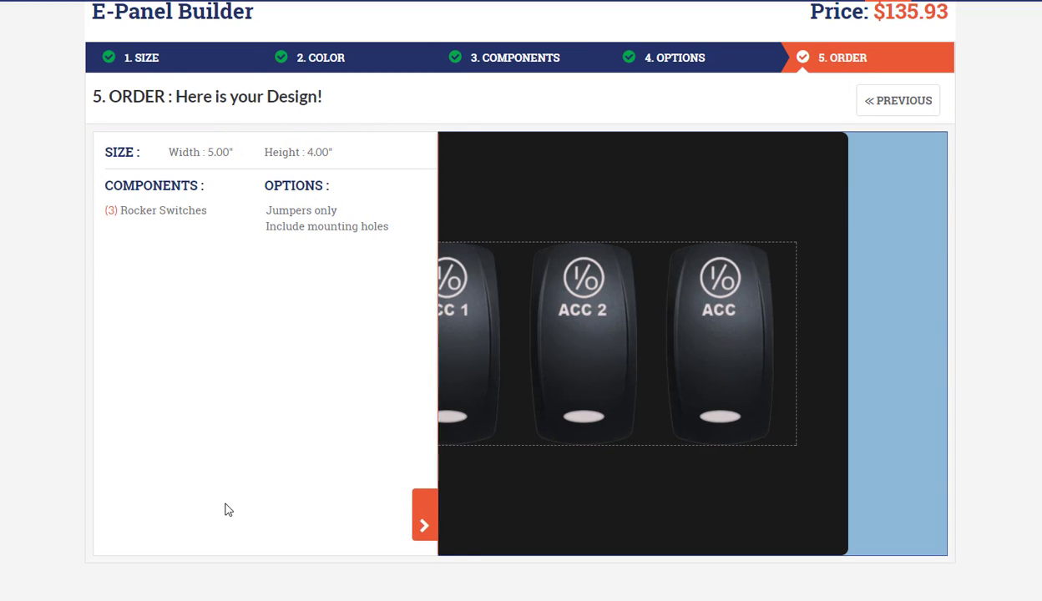
left_click(424, 514)
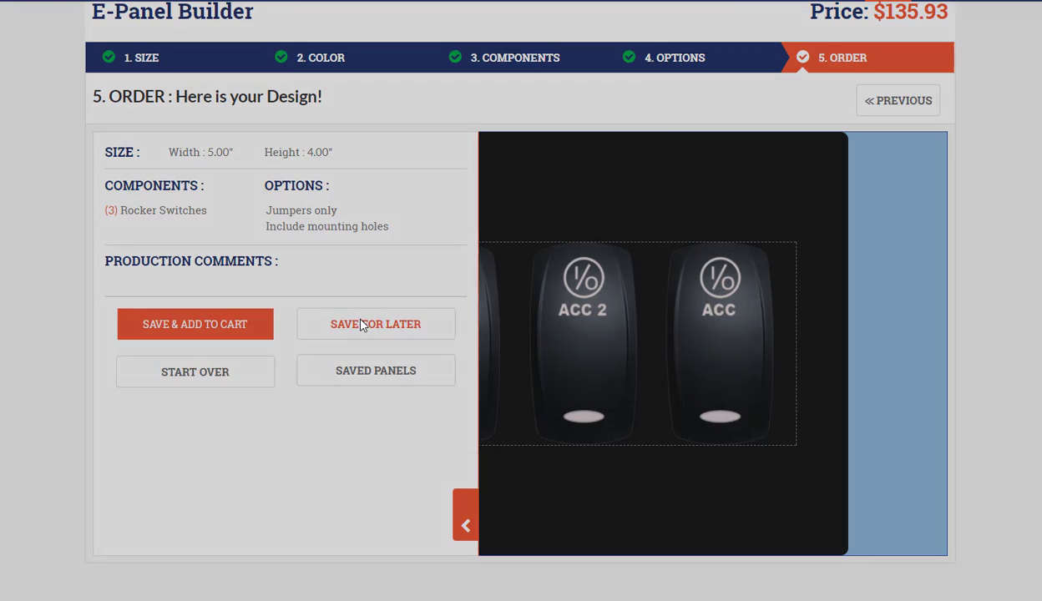
Step: Save the cloned 5" x 4" panel for later under the title 'Demo Panel 3'
left_click(376, 324)
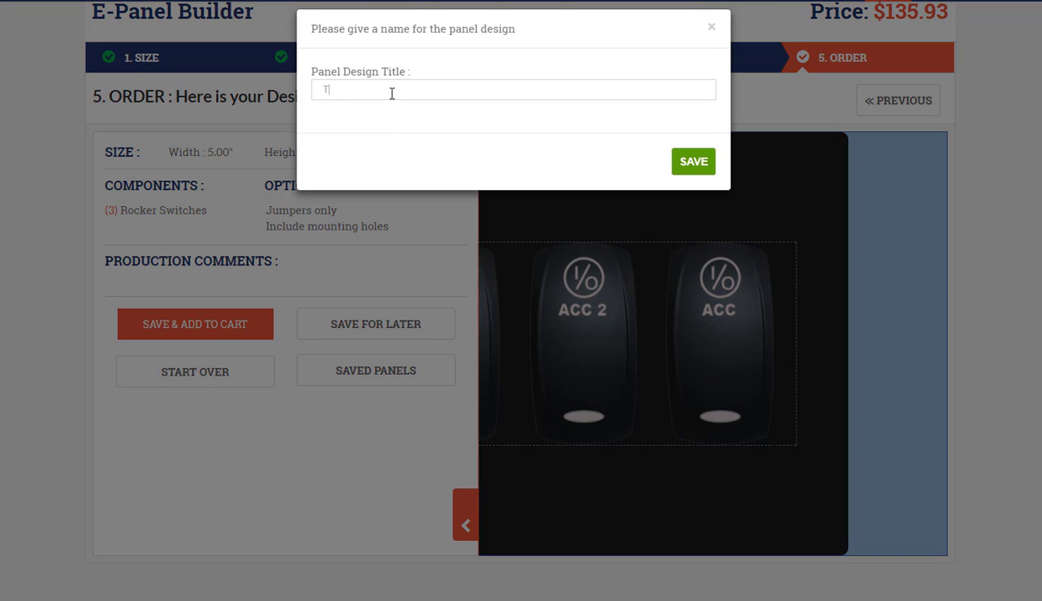
type("Demo Panel 3")
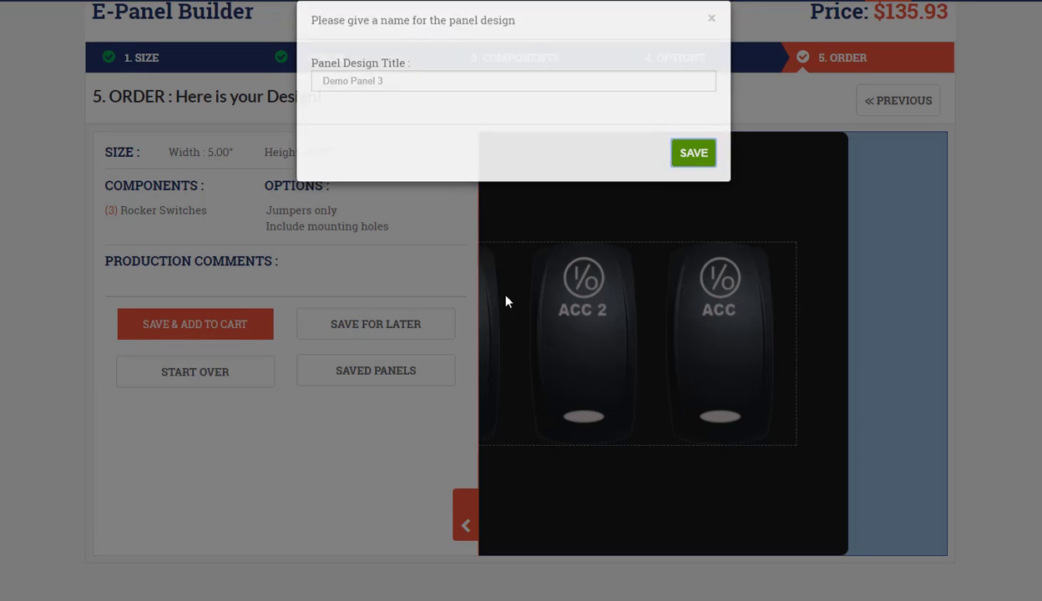
left_click(693, 154)
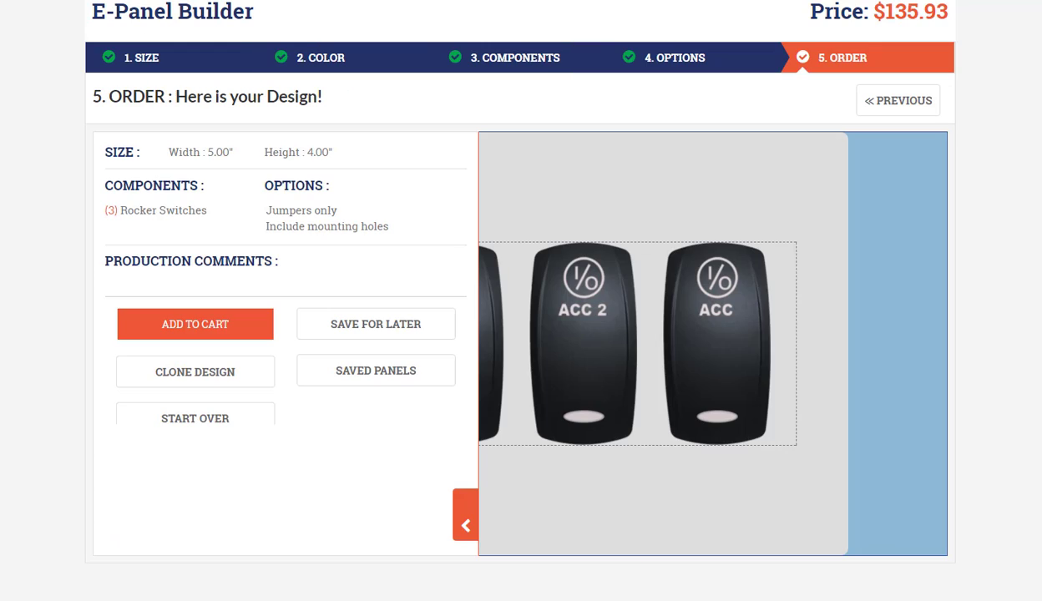
scroll("down", 3)
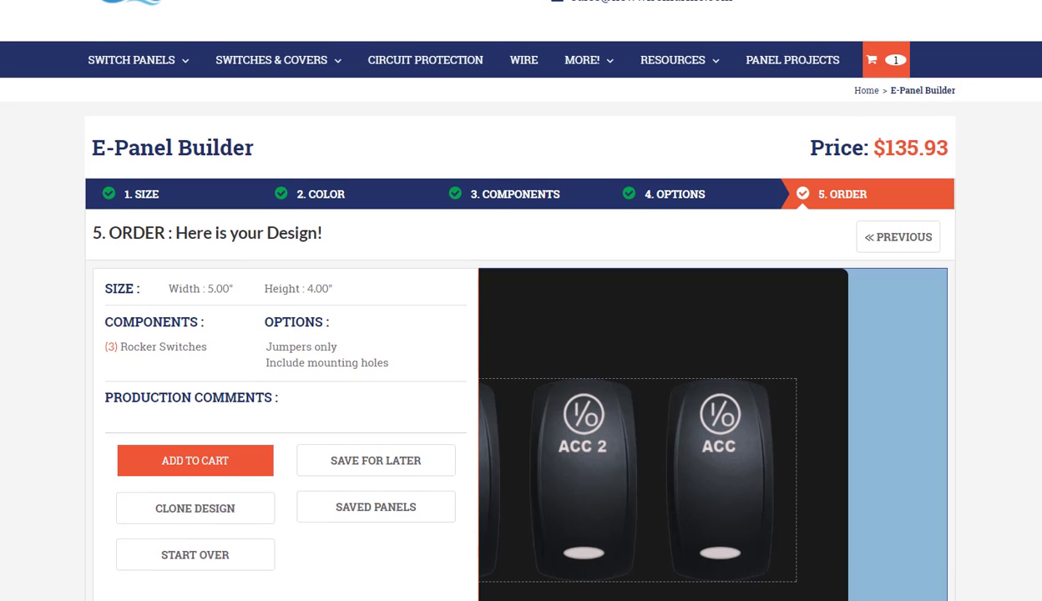
scroll("up", 3)
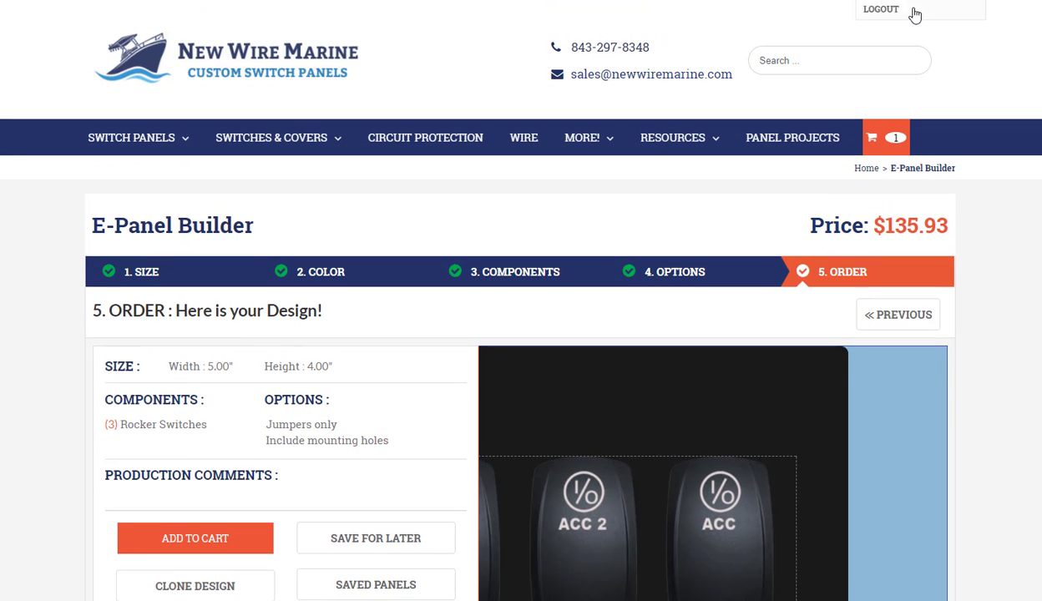
Step: Confirm #1018 Demo Panel 3, 5" x 4" at $135.93, appears in My Account's saved switch panels
left_click(881, 8)
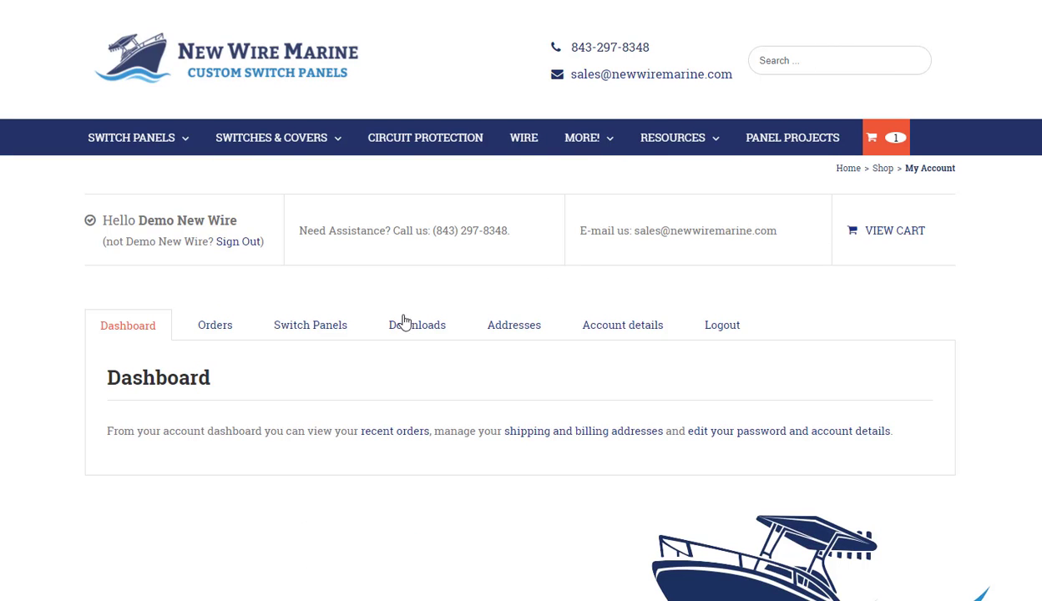
mouse_move(382, 370)
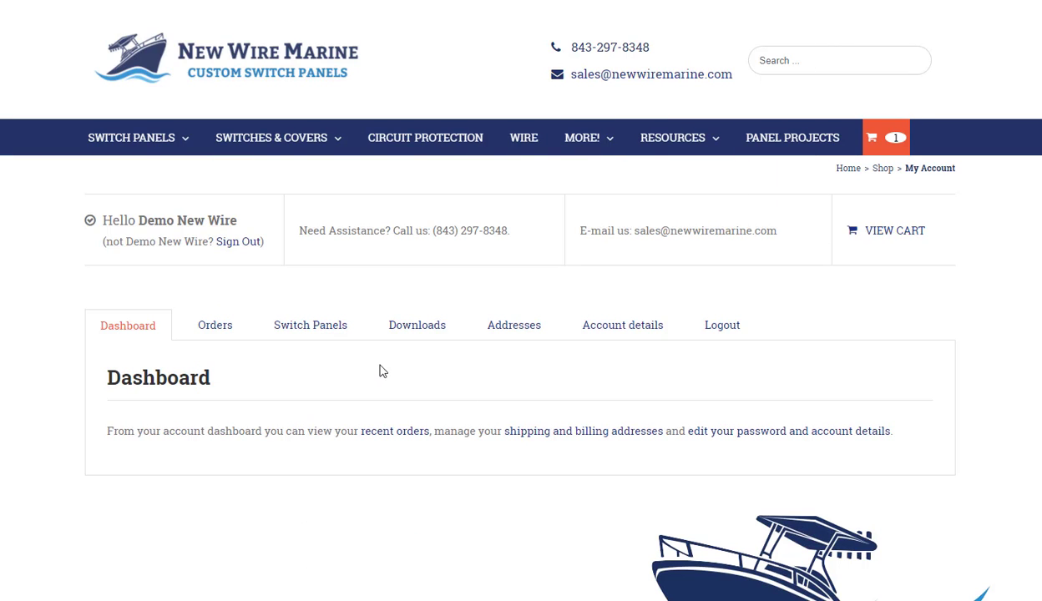
left_click(310, 324)
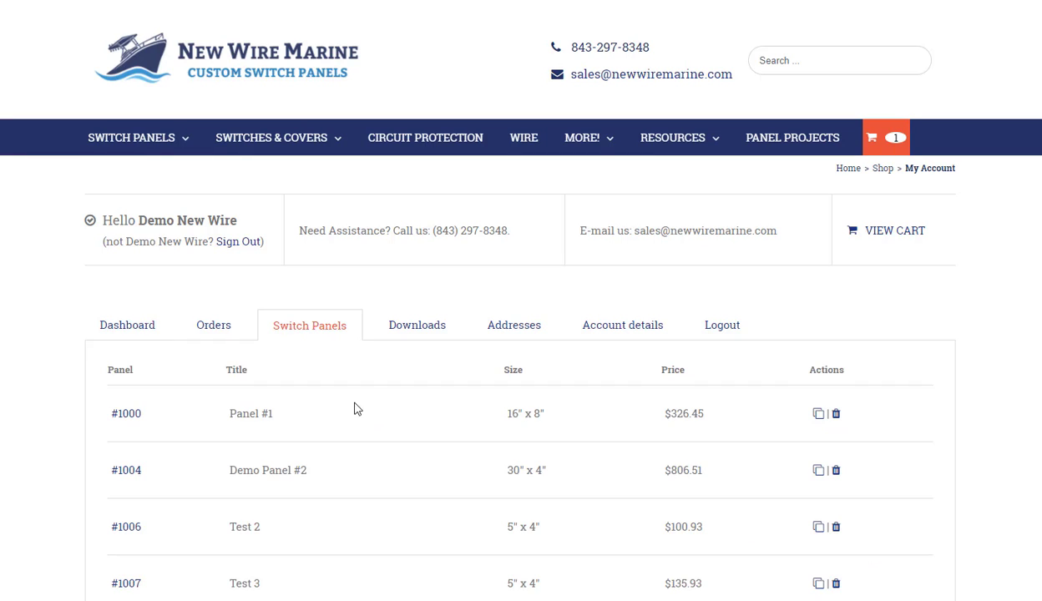
scroll("down", 3)
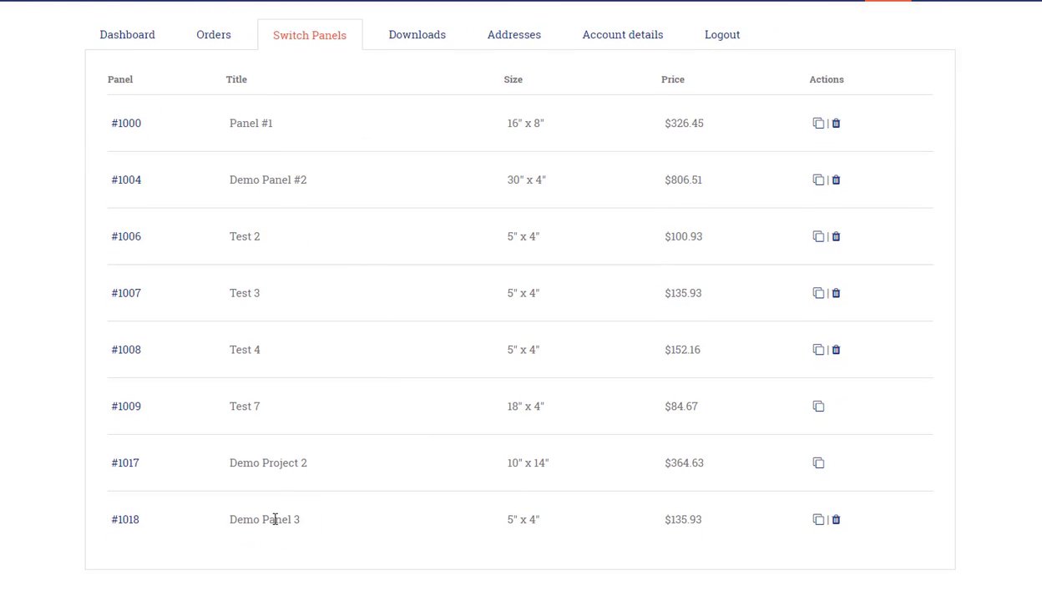
double_click(263, 520)
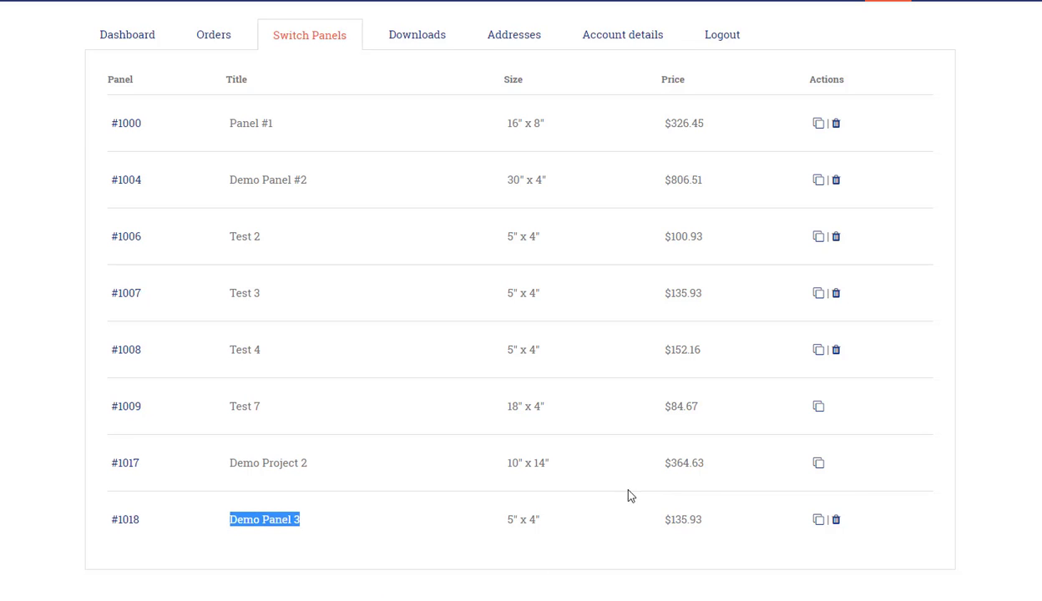
mouse_move(615, 484)
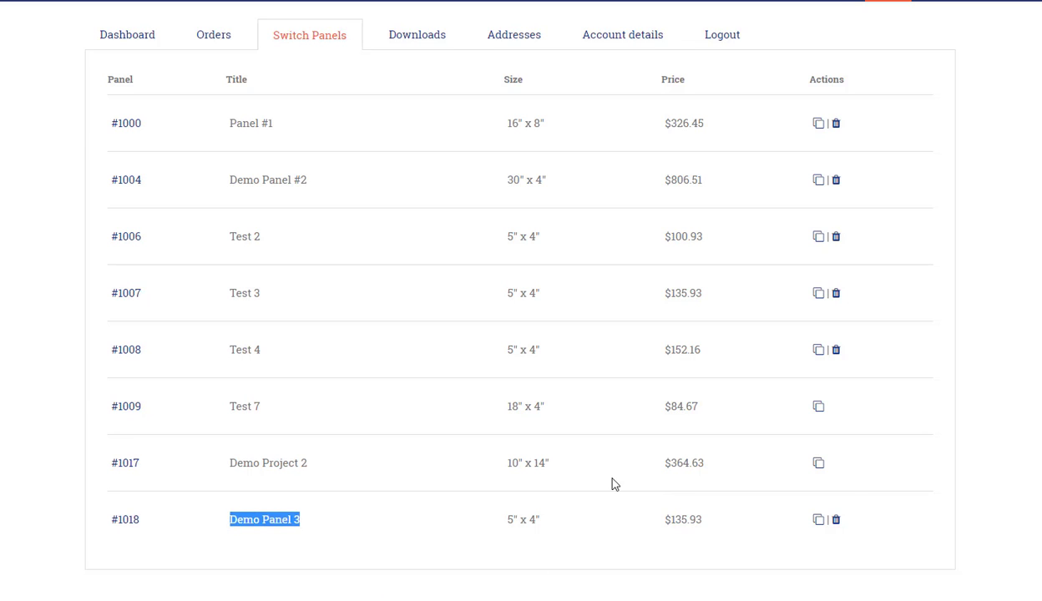
mouse_move(633, 465)
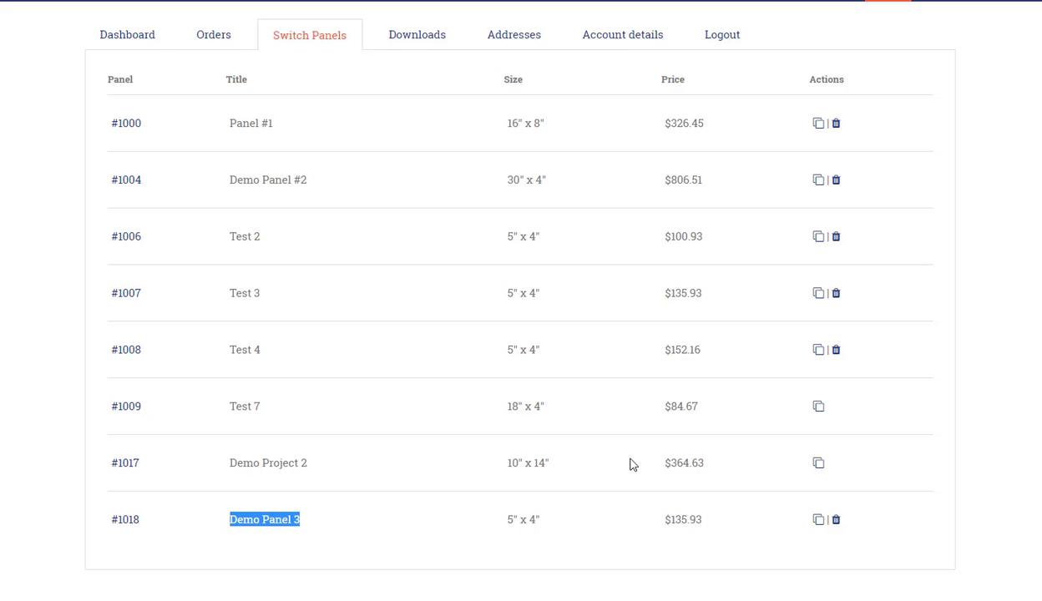